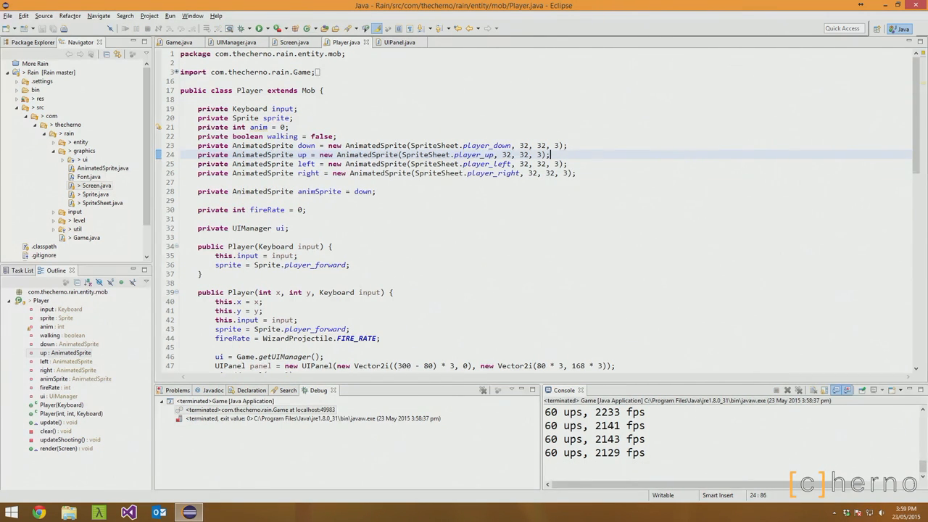
Show the Problems list, glance at UIPanel.java, then return to Player.java.
click(177, 390)
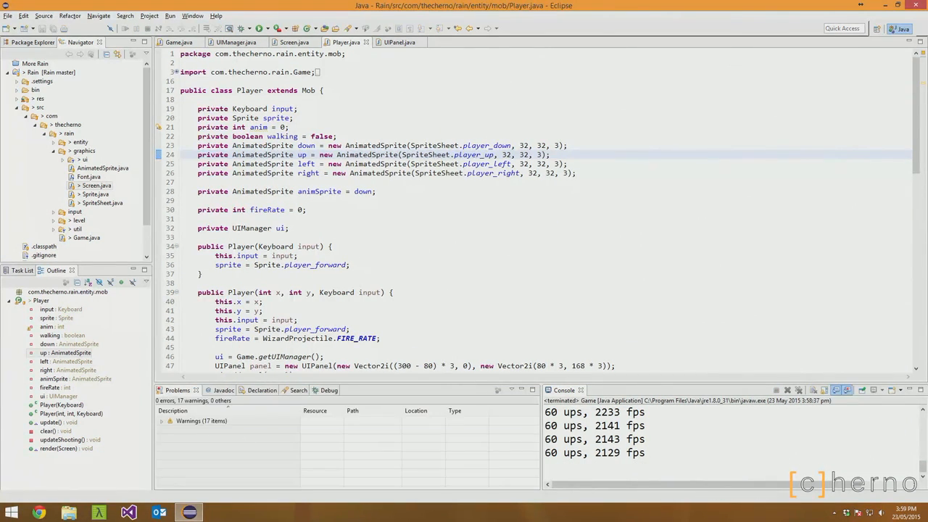
scroll(down, 3)
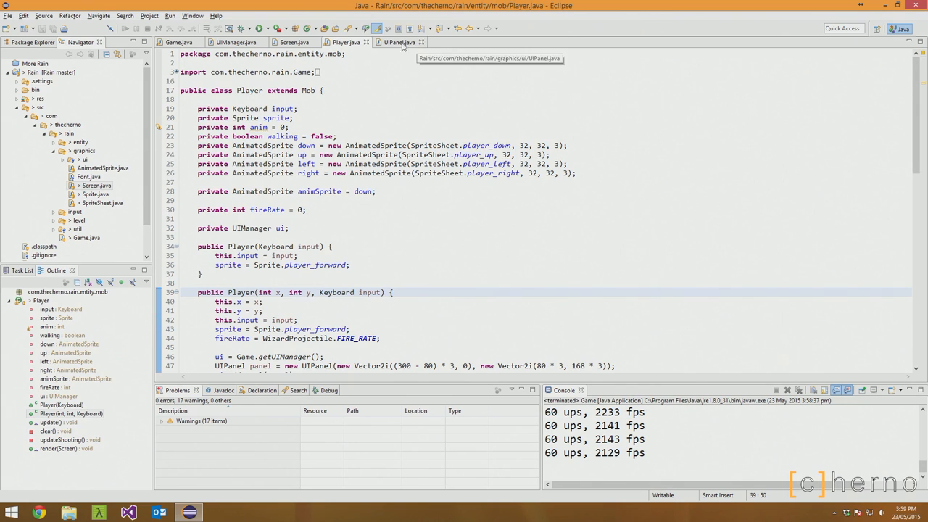
click(398, 42)
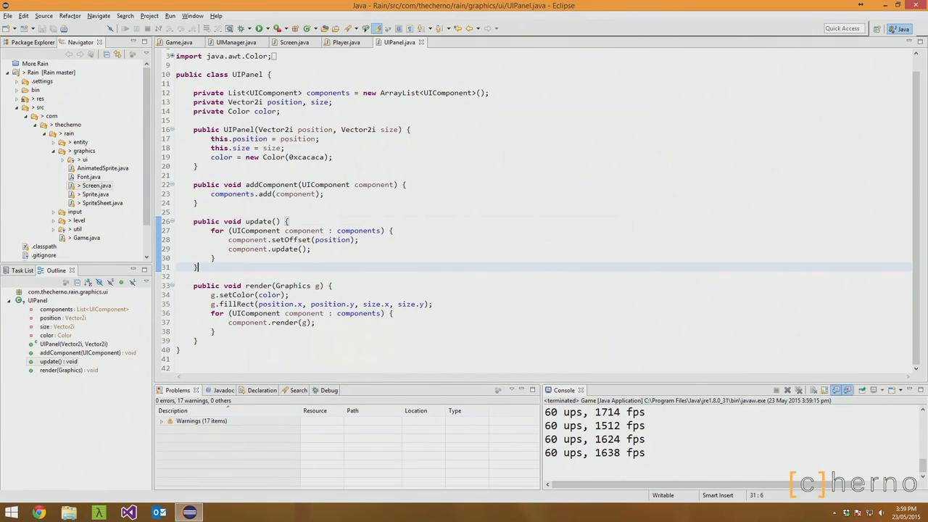
click(345, 42)
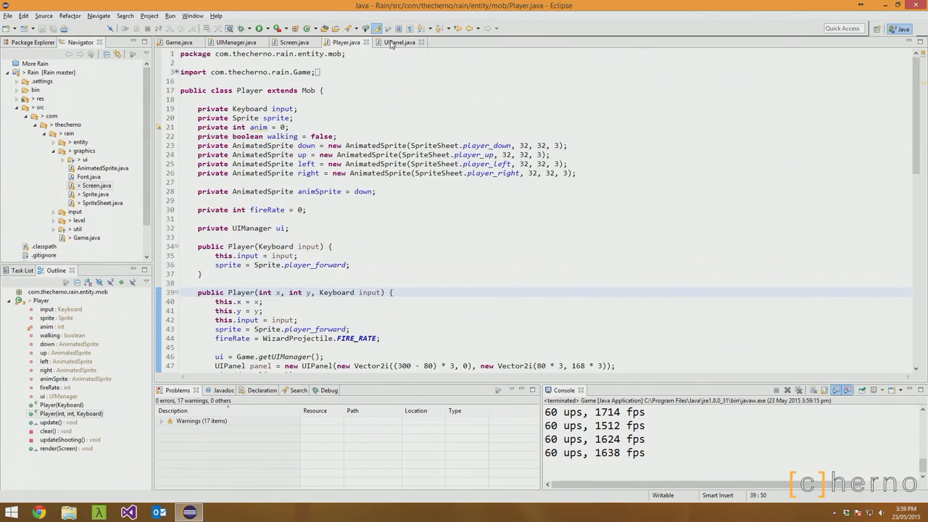
Check the Color constructor and change UIPanel's colour to new Color(0x7fcacaca, true).
click(399, 42)
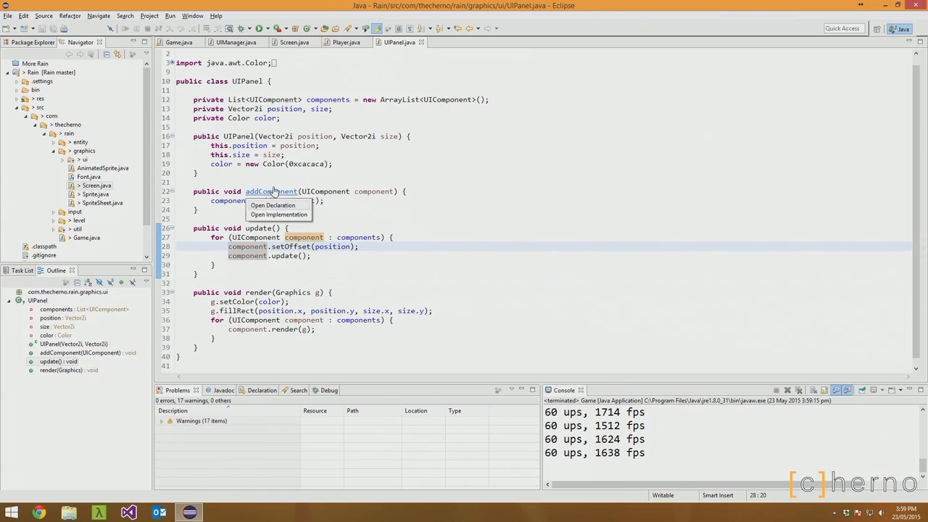
click(272, 205)
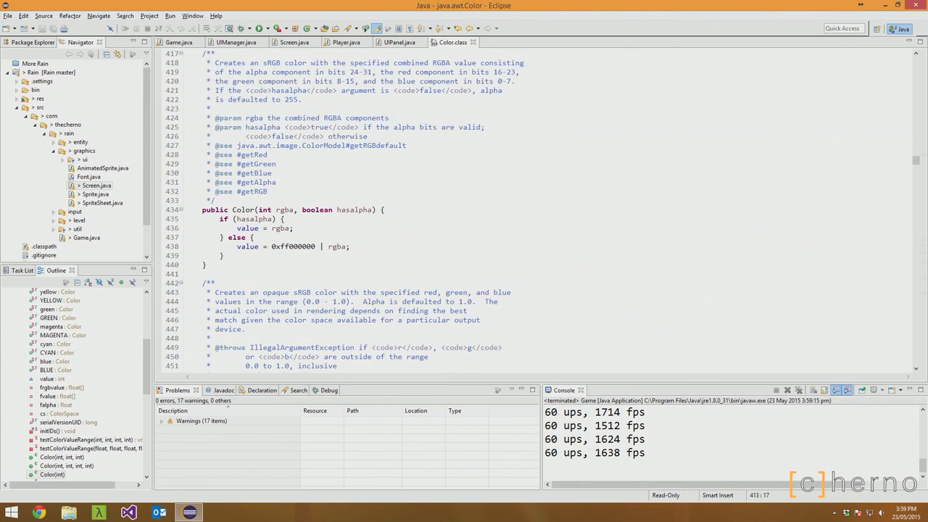
mouse_move(453, 42)
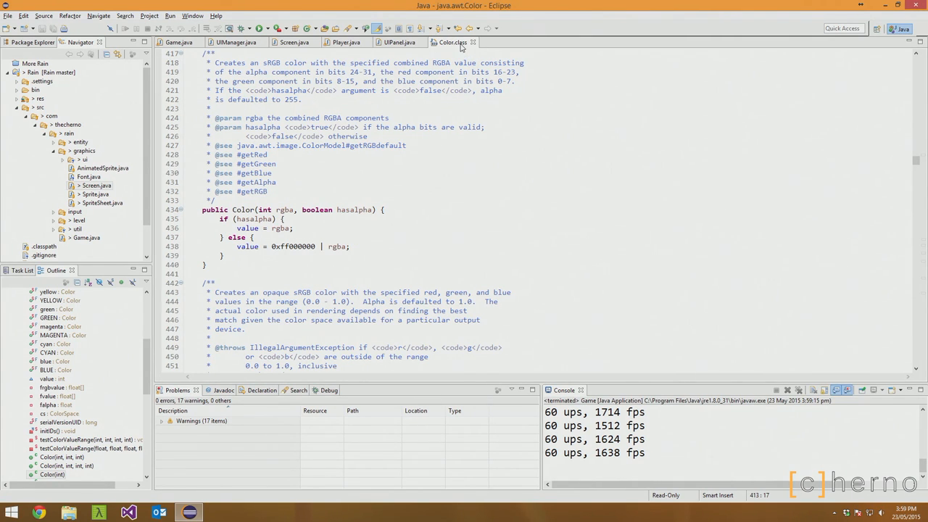
click(397, 42)
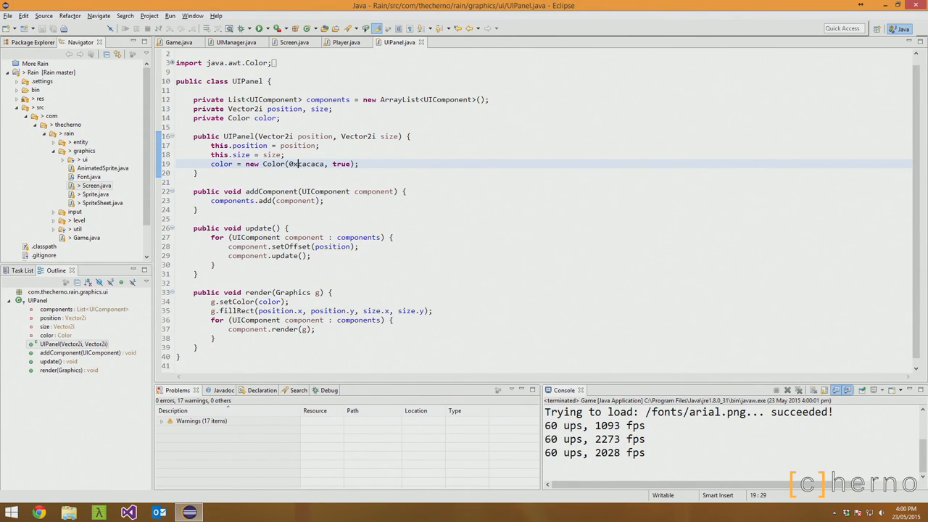
text(ff)
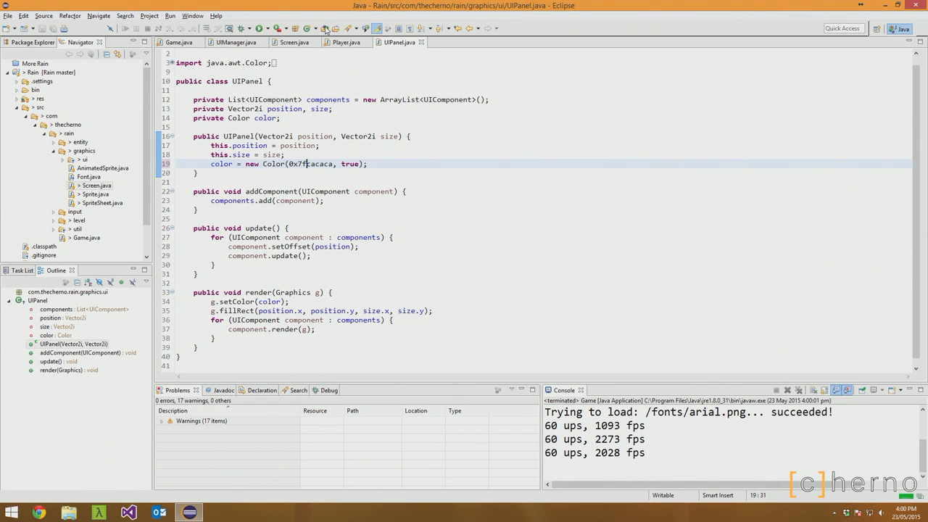
click(259, 28)
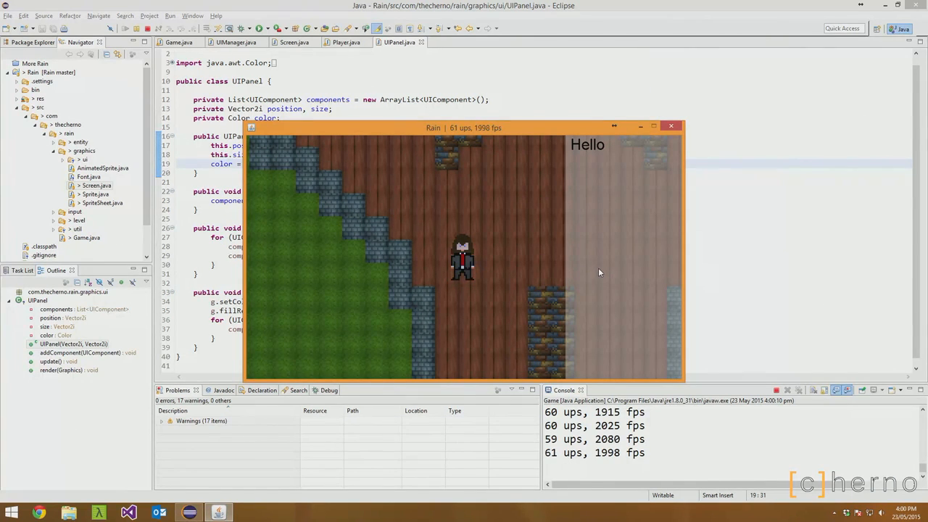
mouse_move(533, 145)
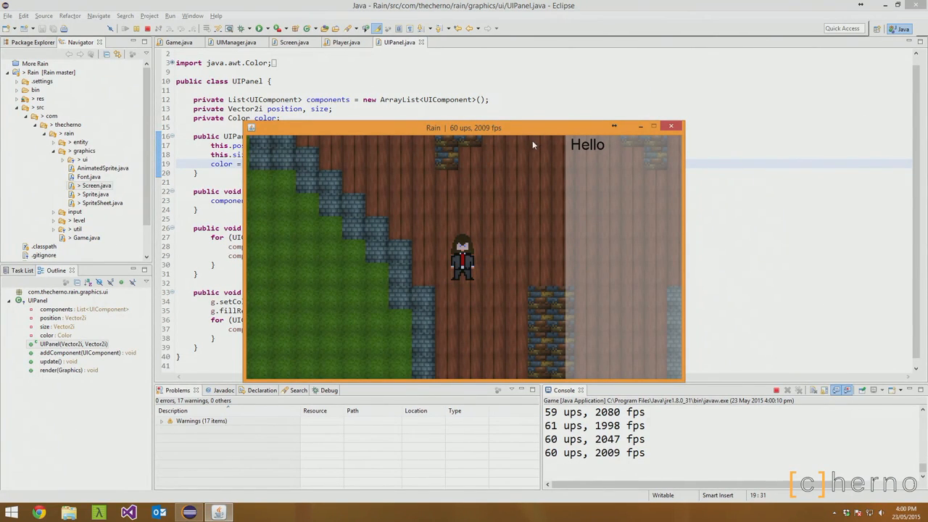
drag(476, 127, 511, 123)
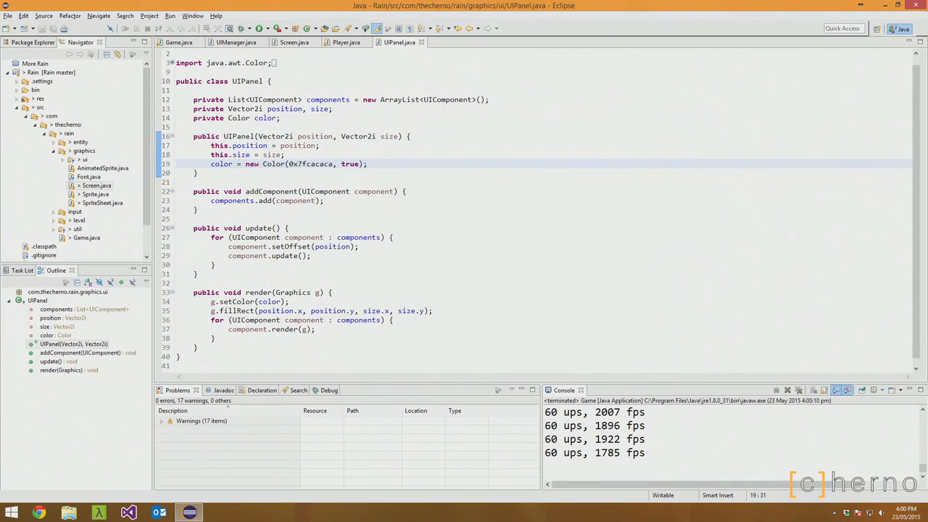
Relaunch the Rain game with the panel back to solid grey Color(0xcacaca).
click(297, 163)
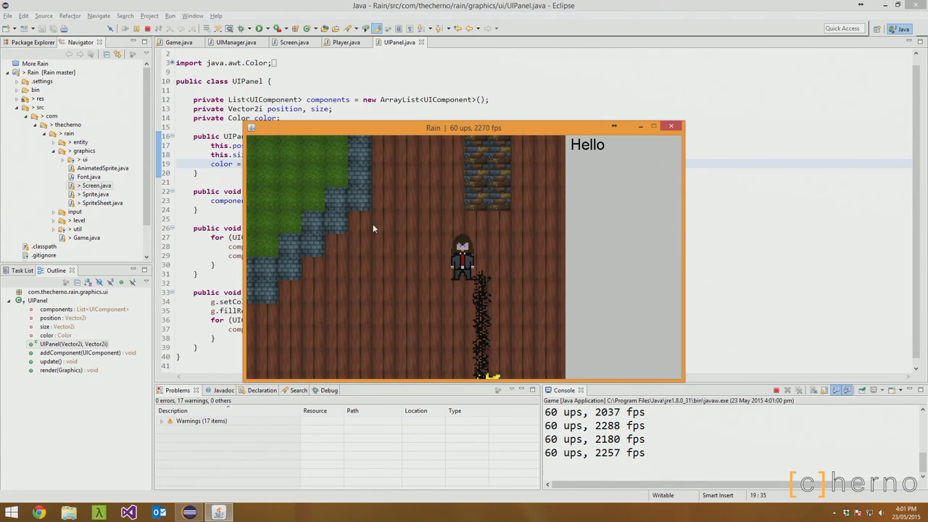
mouse_move(476, 270)
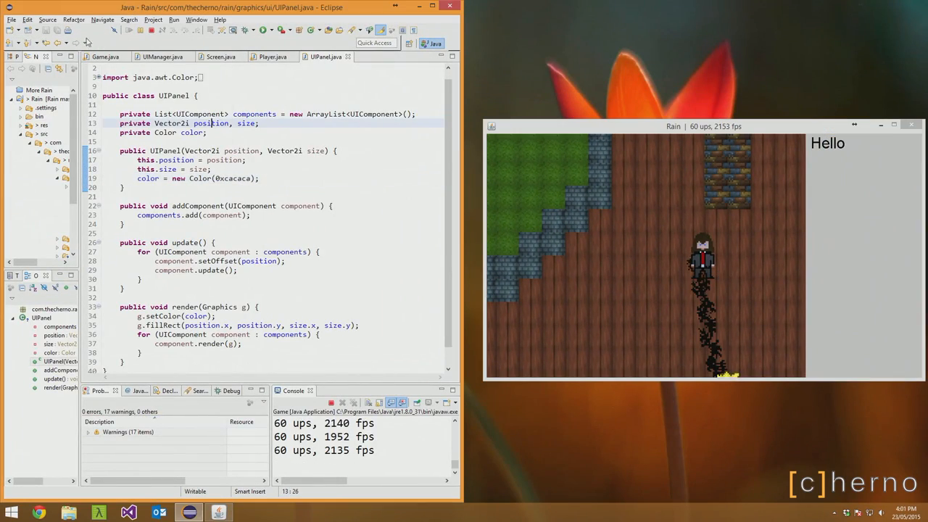
Draw the image at width * scale by height * scale and set width to 300 - 80.
click(106, 56)
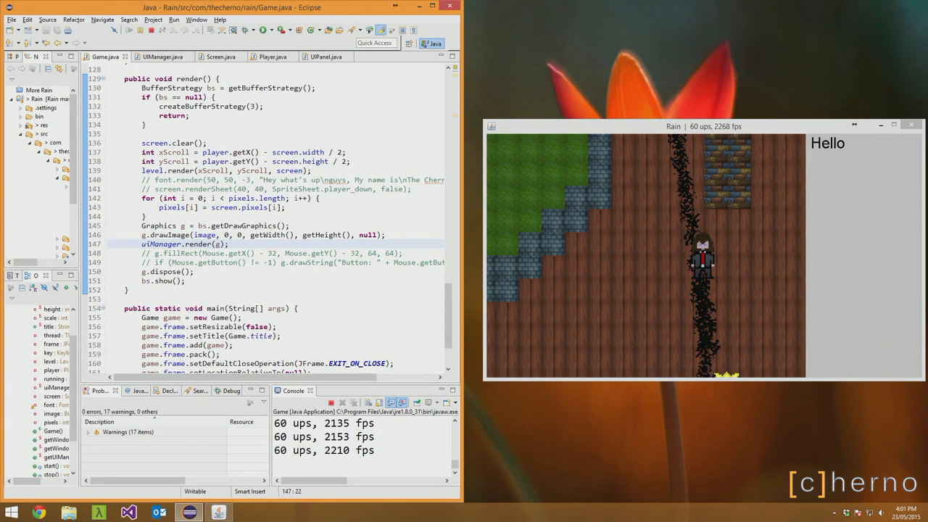
double_click(322, 234)
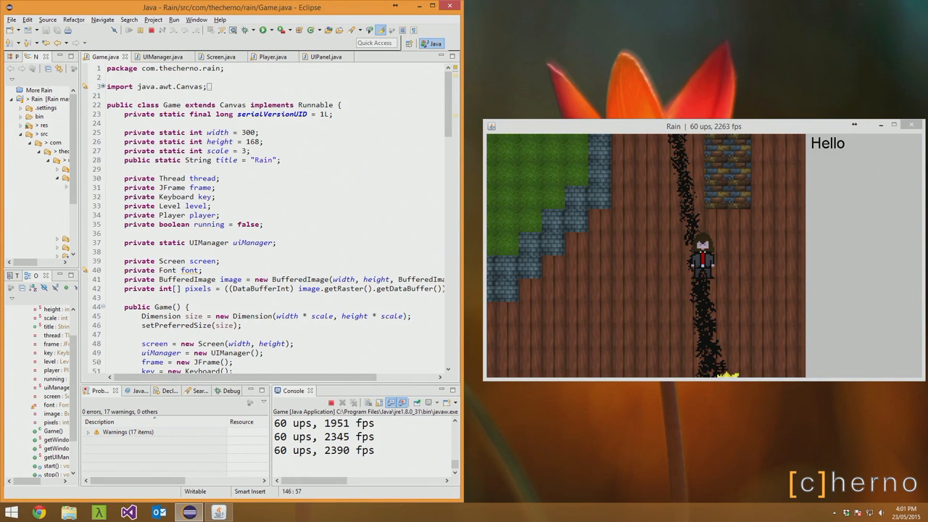
scroll(down, 3)
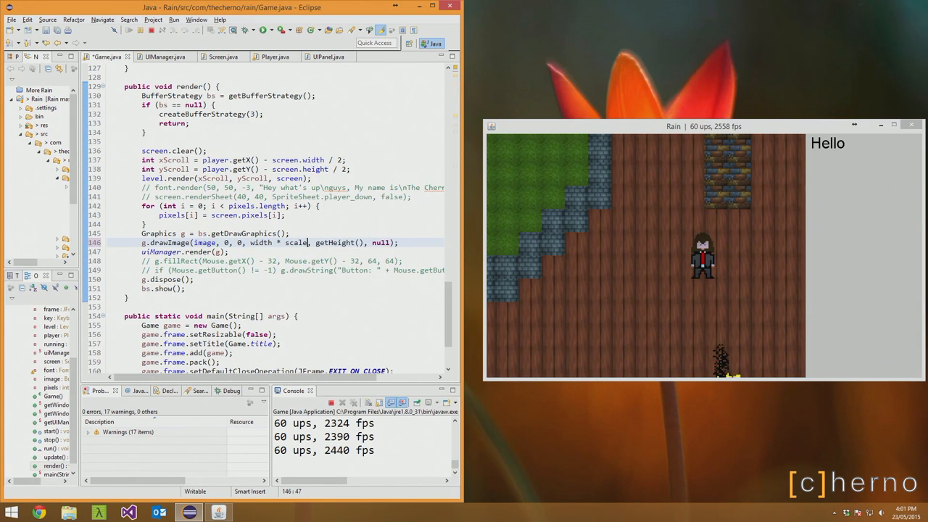
double_click(336, 242)
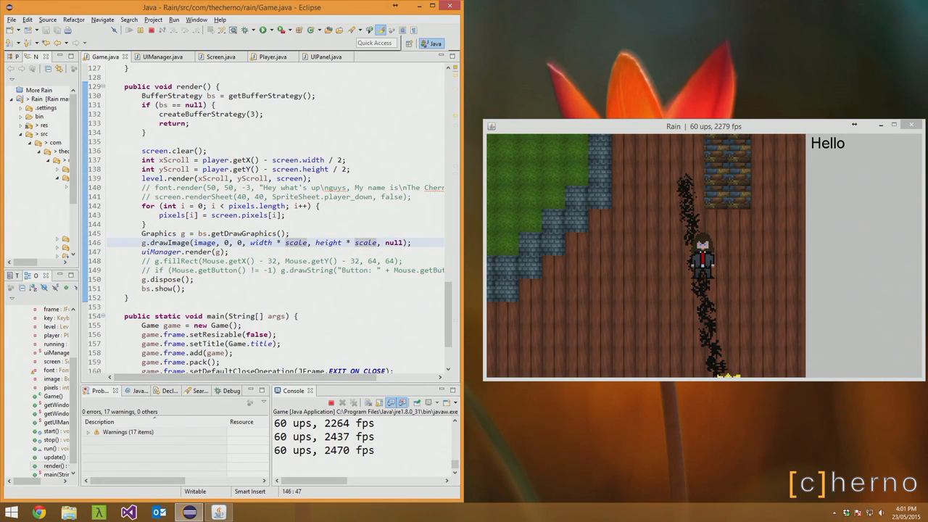
text(- 80 * 34)
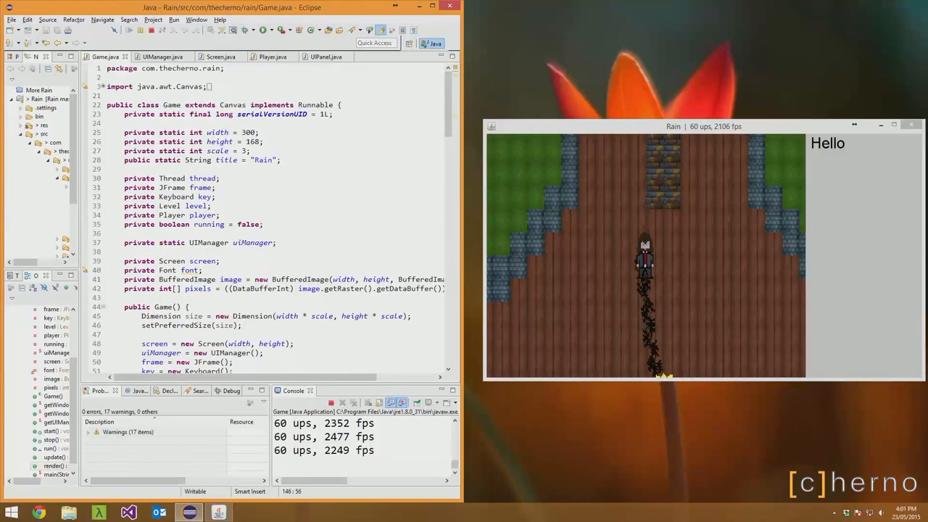
text(- 80)
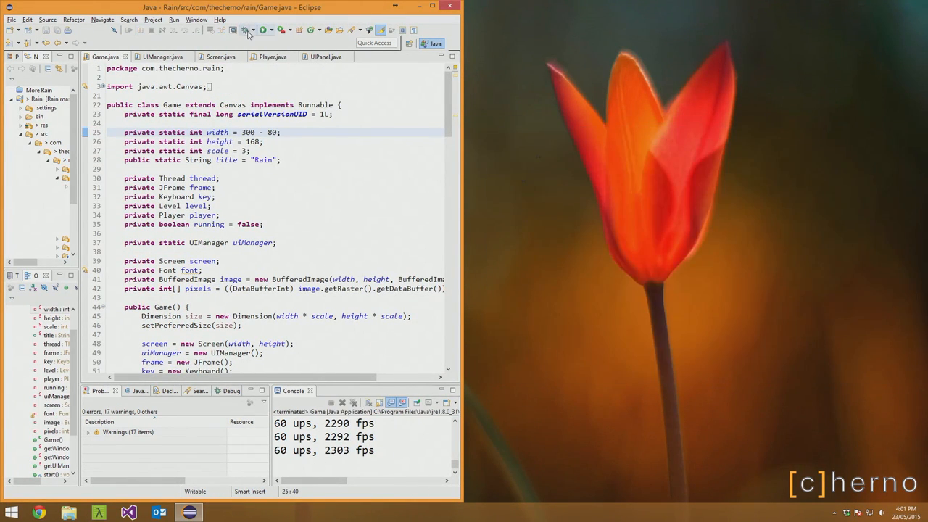
Edit the width expressions with - 80 and 80 * 3, and clear the console.
click(262, 30)
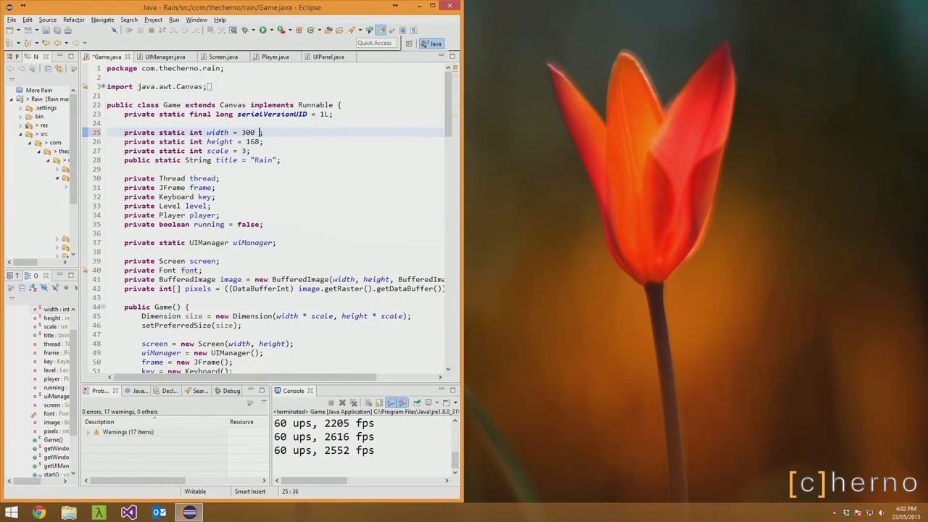
text(- 80)
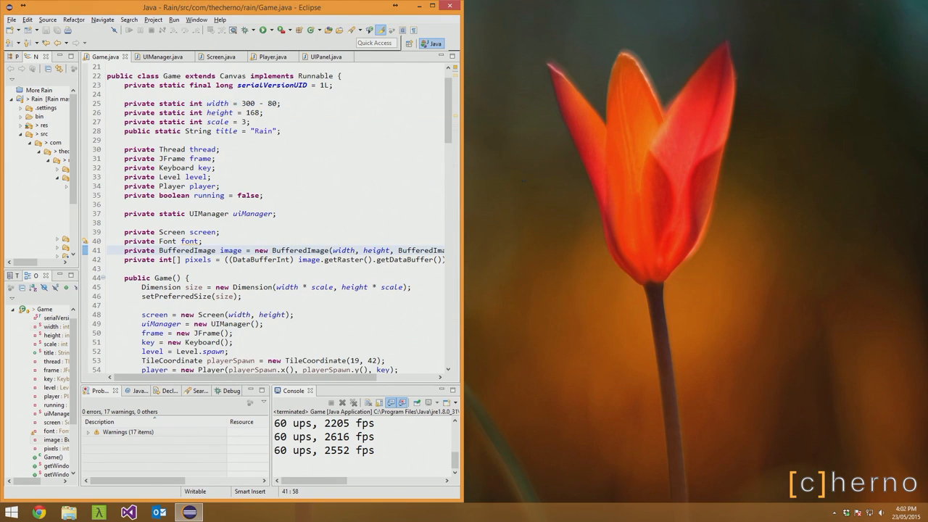
scroll(down, 3)
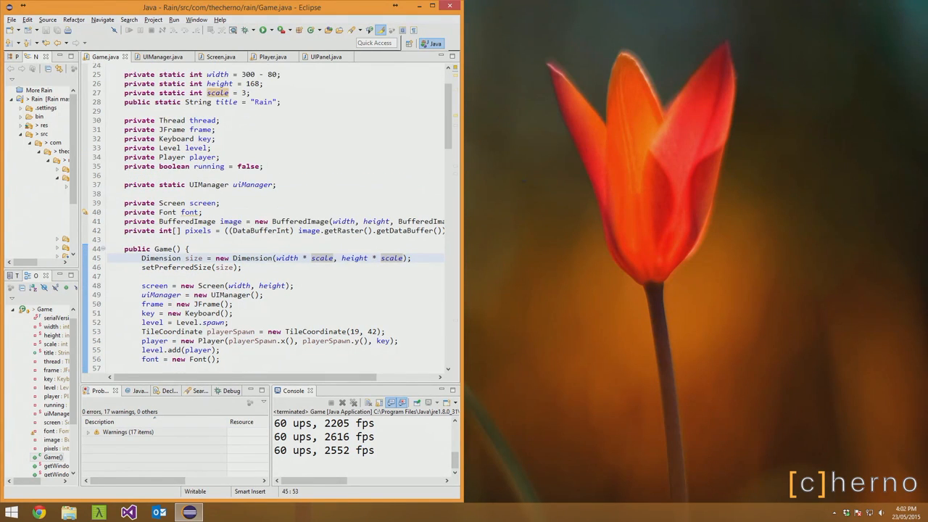
scroll(down, 3)
text( + )
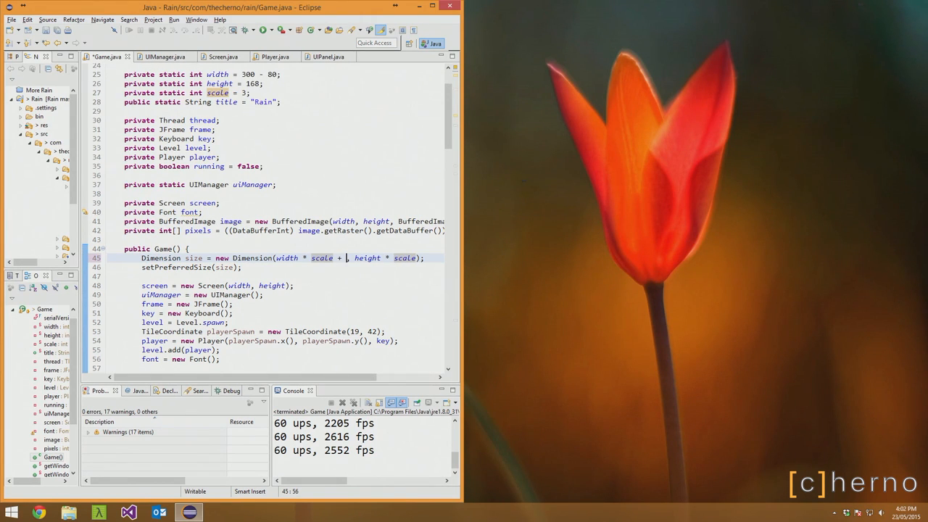
text(80 * 3)
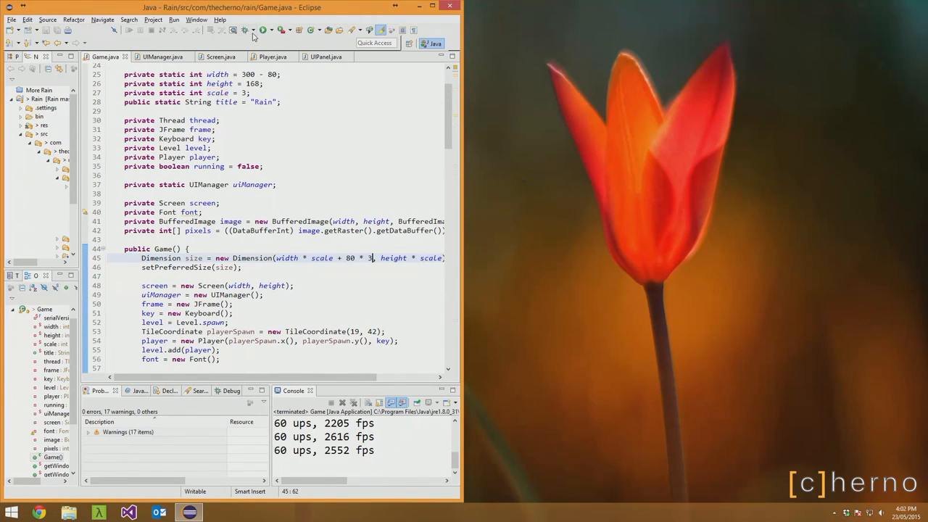
click(248, 30)
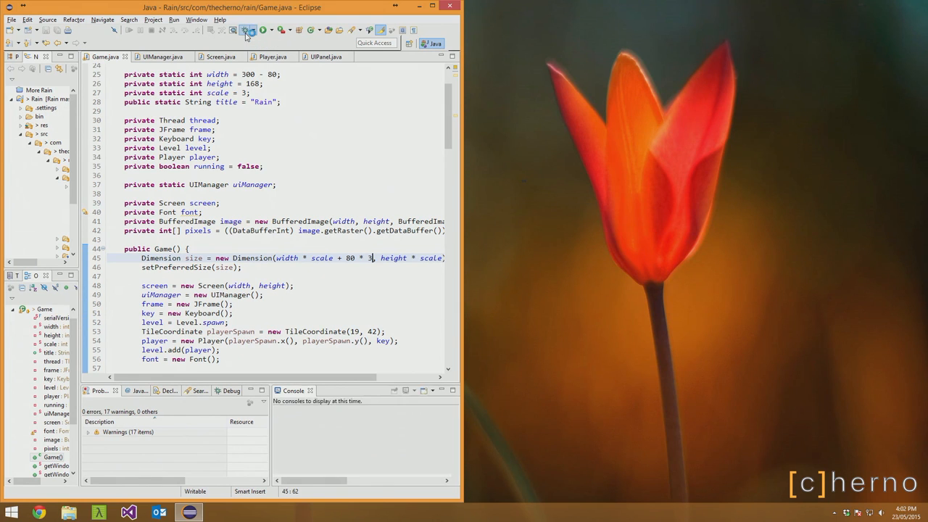
click(248, 30)
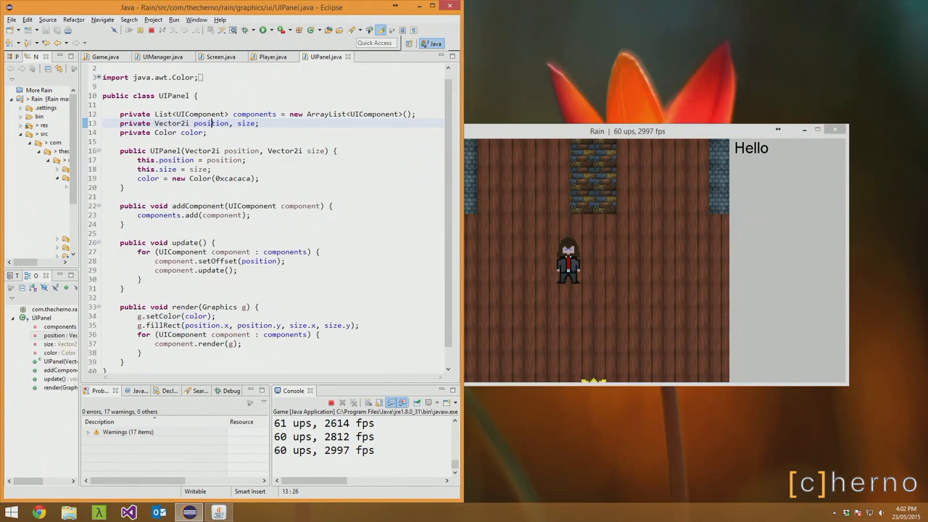
Look over Screen.java's drawing code, then return to Game.java's render method.
click(220, 56)
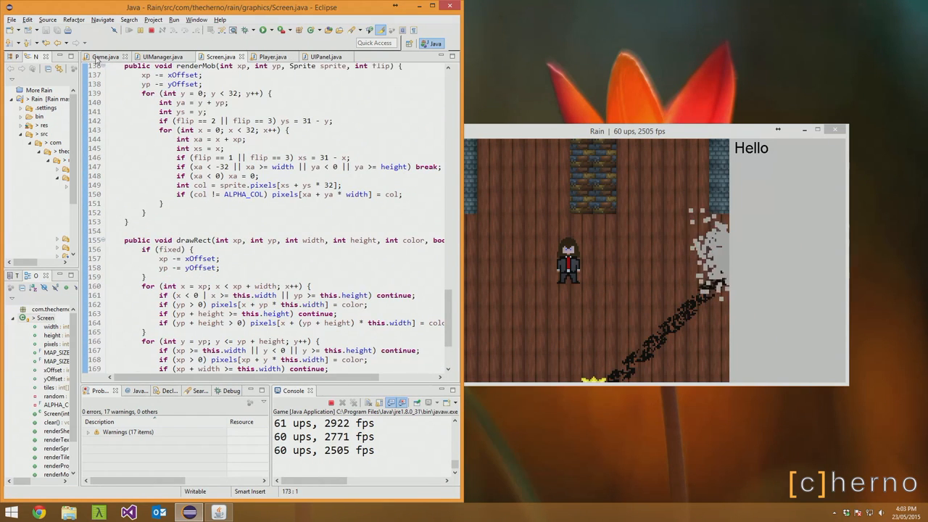
click(105, 56)
text(g.f)
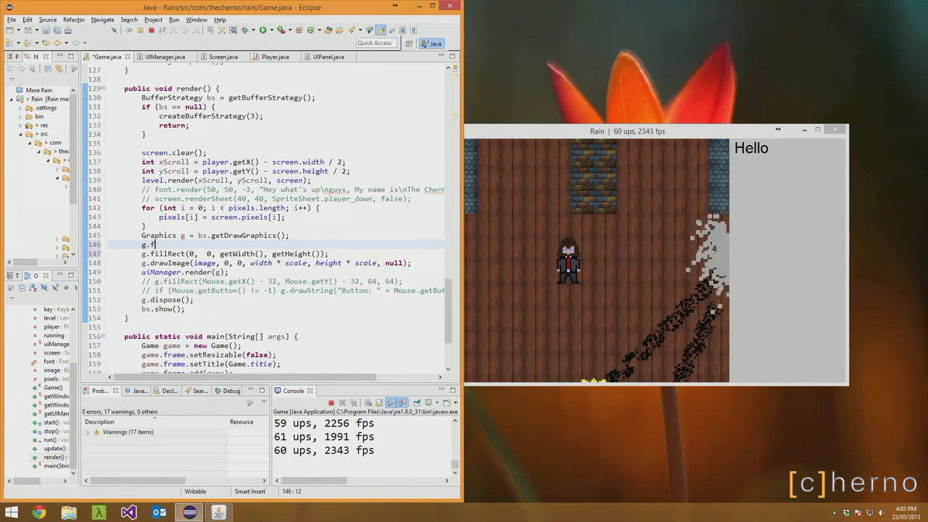
Add g.setColor(new Color(0xff00ff)) before the full-window fillRect in render().
text(setColor())
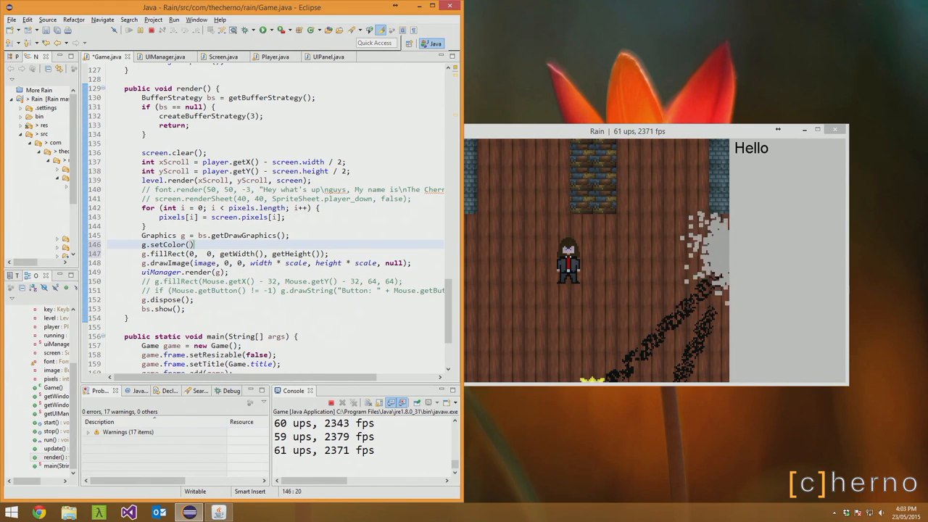
text(new)
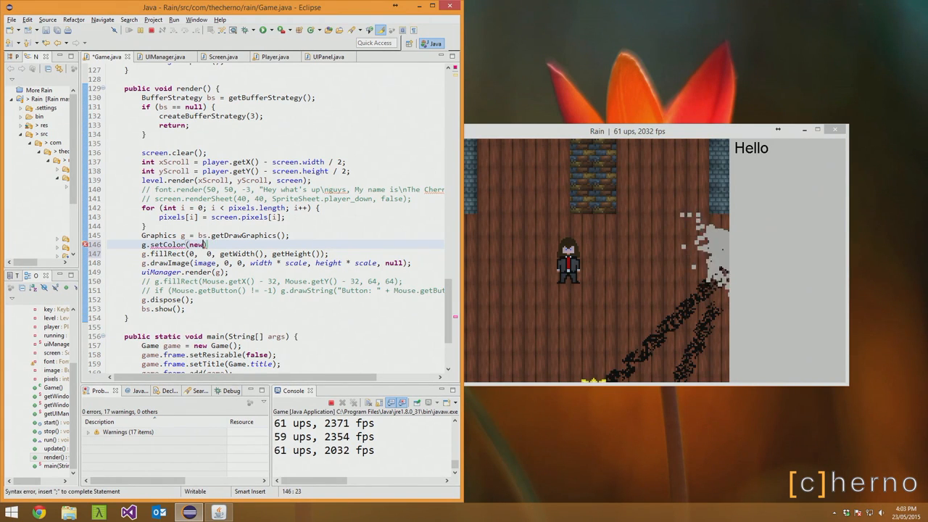
text(Color(0xff00ff))
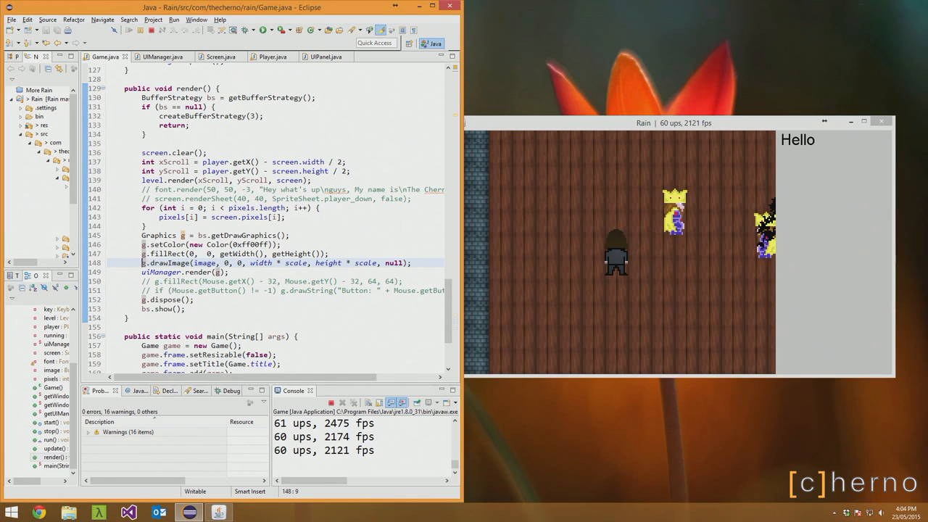
click(326, 56)
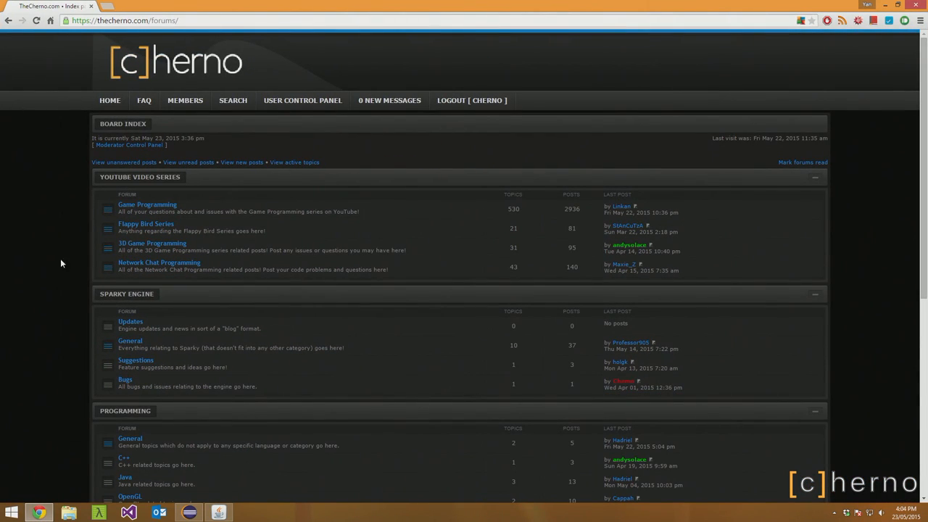
mouse_move(70, 364)
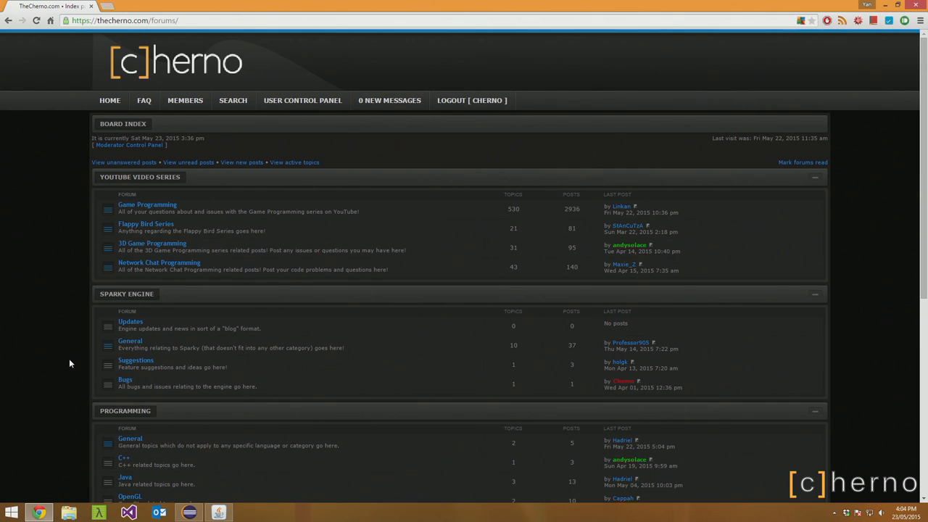
mouse_move(51, 342)
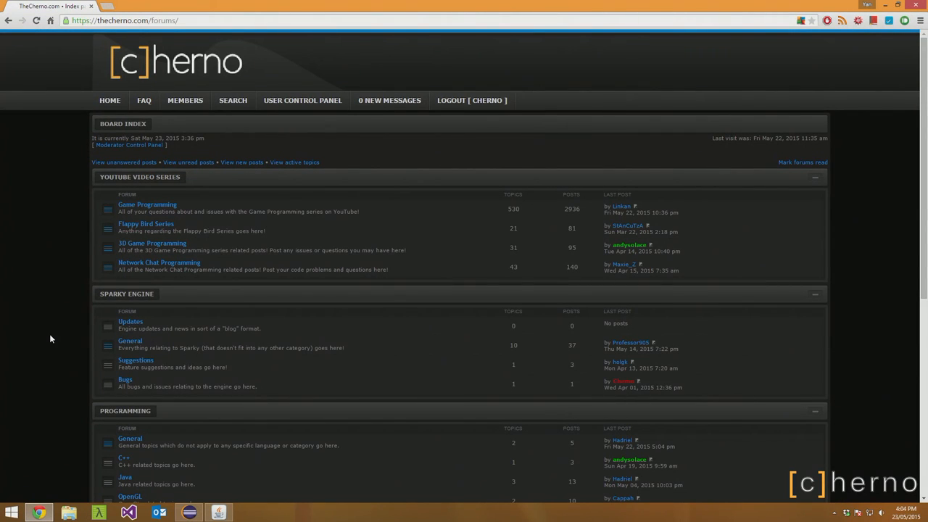
Scroll through all sections of the TheCherno.com forums board index.
scroll(down, 3)
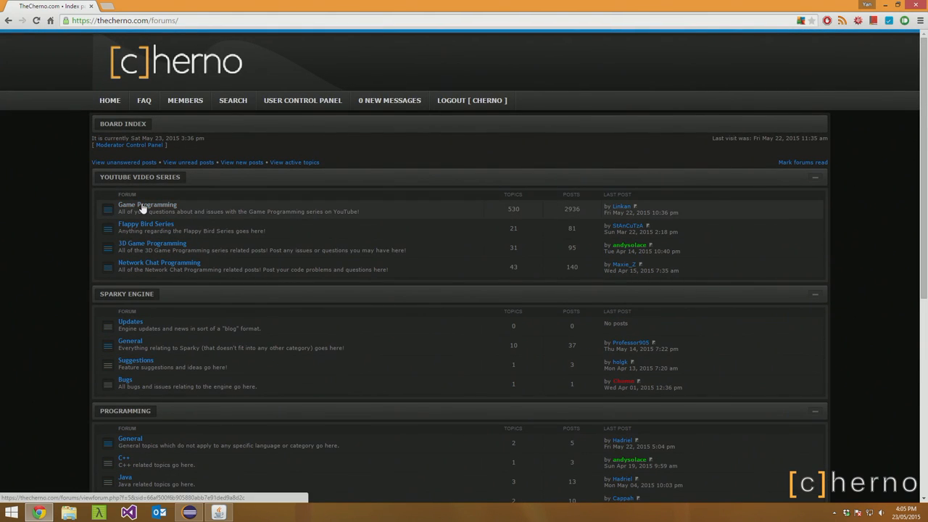
mouse_move(60, 283)
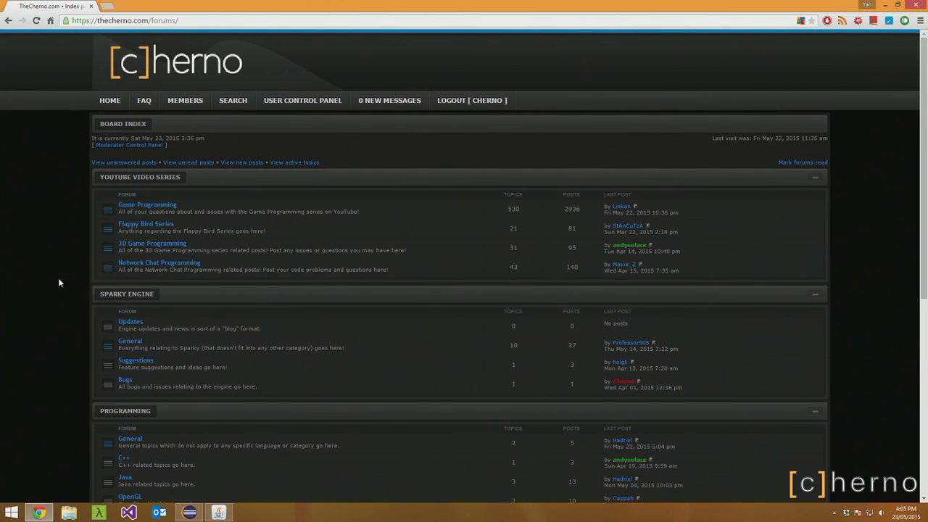
scroll(down, 3)
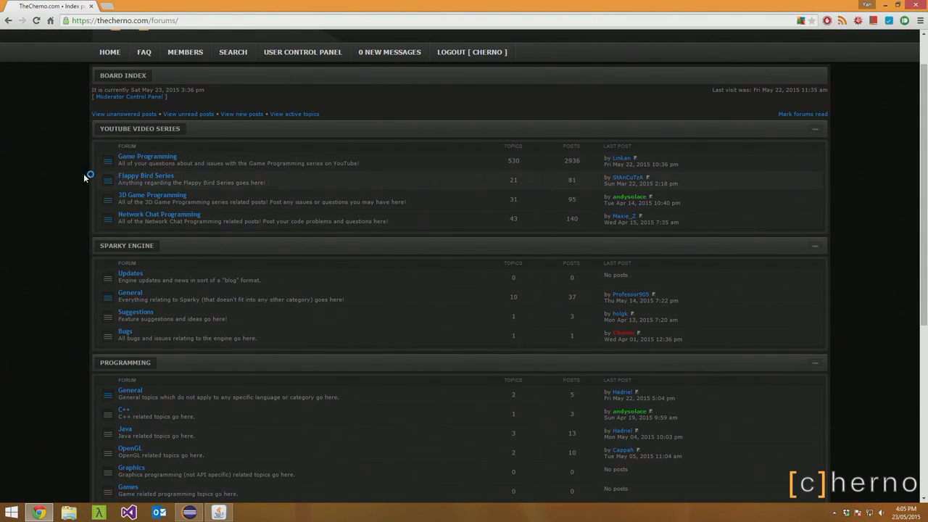
mouse_move(55, 183)
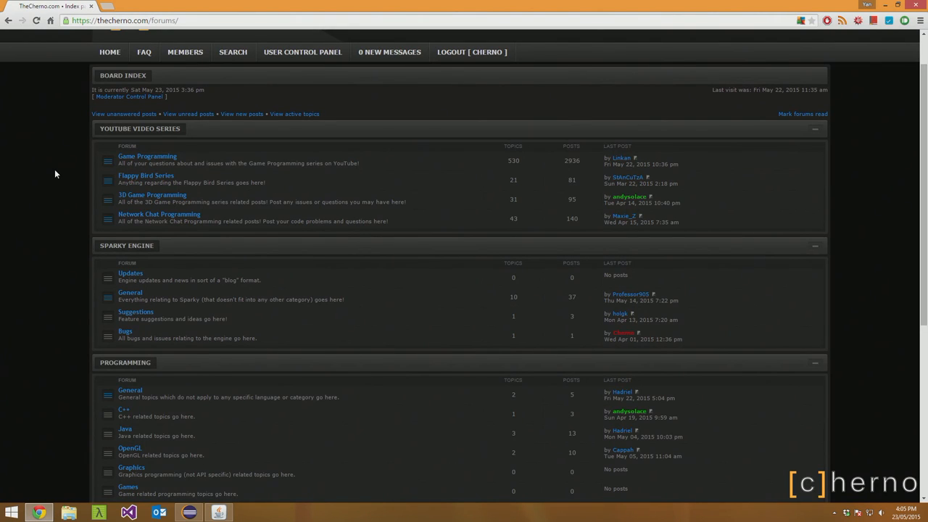
scroll(down, 3)
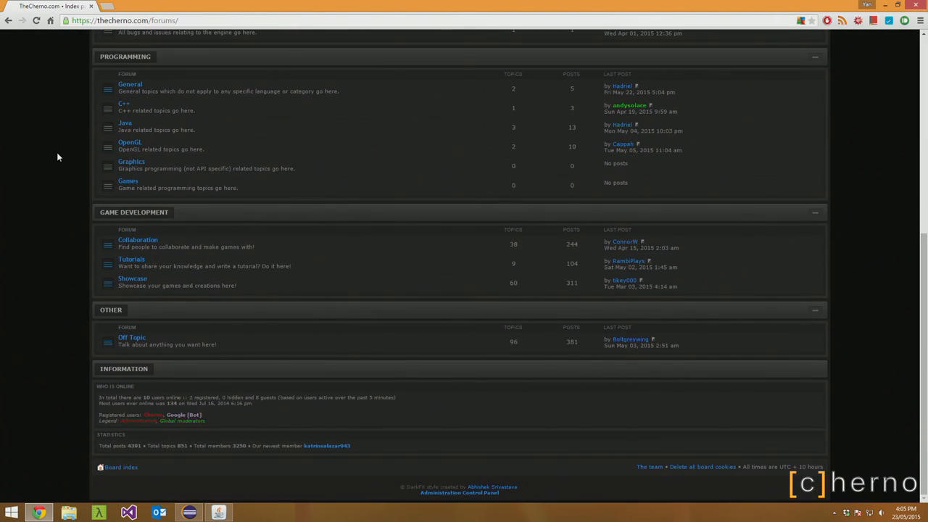
scroll(up, 3)
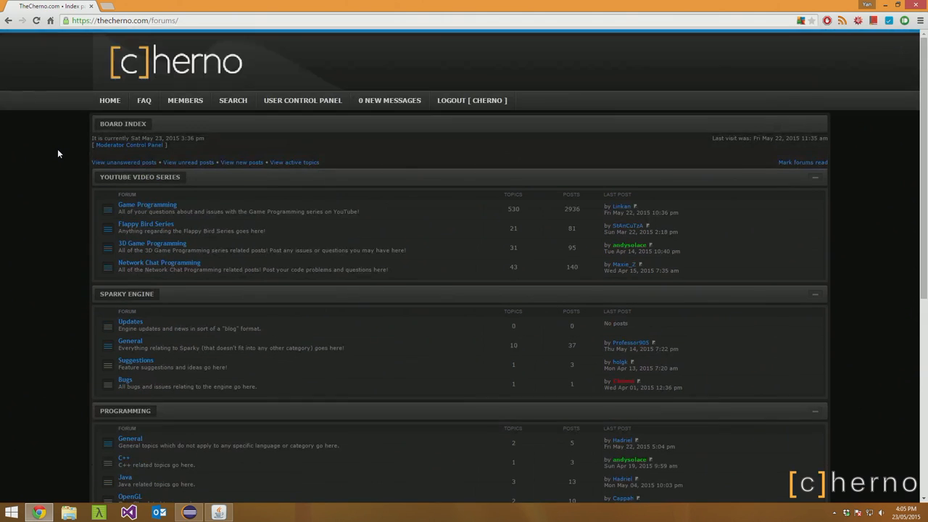
mouse_move(24, 252)
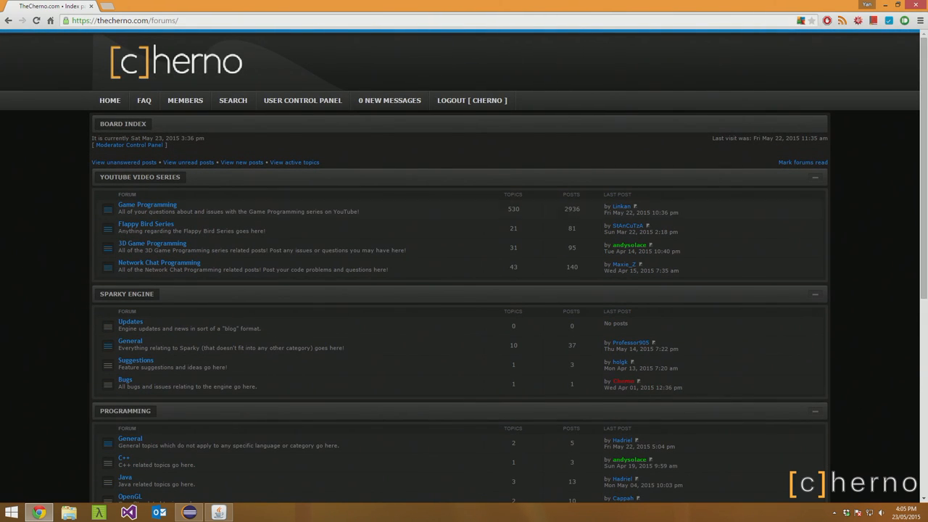
scroll(down, 3)
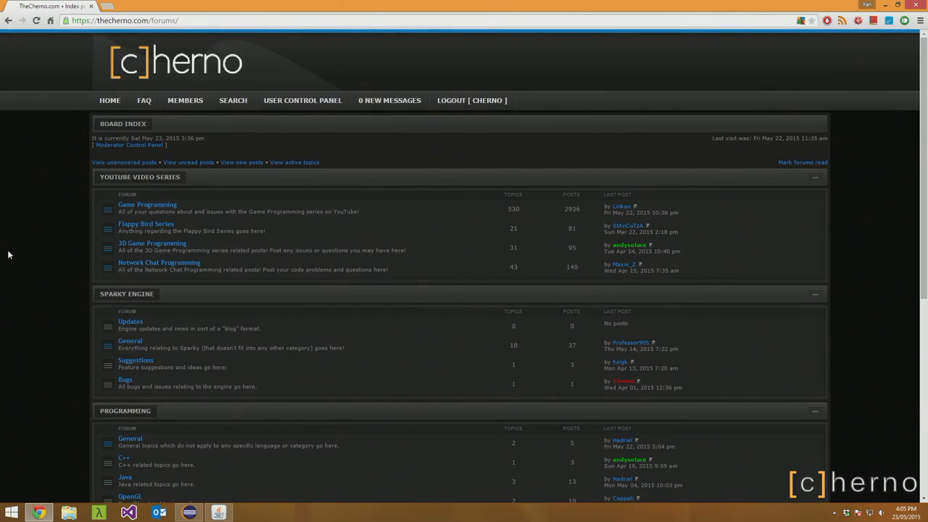
scroll(down, 3)
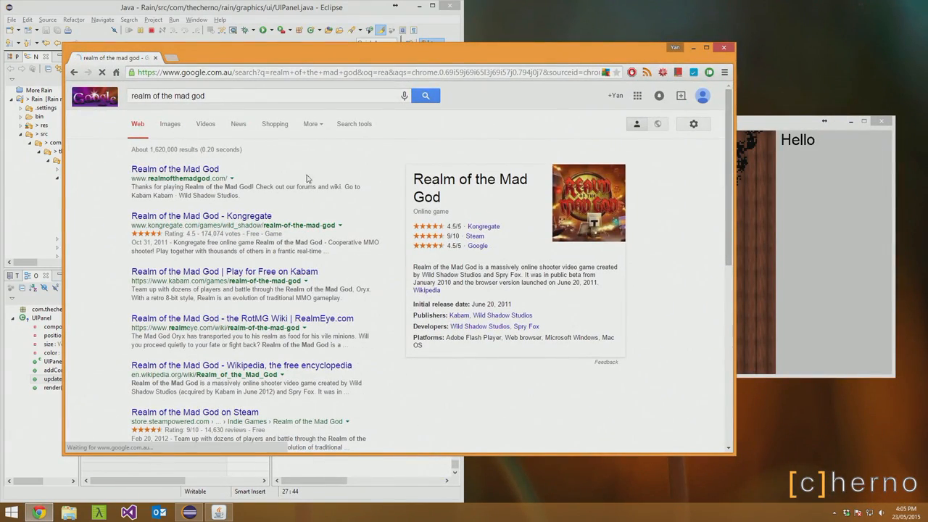
Filter Realm of the Mad God image results to larger than 2 MP and preview a screenshot.
click(170, 123)
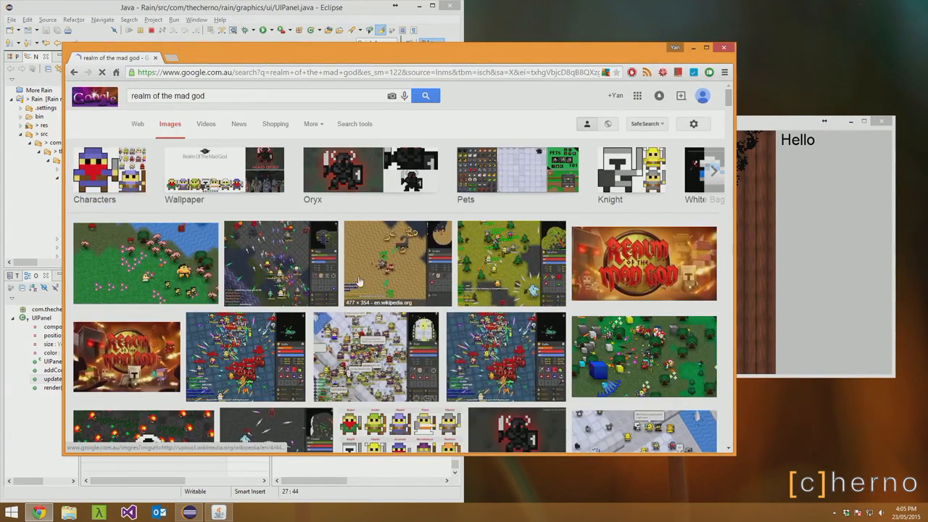
mouse_move(482, 274)
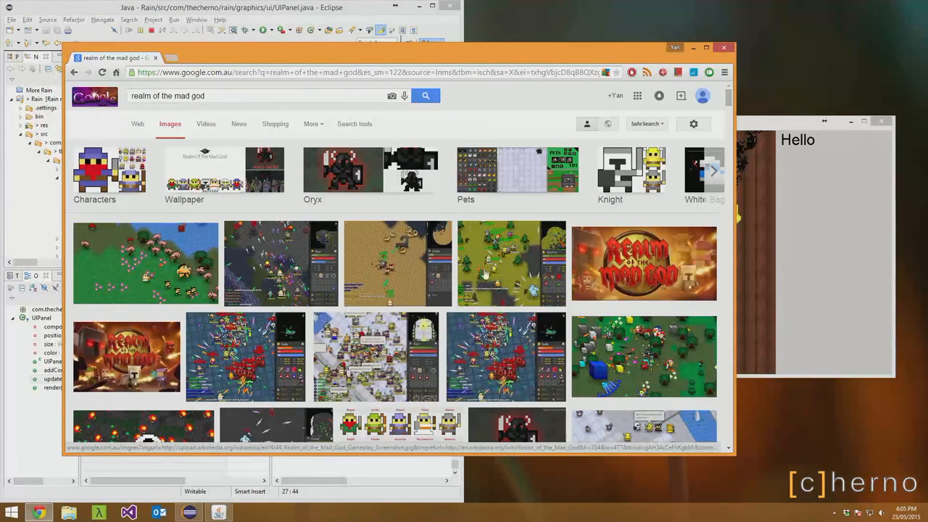
mouse_move(313, 275)
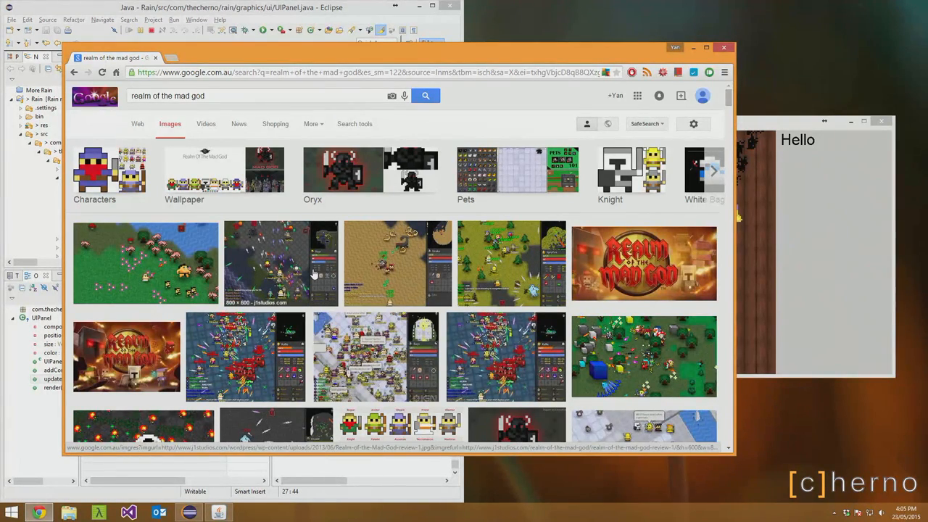
scroll(down, 3)
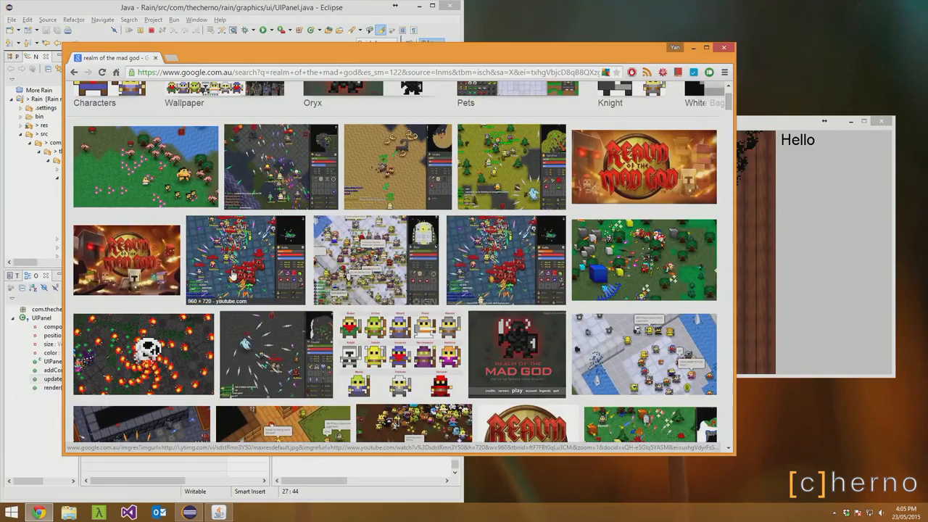
mouse_move(272, 369)
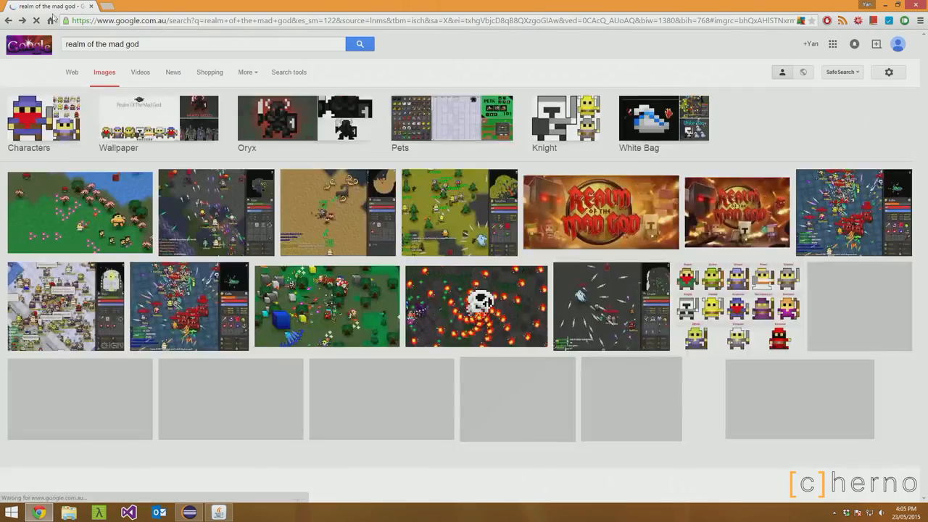
scroll(down, 3)
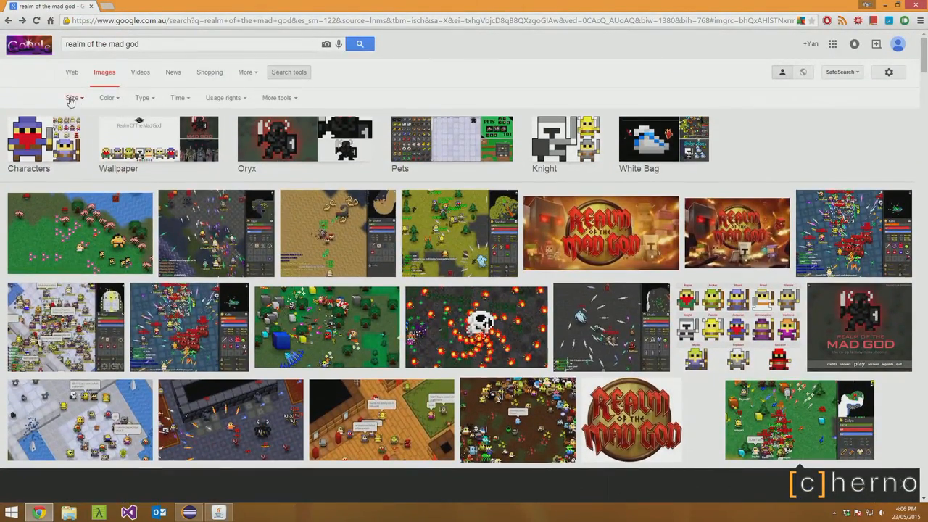
click(72, 98)
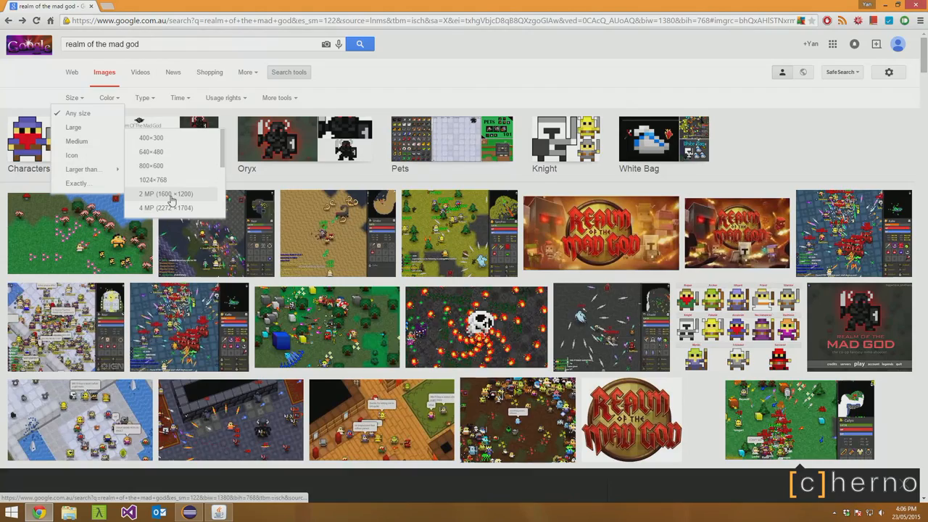
click(165, 193)
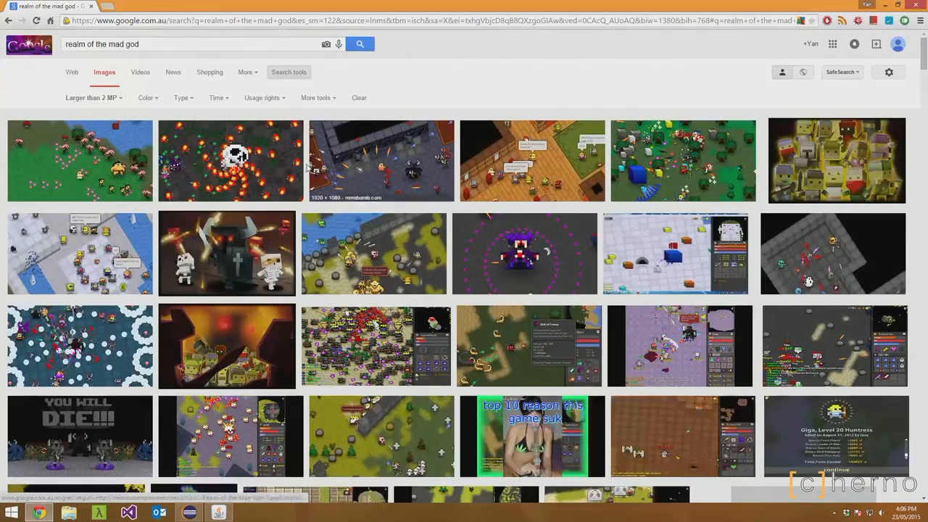
mouse_move(588, 252)
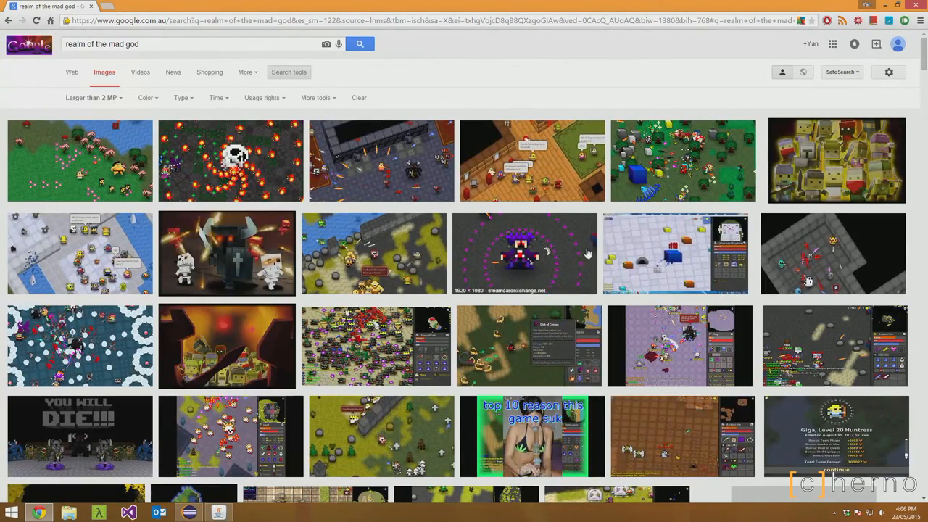
click(524, 253)
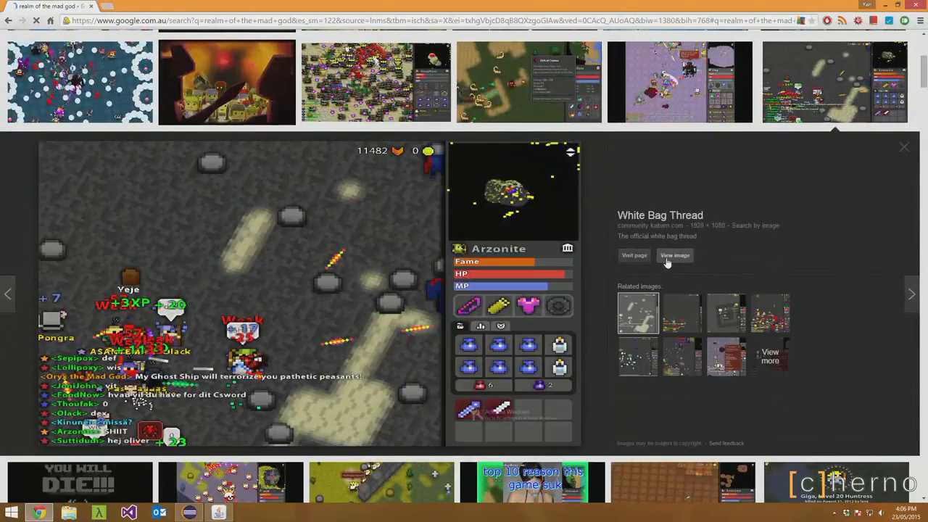
Open the 1920×1080 Realm of the Mad God screenshot on its own image page.
click(675, 255)
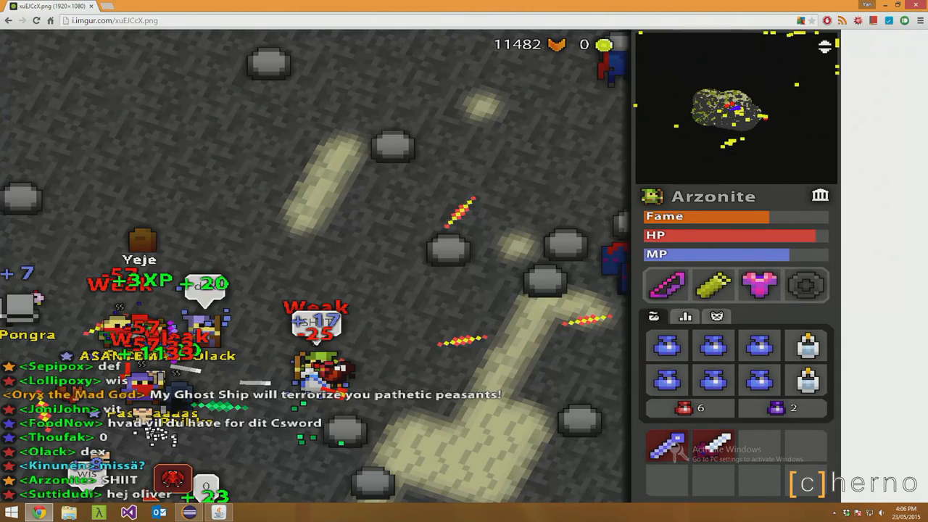
mouse_move(918, 356)
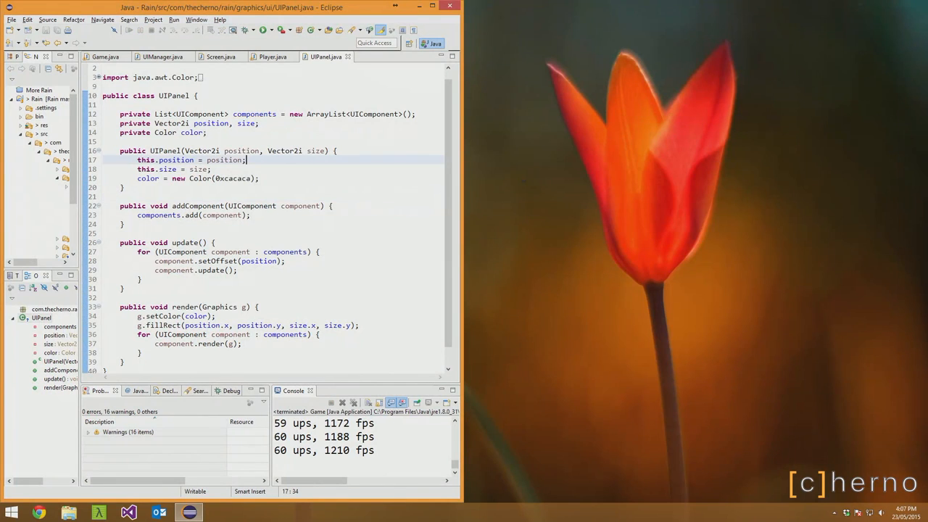
Maximize Eclipse, view the Mob parent class declaration, then return to Player.java.
key(ctrl+shift+t)
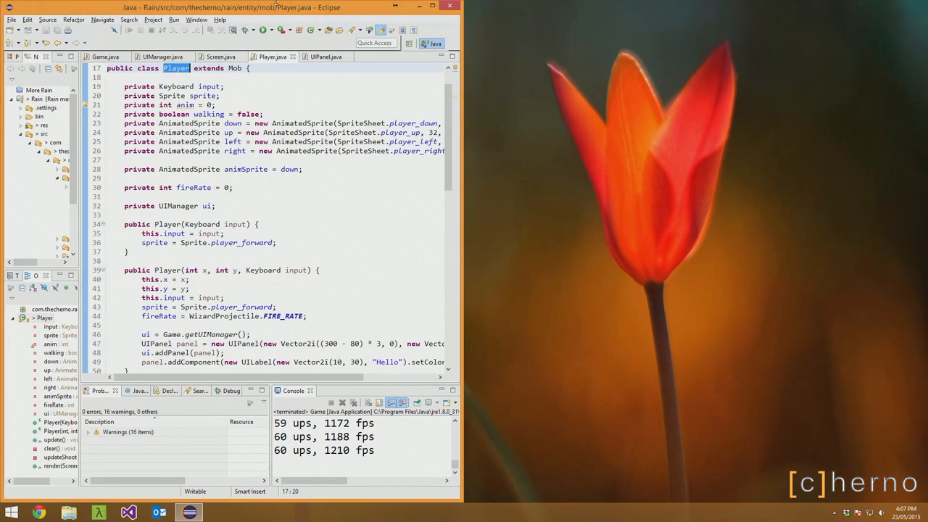
click(433, 7)
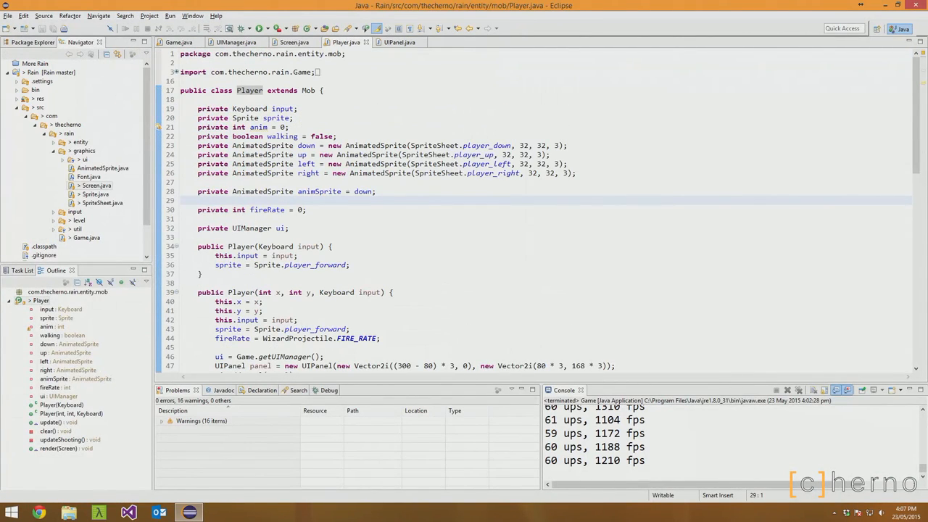
click(451, 42)
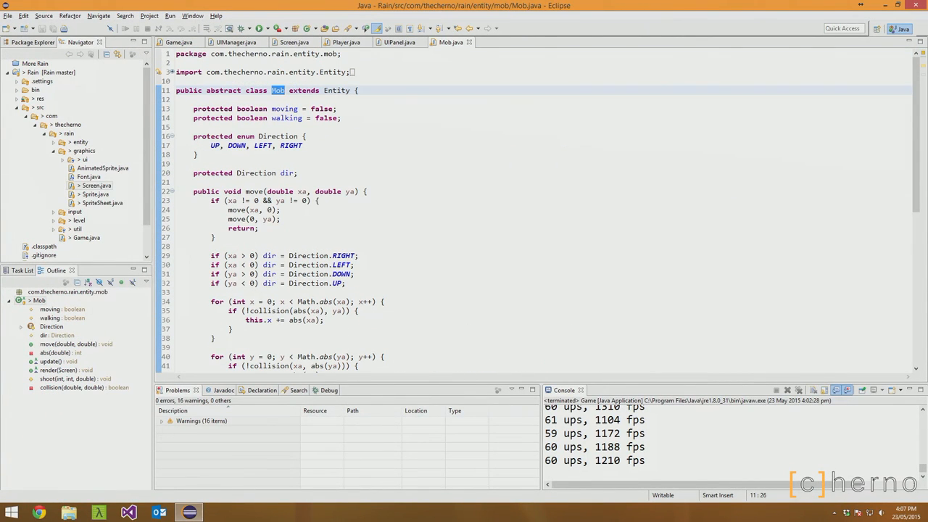
mouse_move(347, 42)
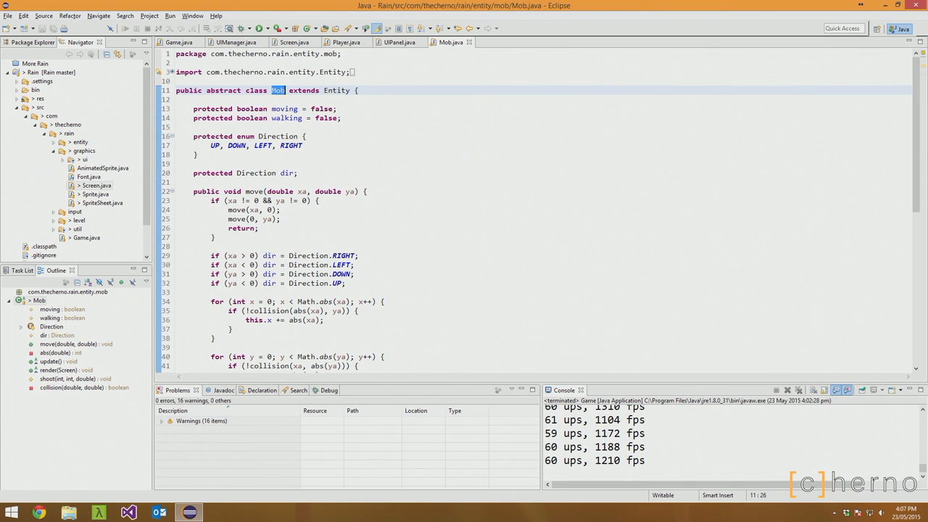
click(347, 42)
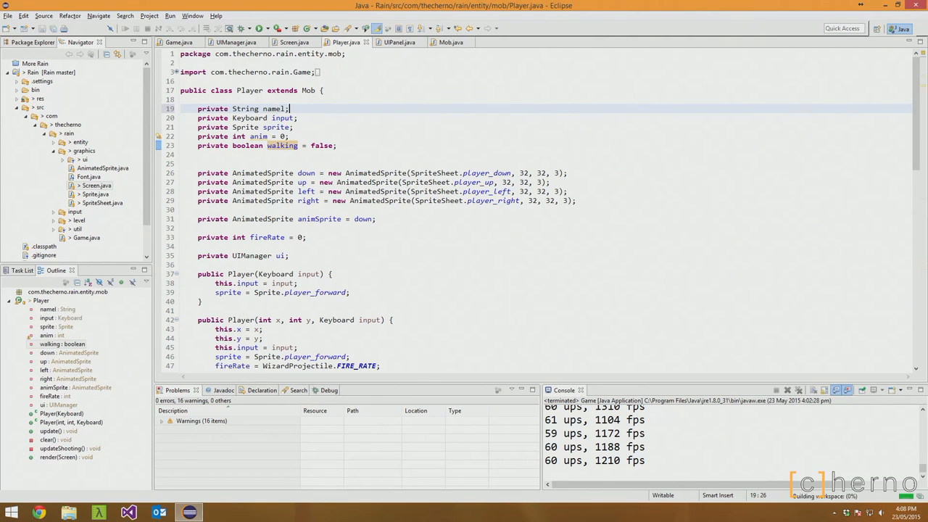
Add a String name field and constructor parameter, storing it with this.name = name.
scroll(down, 3)
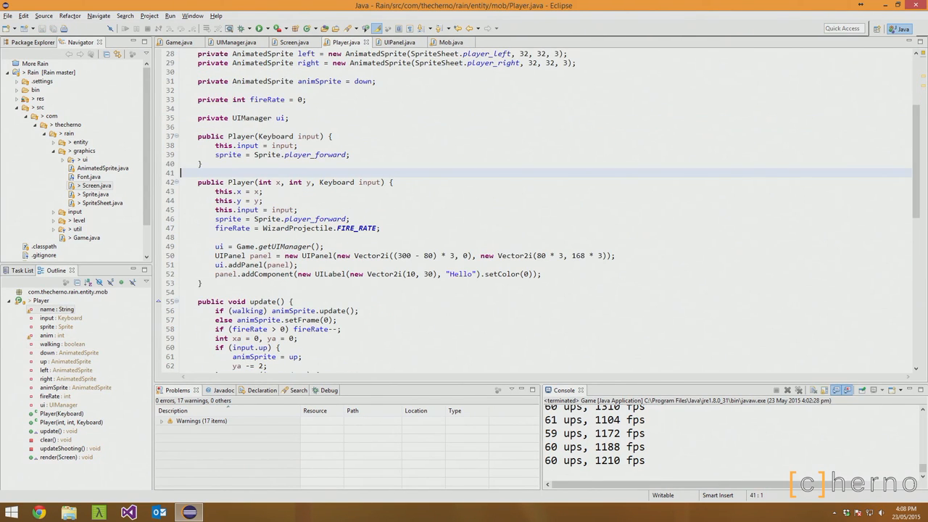
text(String name,)
text(thi)
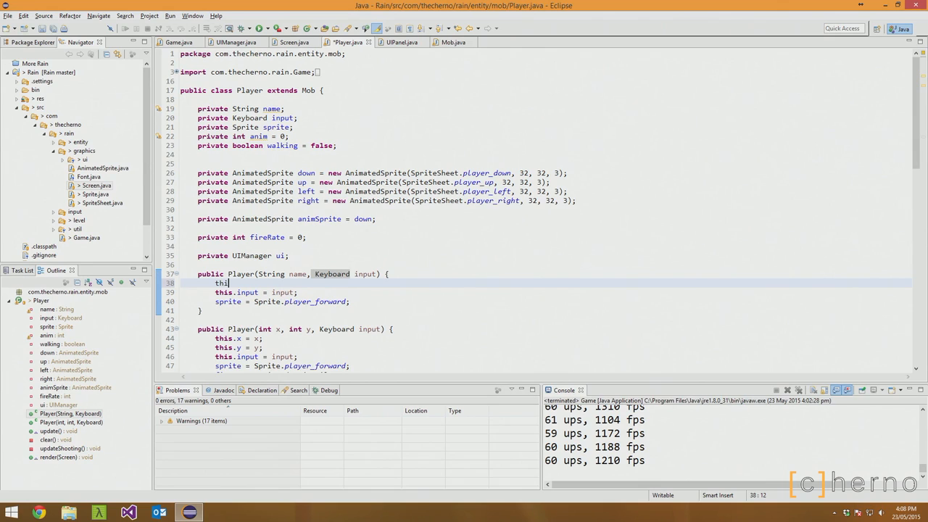
text(.anem)
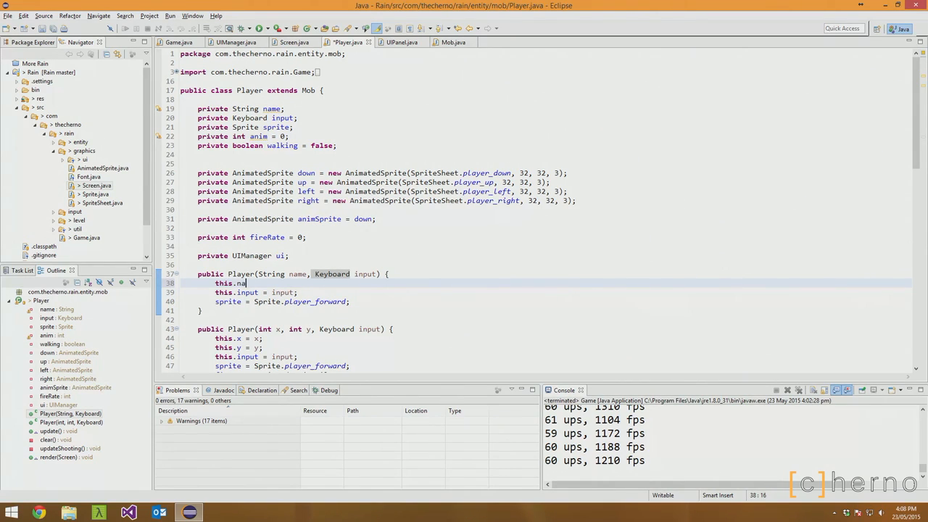
text(me = name;)
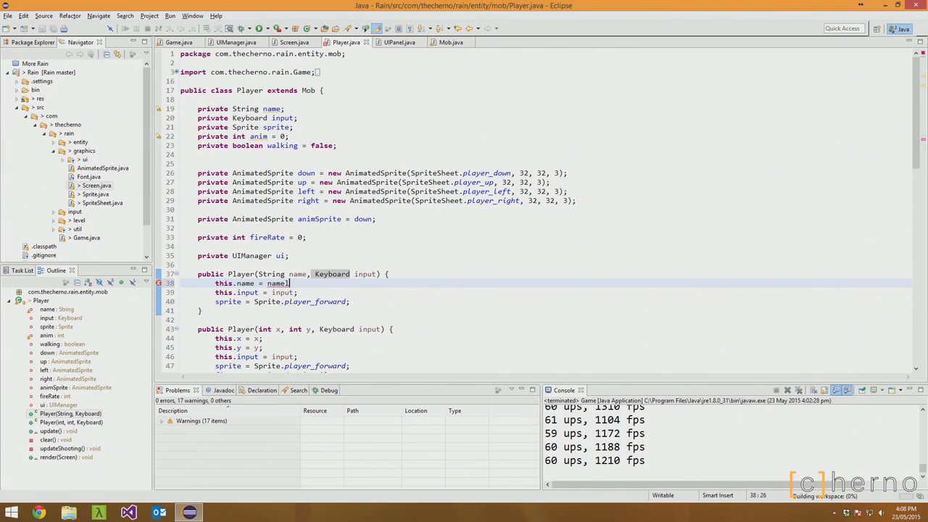
Add a name accessor method that returns name.
scroll(down, 3)
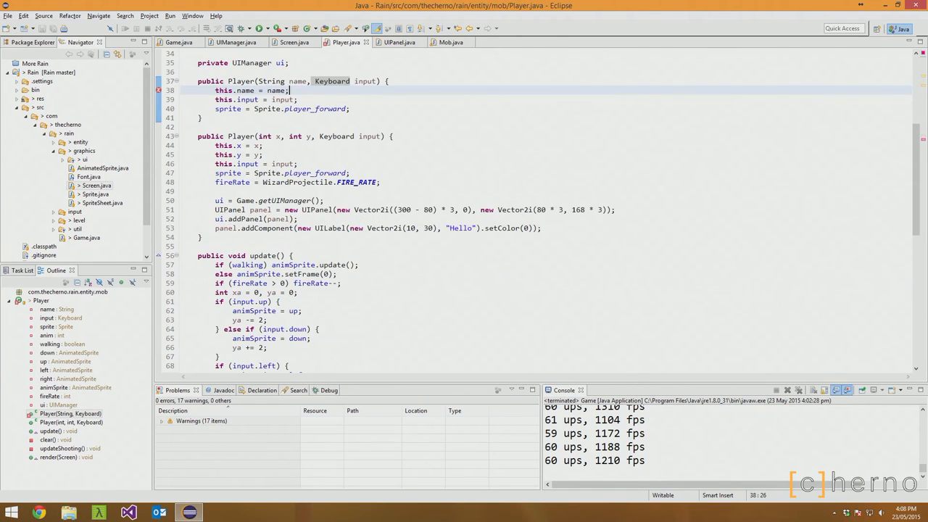
scroll(down, 3)
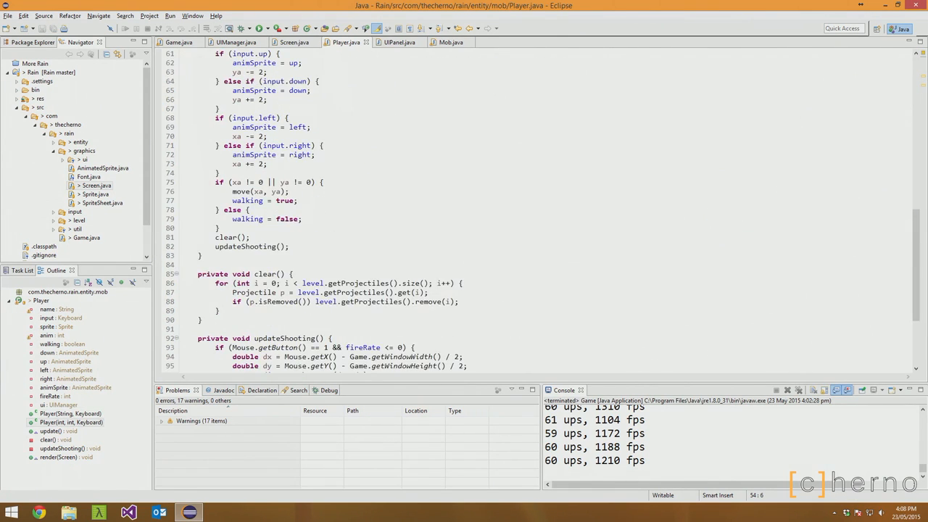
text(public void set)
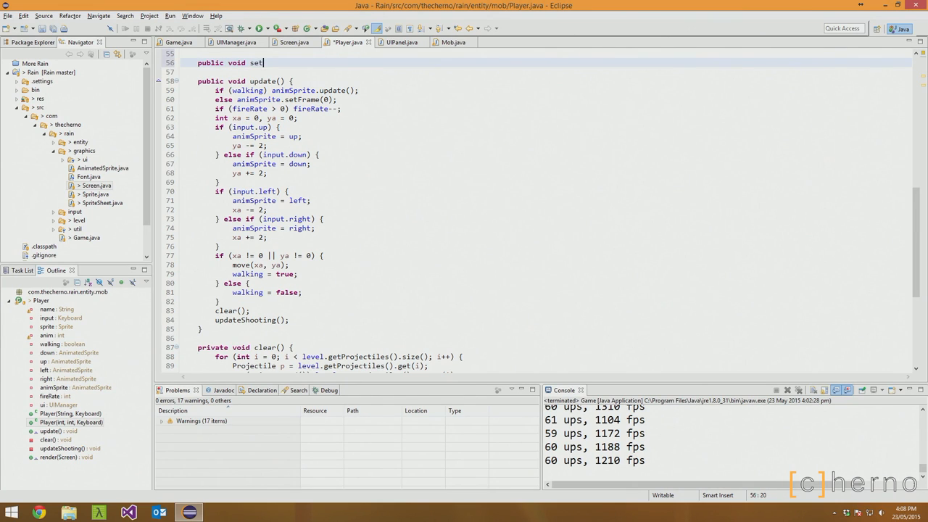
text(Name() {)
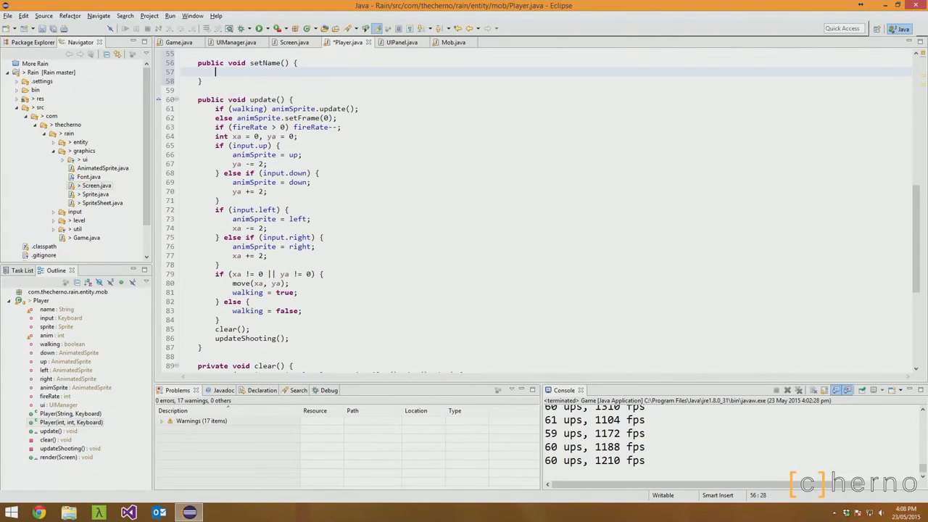
text(return name;)
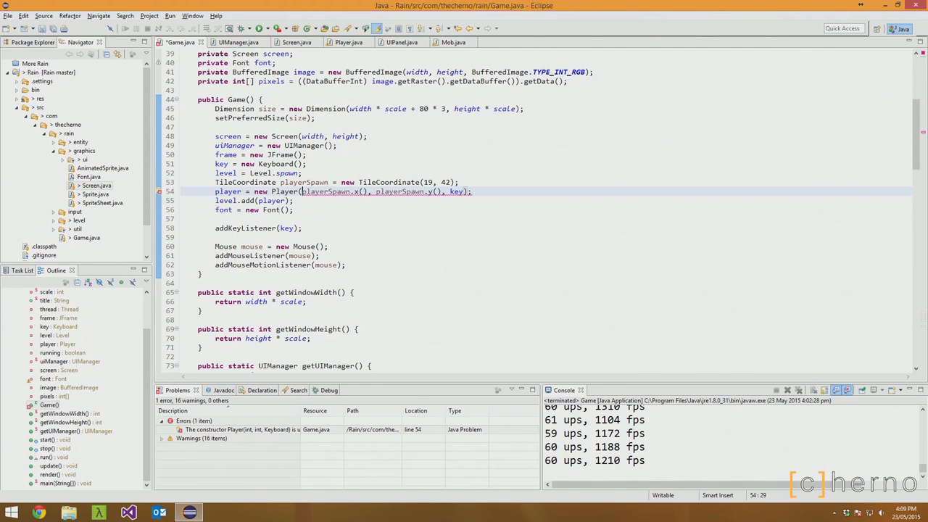
Pass "Cherno" as the first argument to new Player in Game.java.
text("Cherno",)
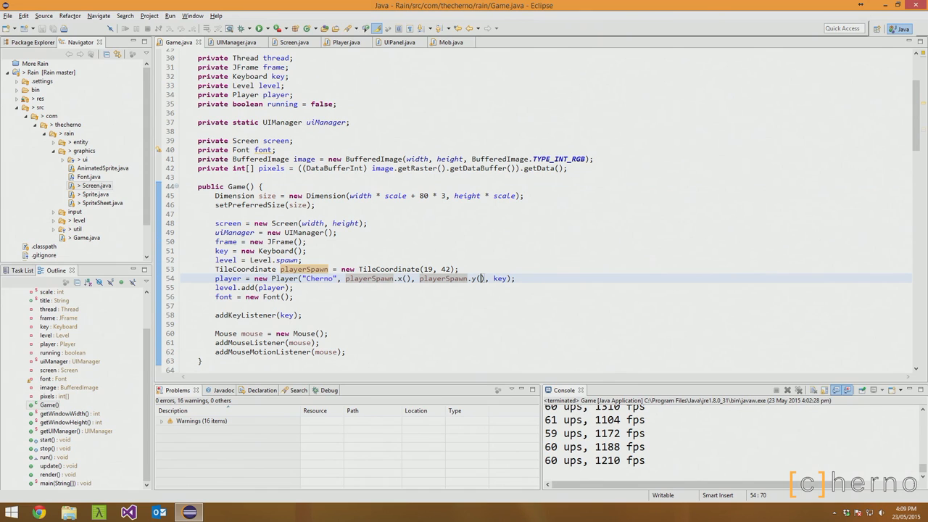
click(397, 43)
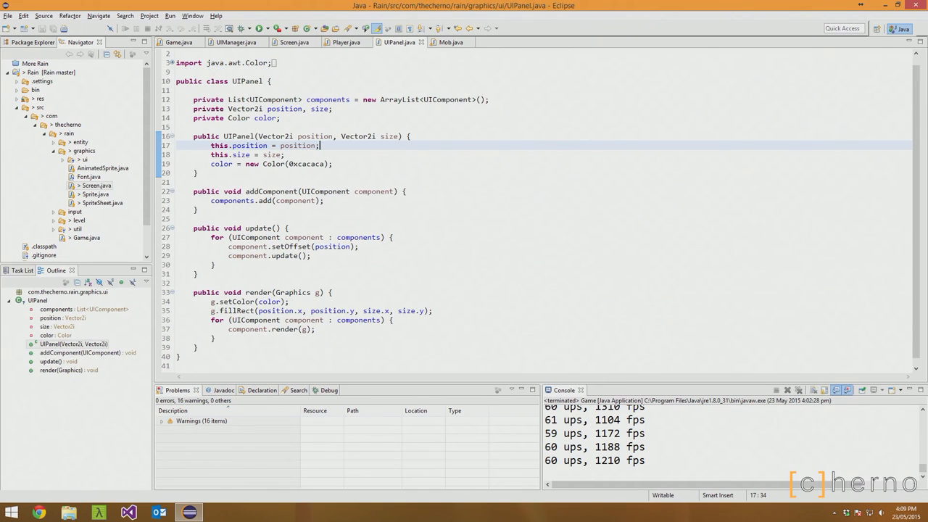
click(346, 42)
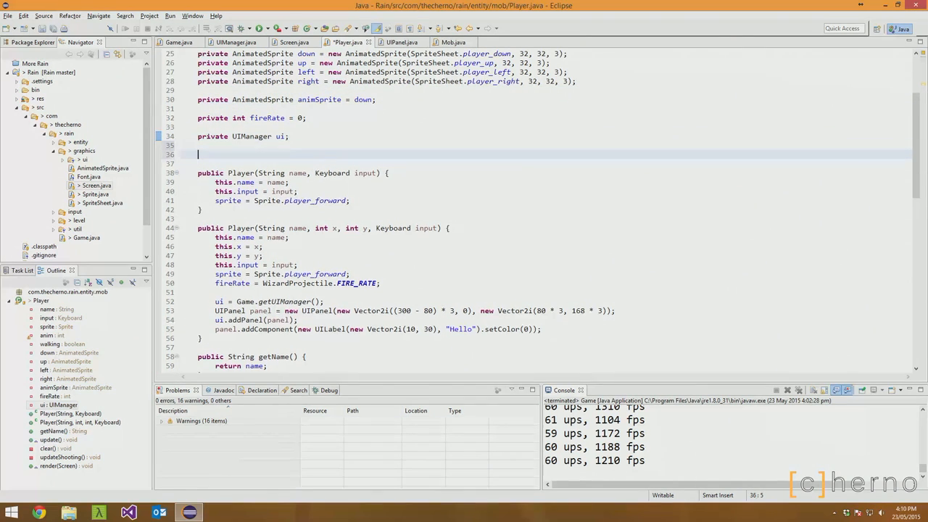
Replace the panel label's "Hello" with name and change the setColor hex value.
text(private)
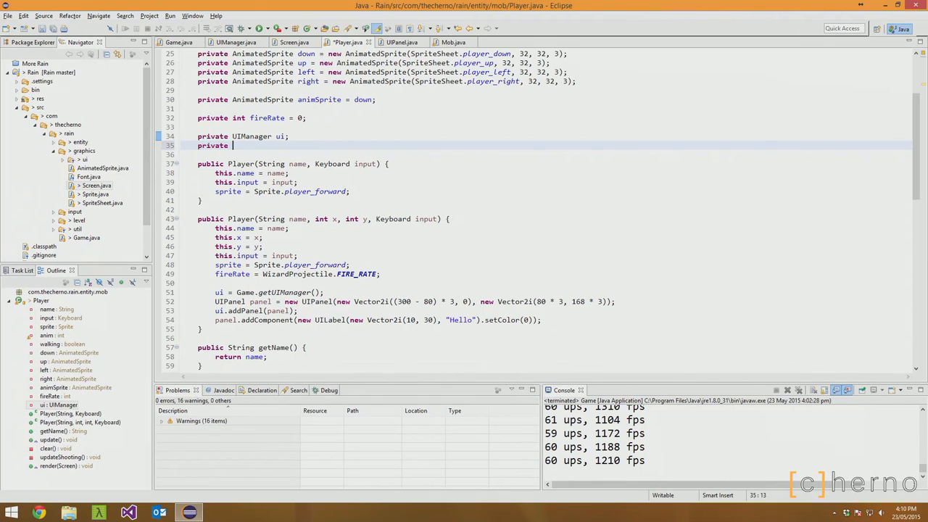
text(IO:)
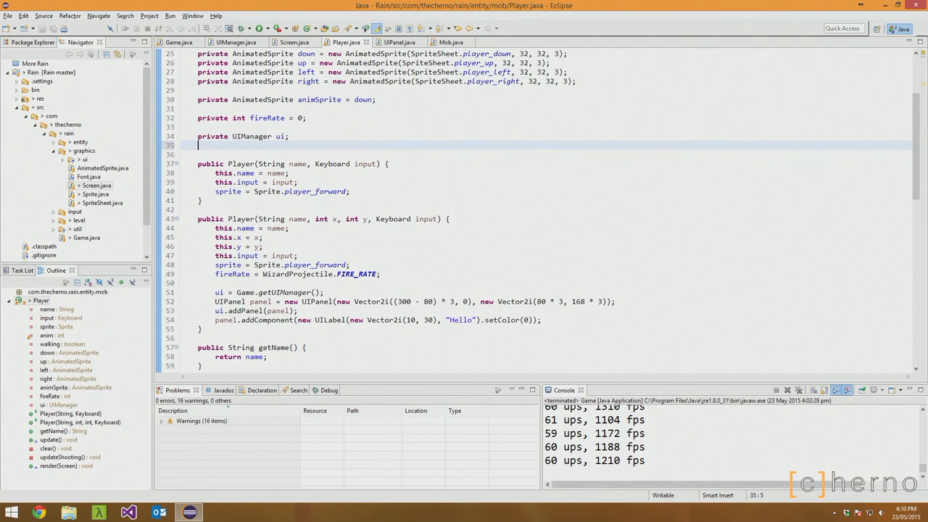
scroll(down, 3)
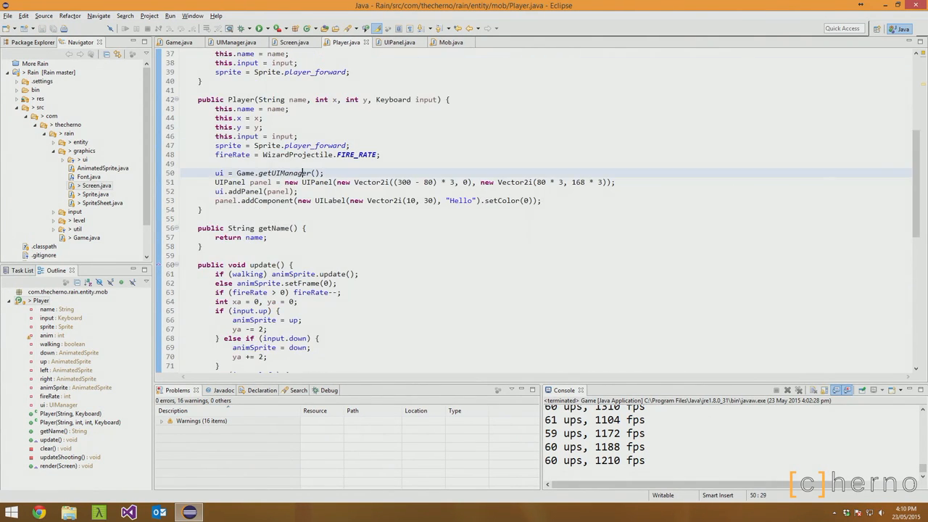
double_click(283, 172)
text(nam)
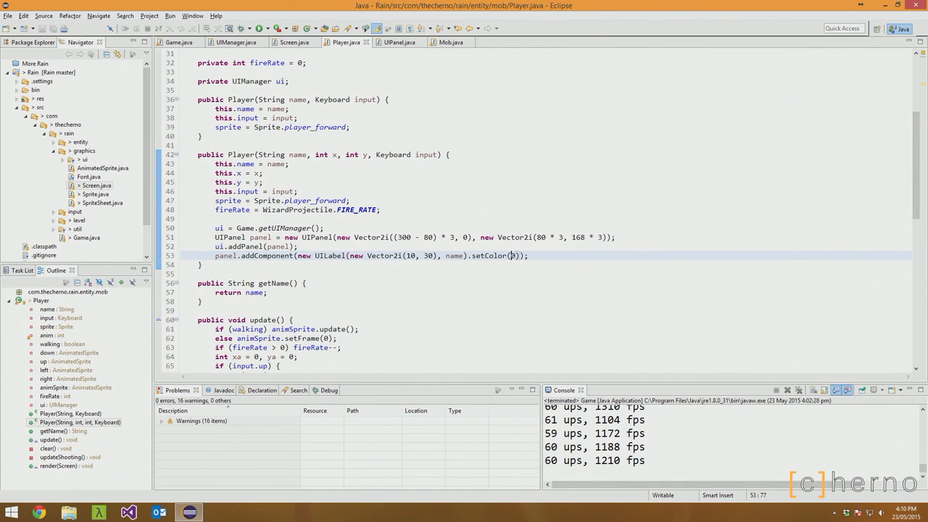
text(0x)
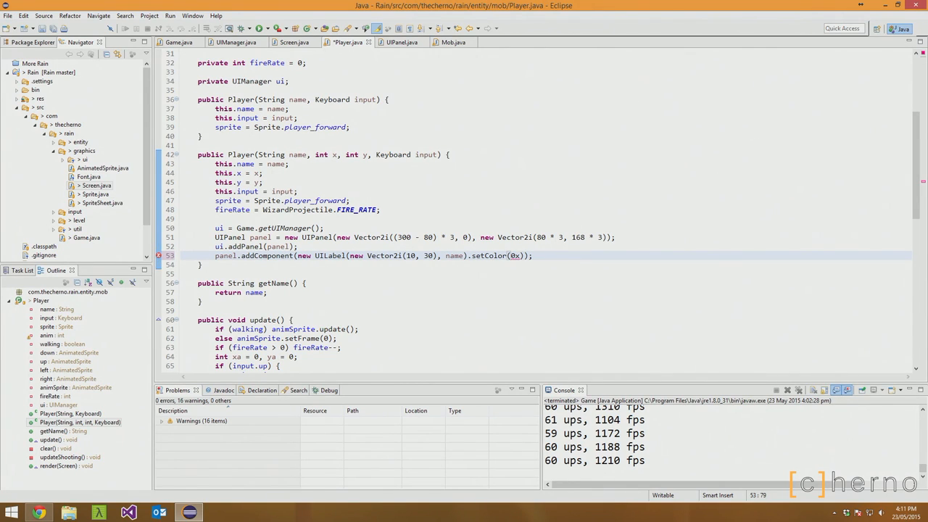
text(bbbb)
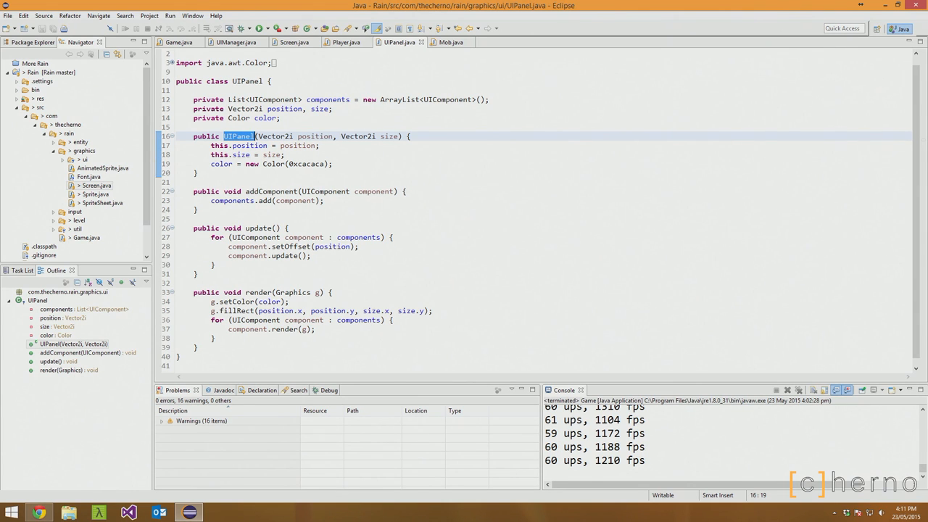
Make UIPanel extend UIComponent with super(position), and append setColor(color) to Player's panel.
click(344, 42)
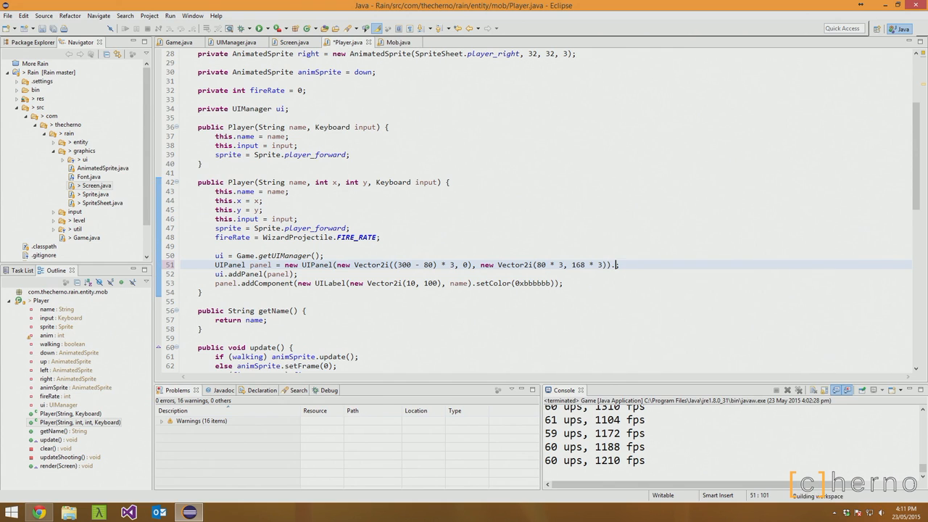
text(getC)
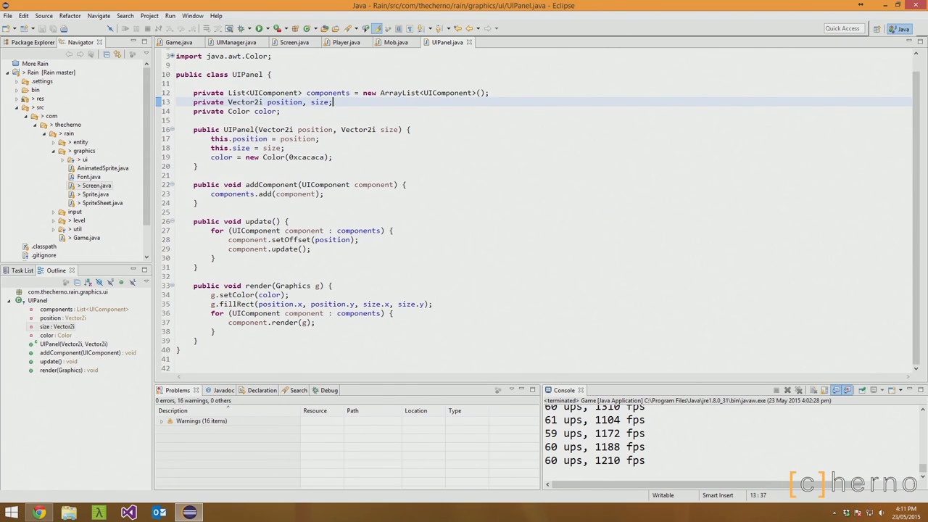
text(extends)
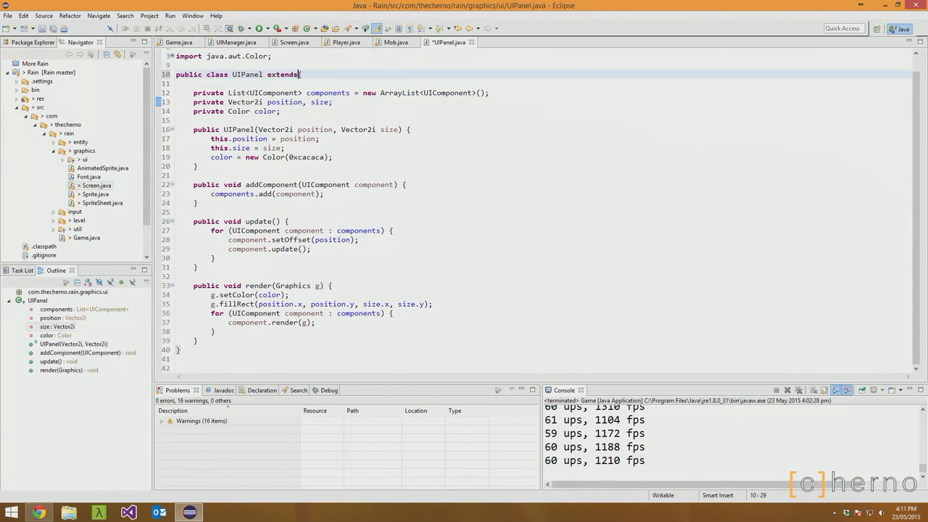
text(UIComponent {)
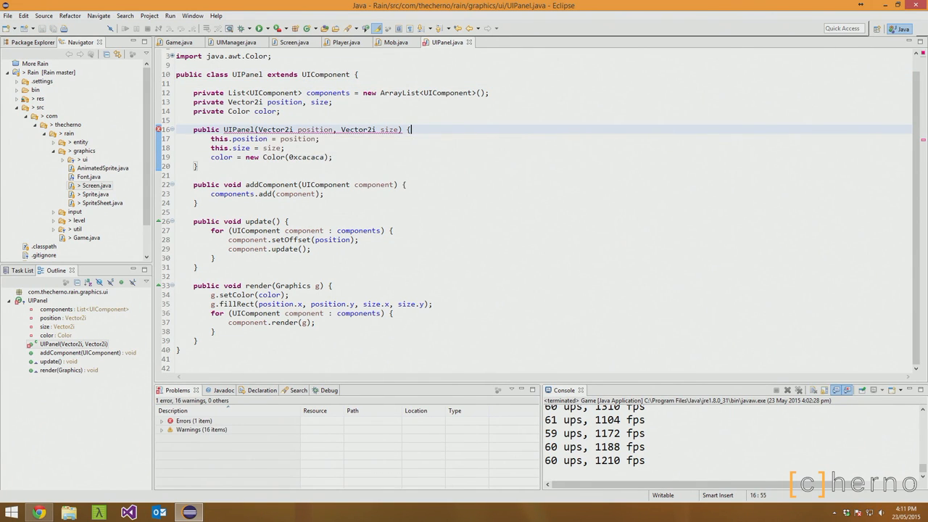
text(sup)
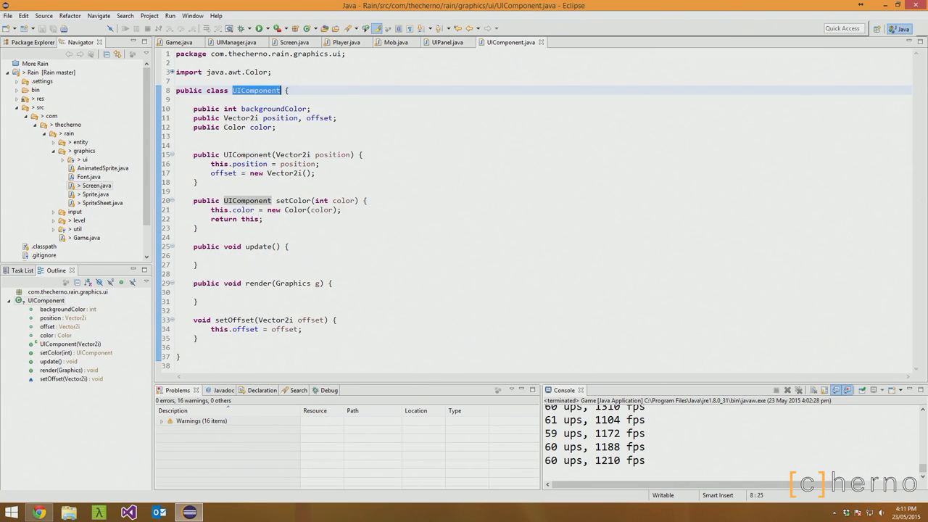
click(447, 42)
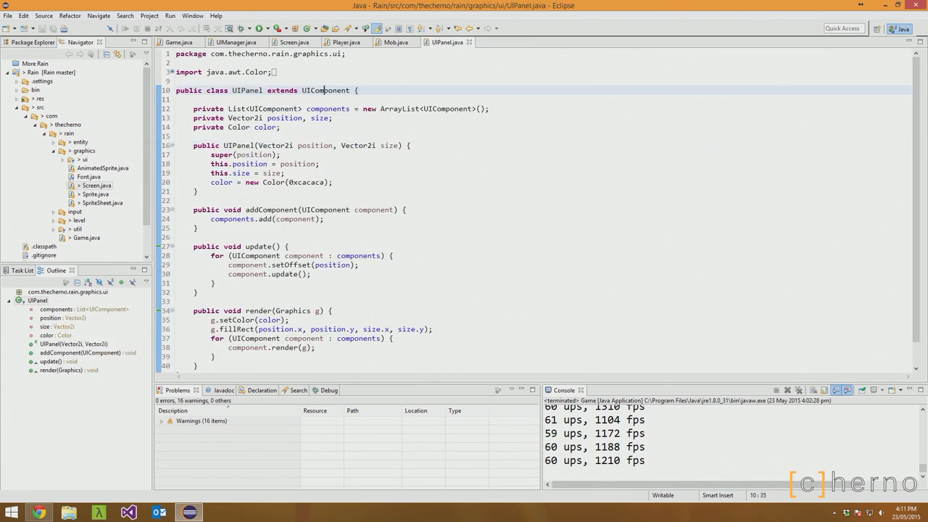
click(347, 42)
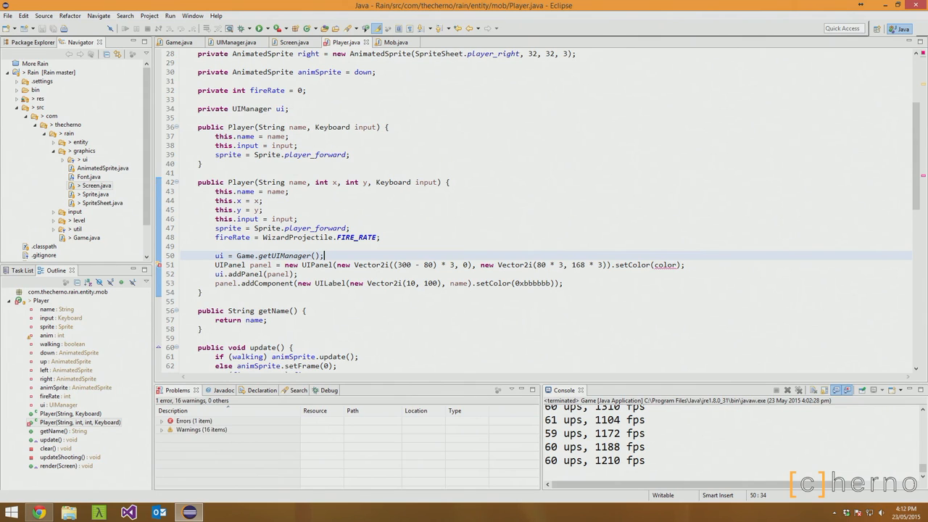
Set the player's panel colour to 0x4f4f4f and cast the new panel to UIPanel.
double_click(665, 265)
text(0x)
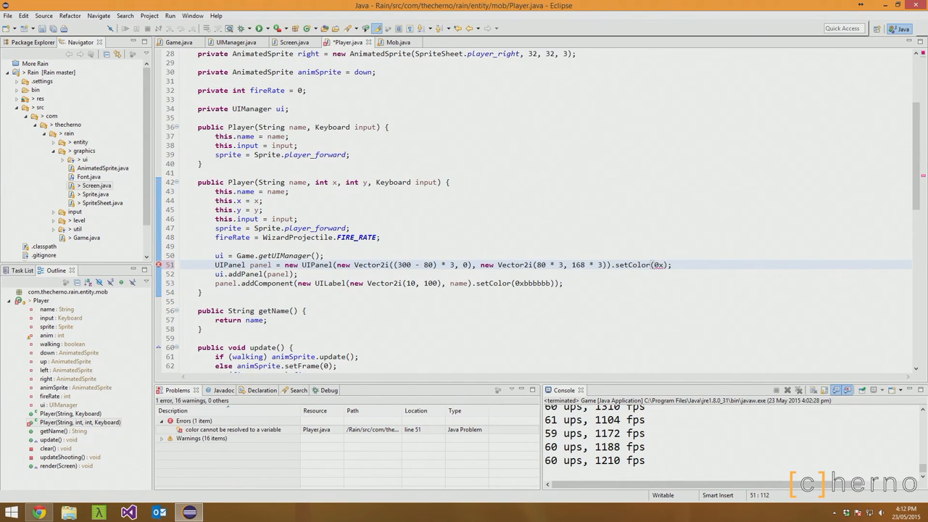
text(4f4f4f)
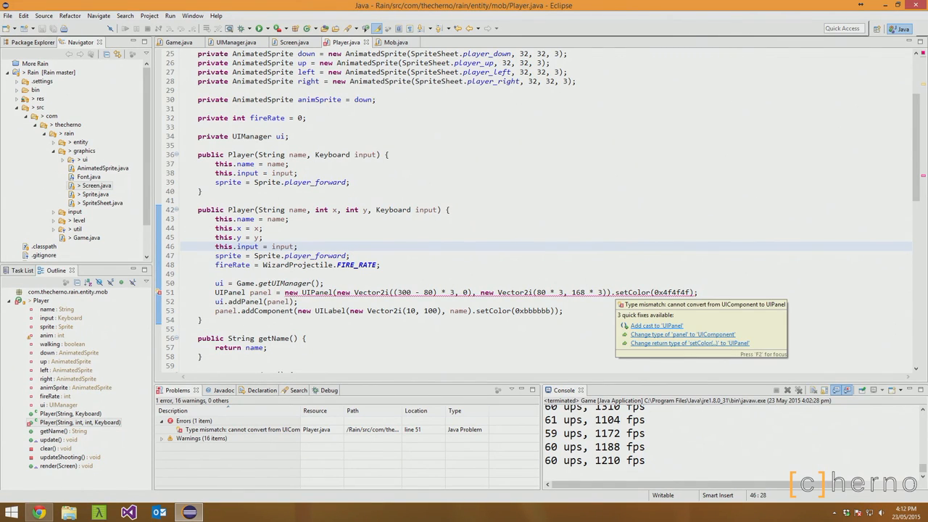
click(221, 292)
text( (UIPanel))
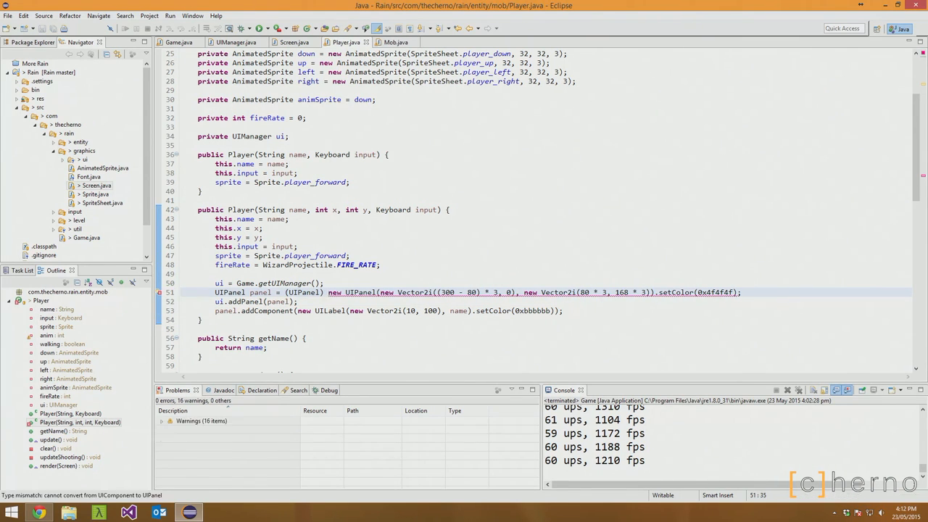
Delete the redundant color and position fields from UIPanel.java.
click(305, 292)
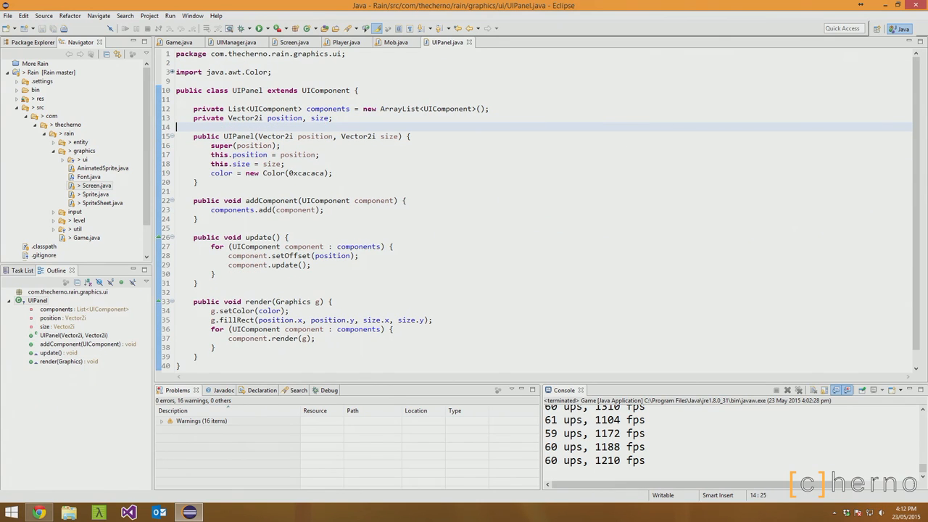
double_click(284, 118)
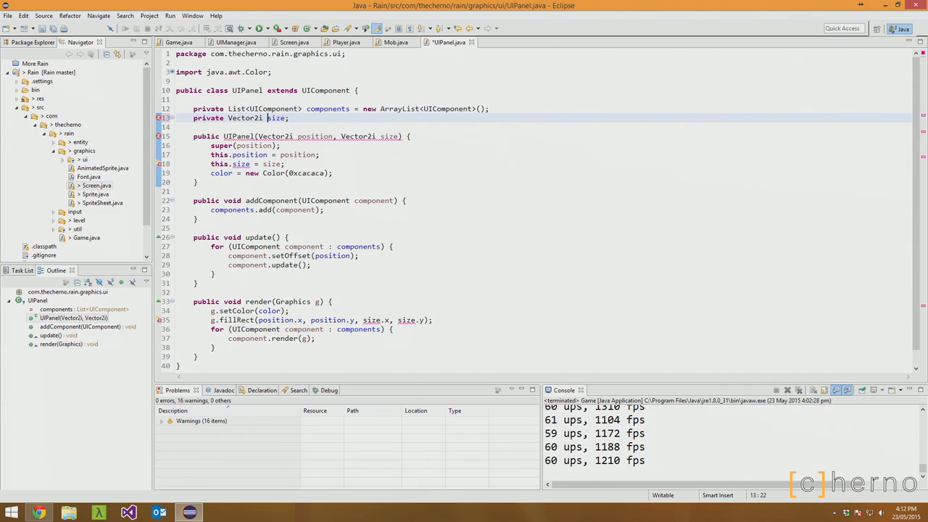
click(346, 42)
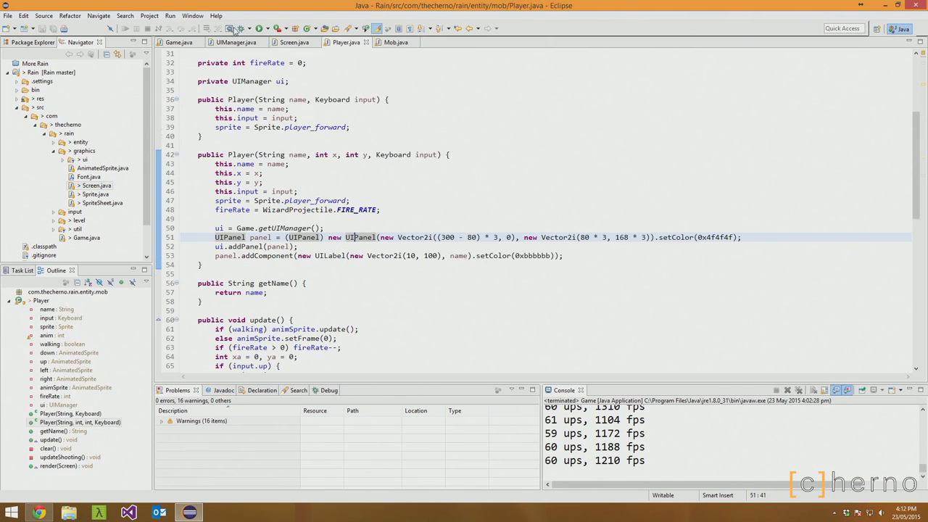
Run the game to check Cherno on the dark grey panel, then edit setColor/setFont chaining.
click(259, 28)
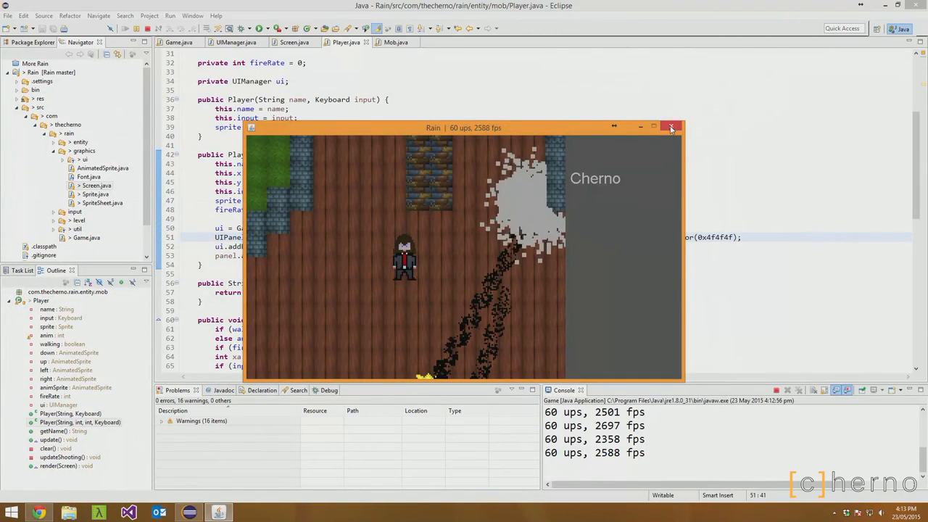
click(671, 127)
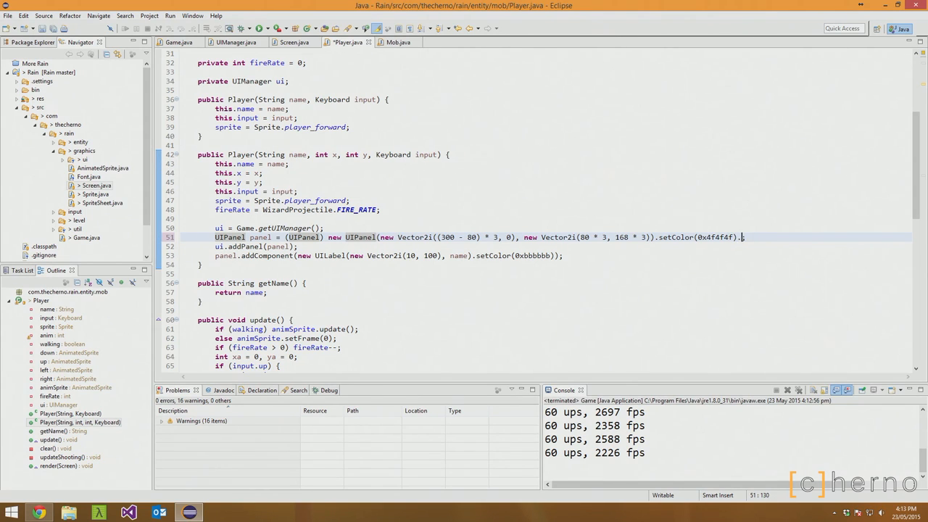
text(.setCo)
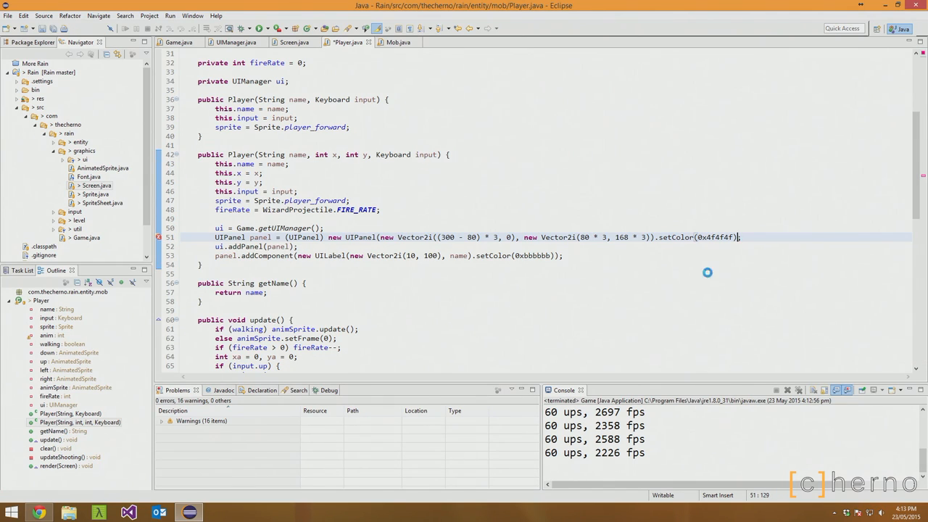
text(.s)
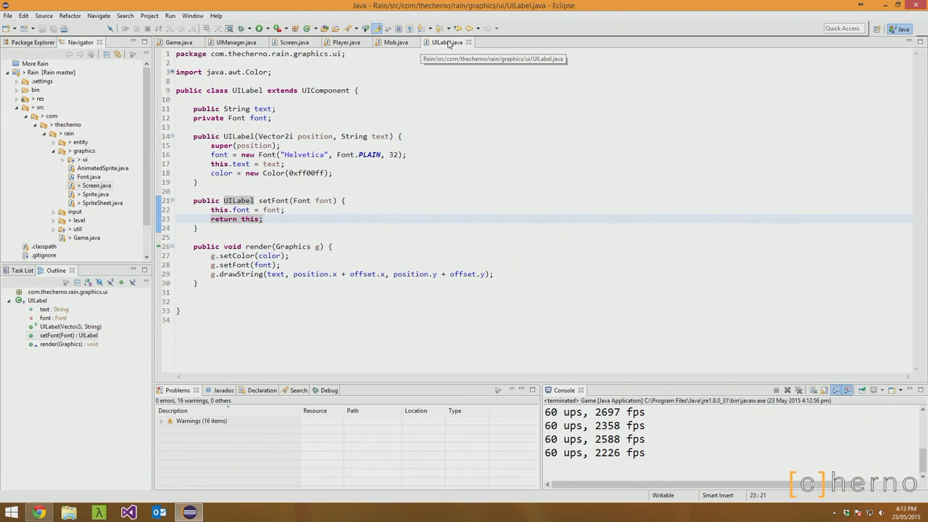
Chain a Helvetica setFont onto Player's name label and run the game beside Eclipse.
click(346, 42)
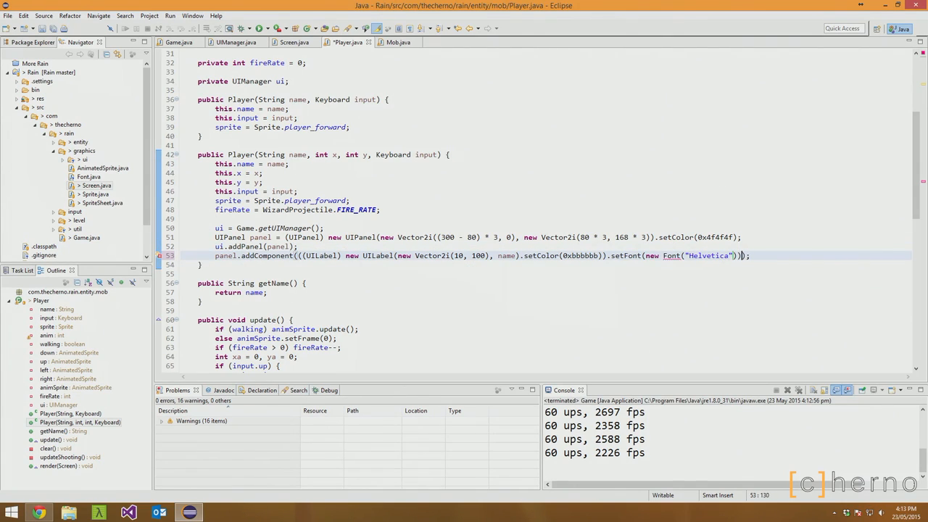
text(, Font.PLAIN, 32);)
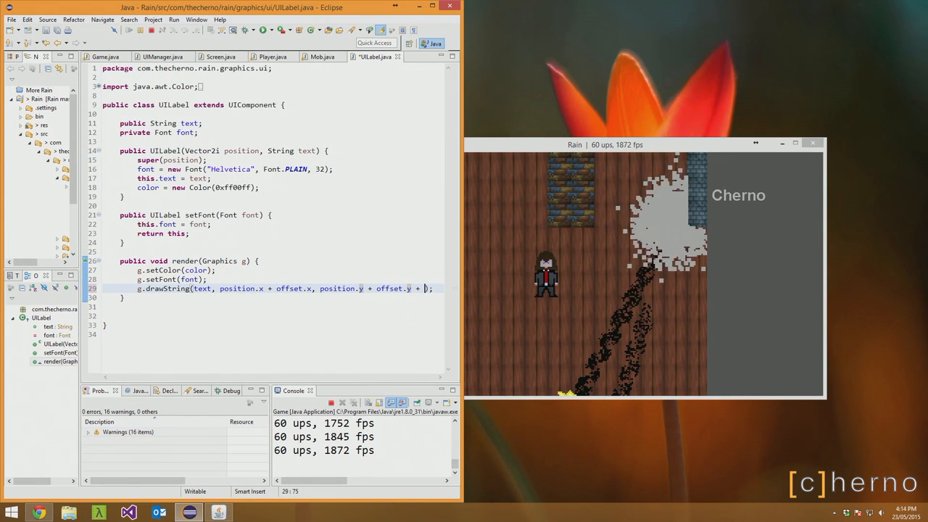
text(50)
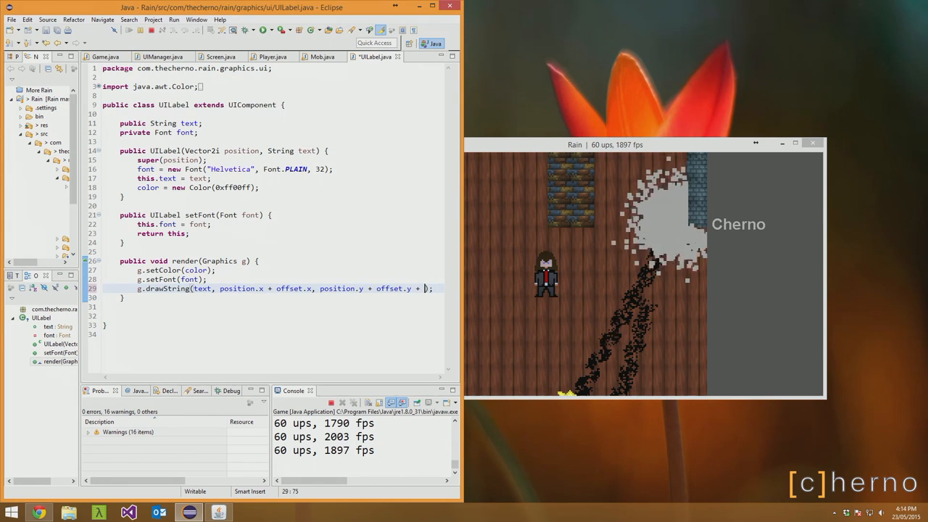
Remove UILabel's '+ 100' offset, move the name label to (40, 200), and relaunch.
text(100)
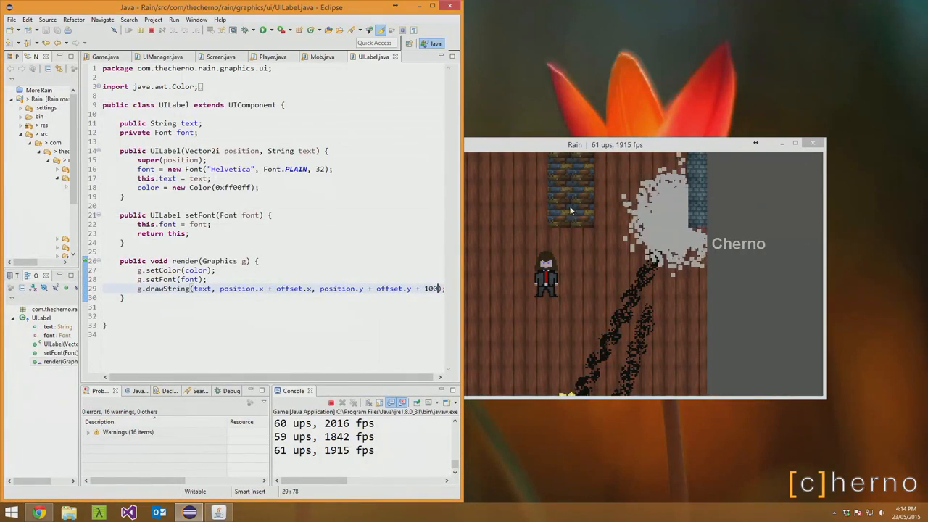
click(321, 57)
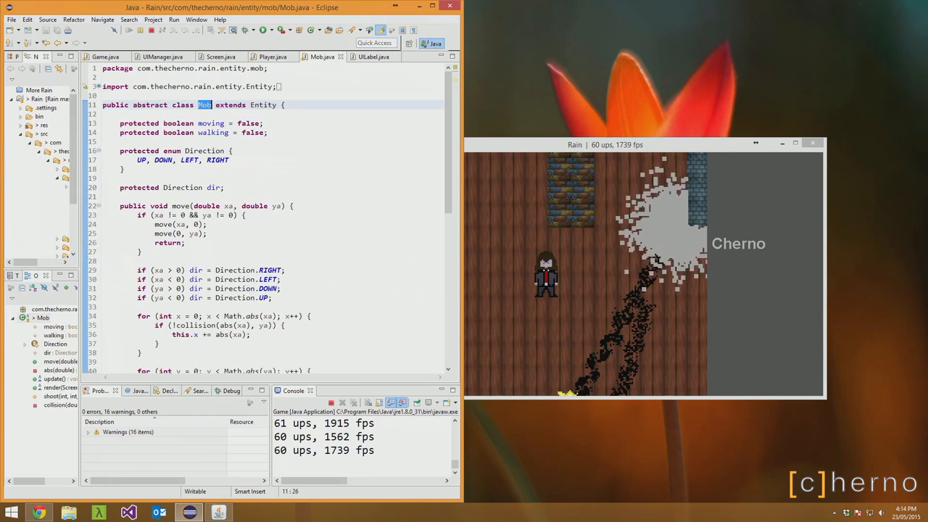
click(374, 57)
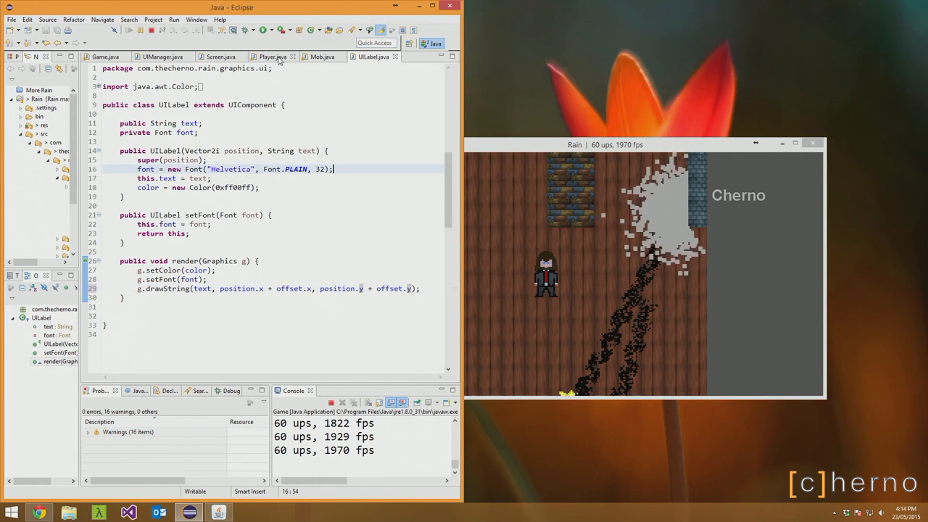
click(273, 57)
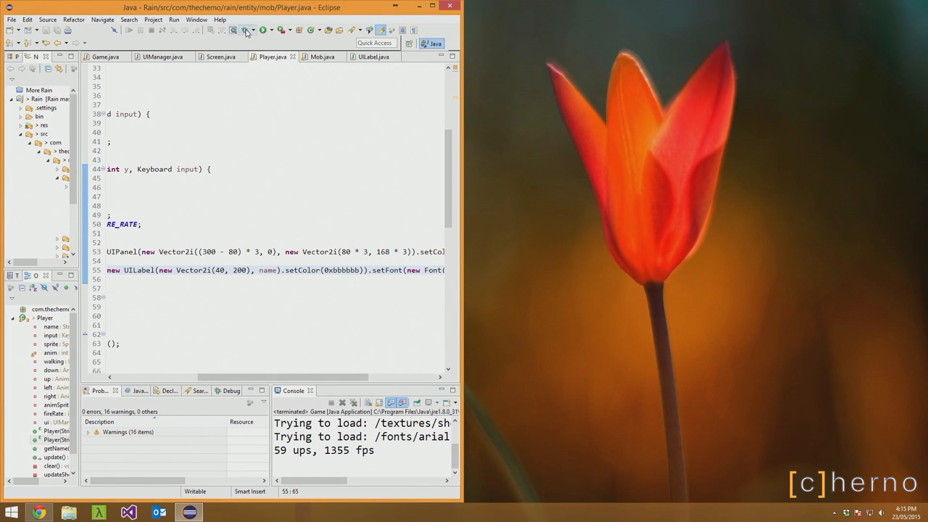
click(262, 30)
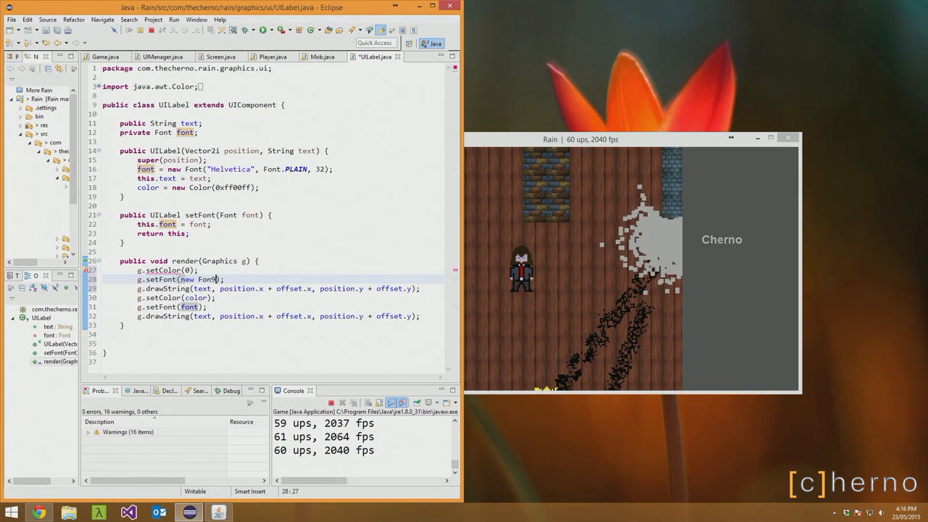
Draw a black shadow copy using the label's font name, style and a larger size.
text((f)
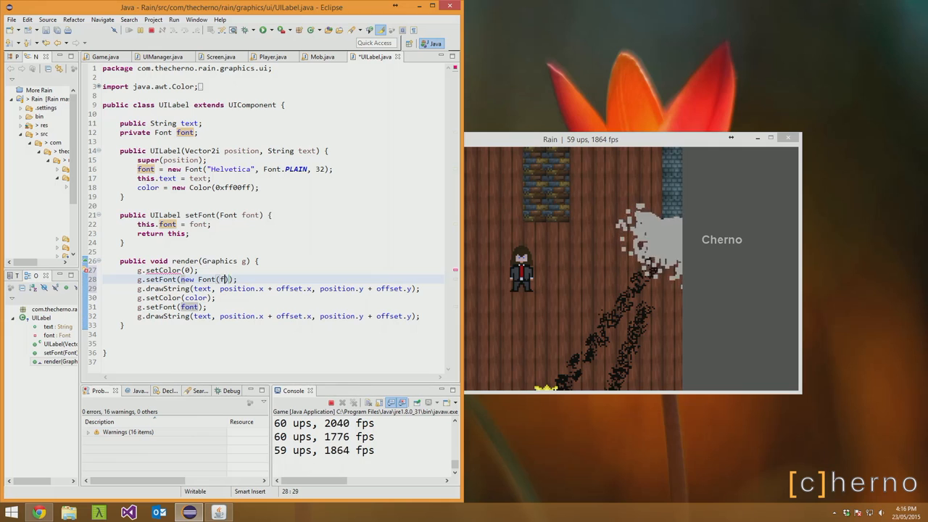
text(ont.getFontName(),)
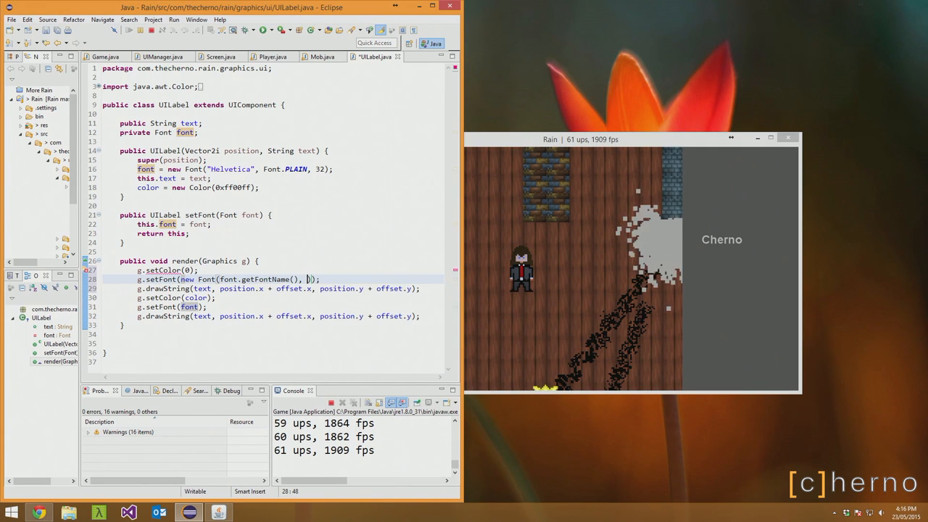
text(font.)
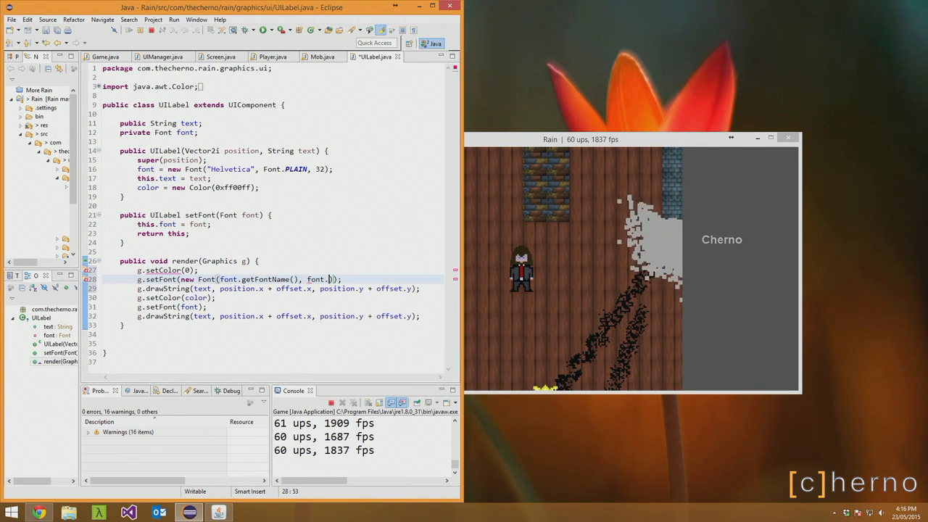
text(getStyle())
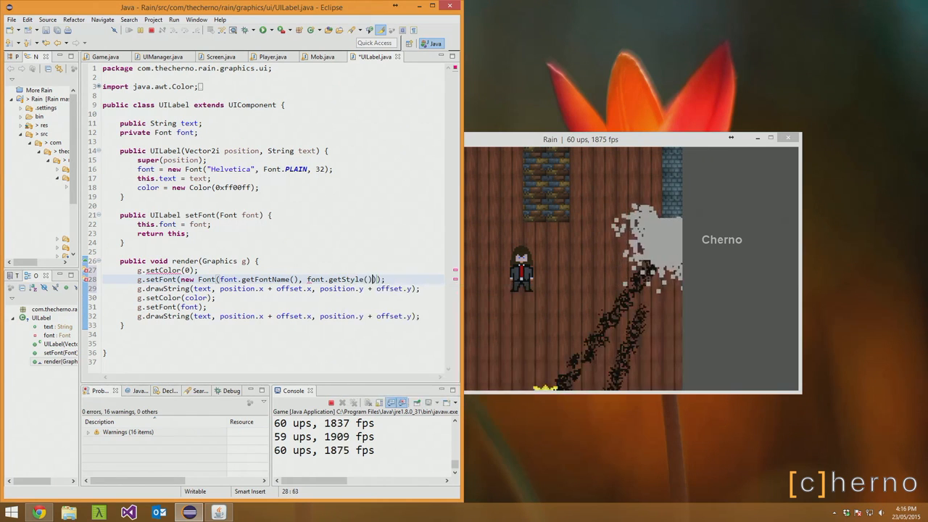
text(, font.getSize()
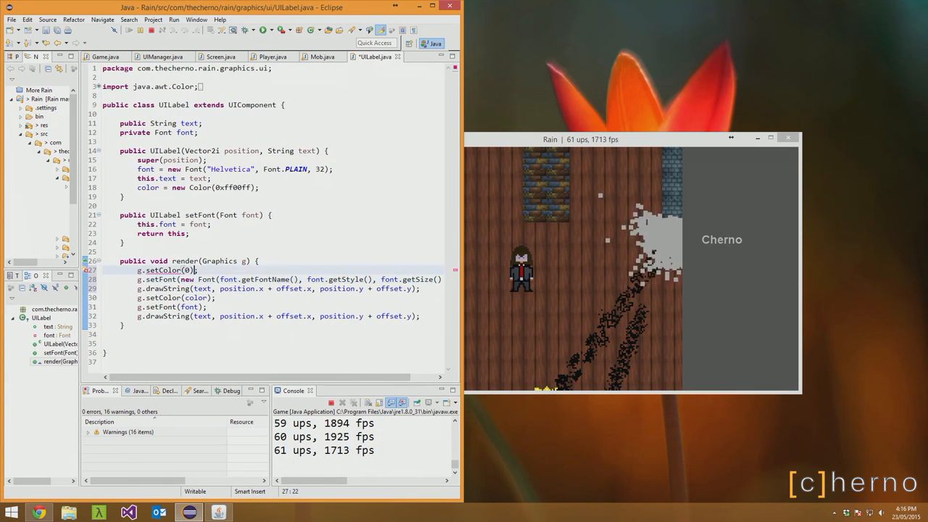
text(Color.BLACK)
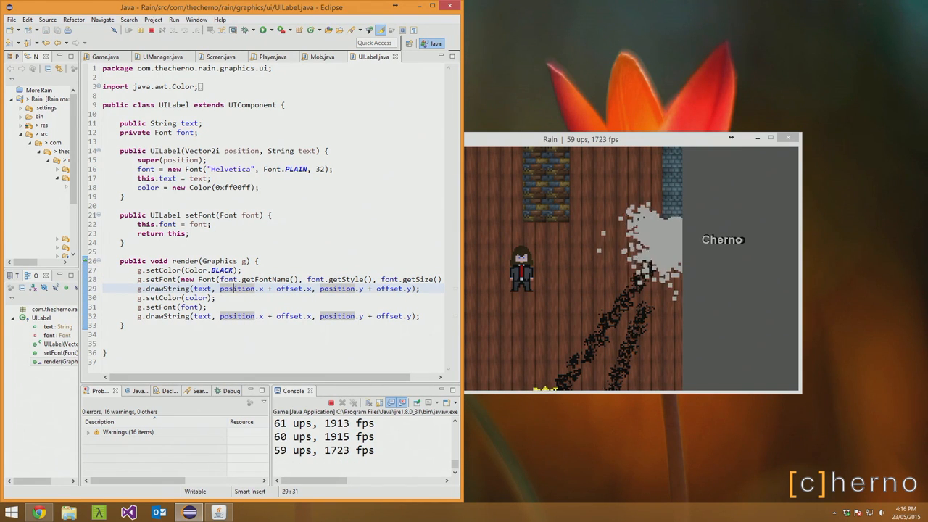
click(341, 279)
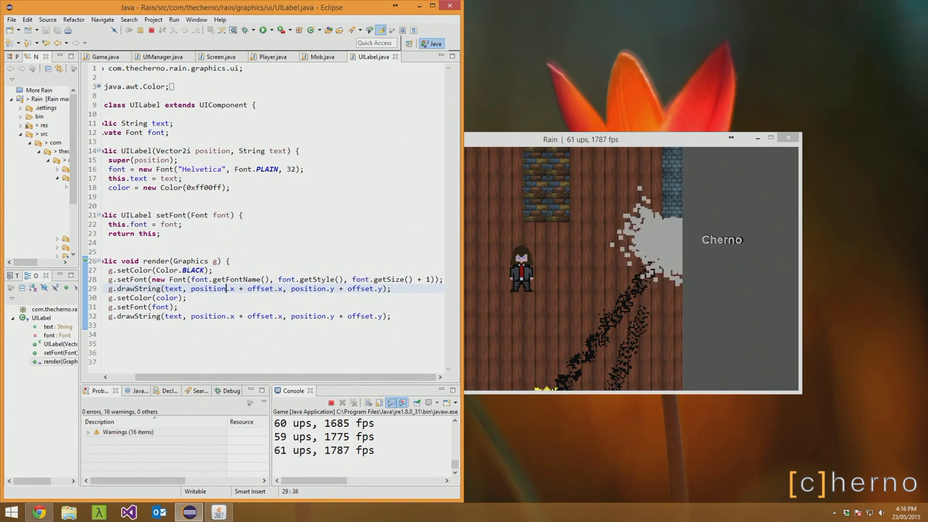
text(- 1)
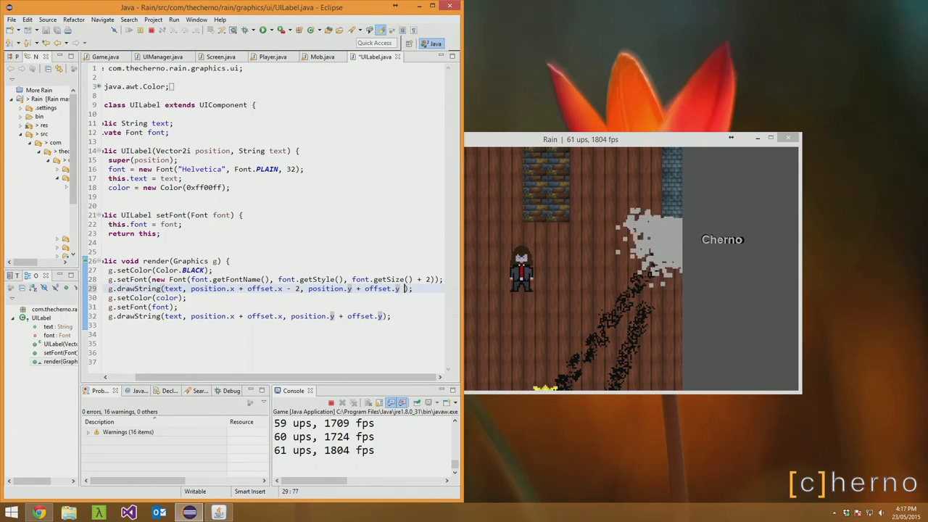
Shift the shadow text down 1 with bold style, and begin commenting out the coloured pass.
text(+ 1)
click(274, 279)
text(0)
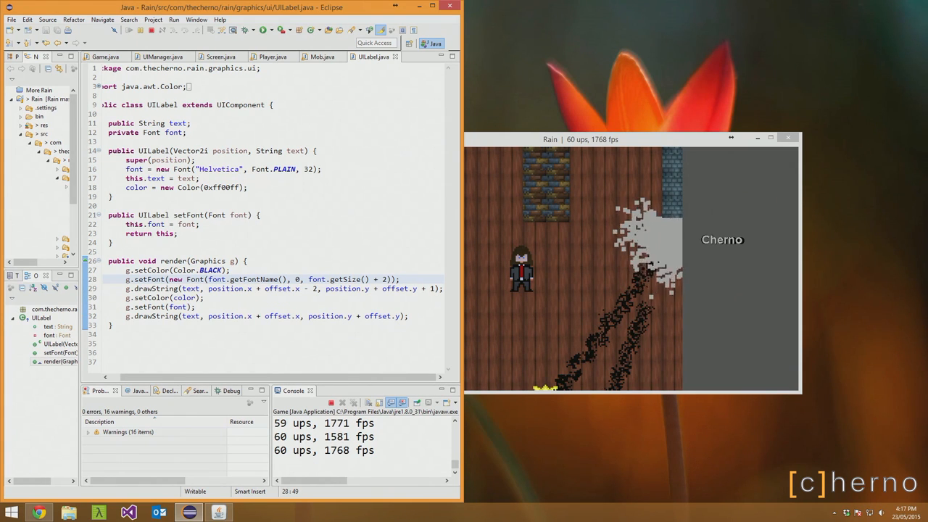
text(font.getStyle())
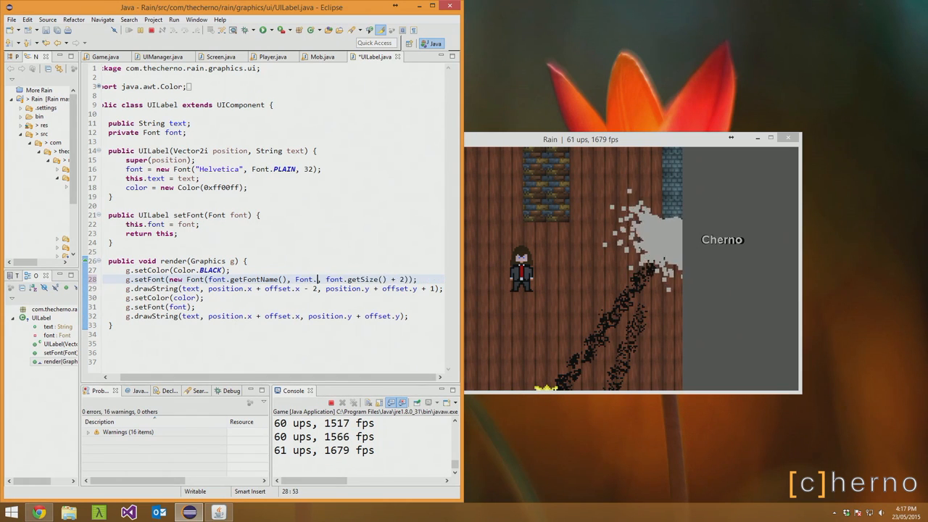
text(BOLD)
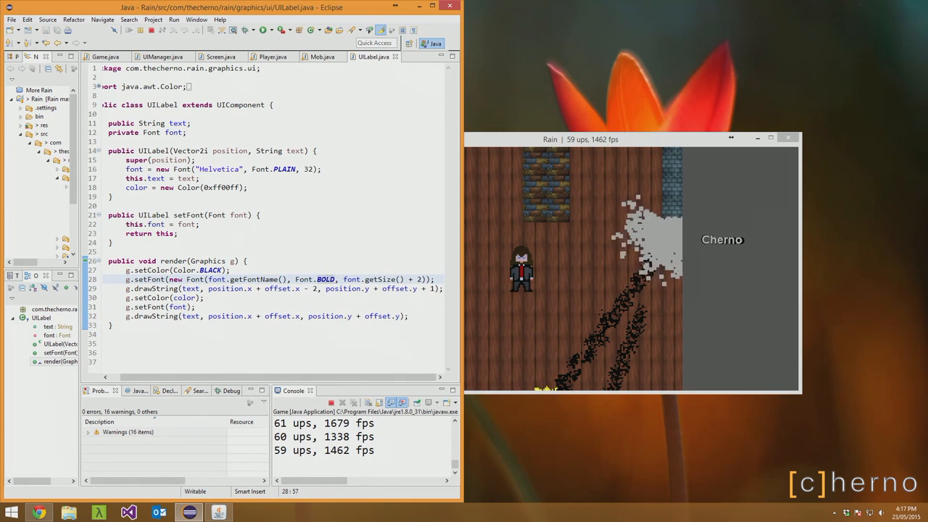
double_click(324, 279)
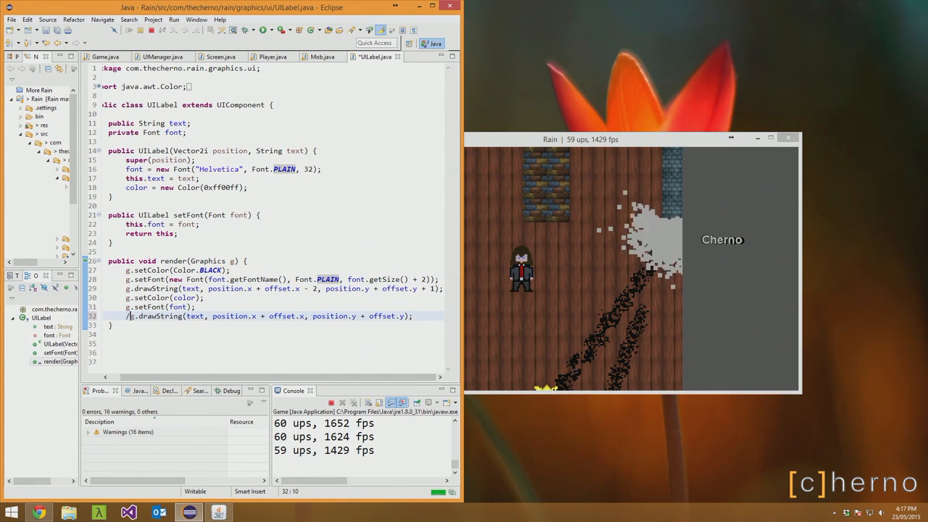
text(/)
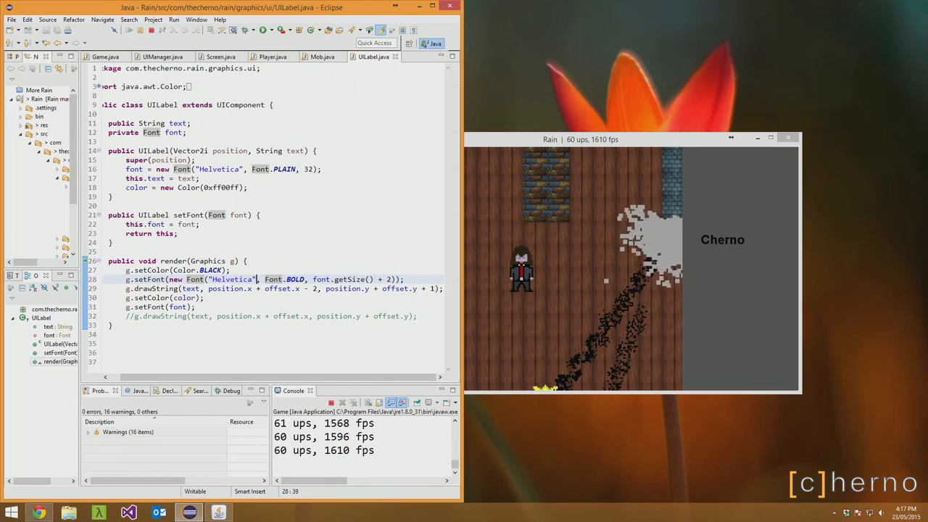
Try the original font name, size + 1 and a swapped style, then drop the shadow pass.
text(font.getFontName())
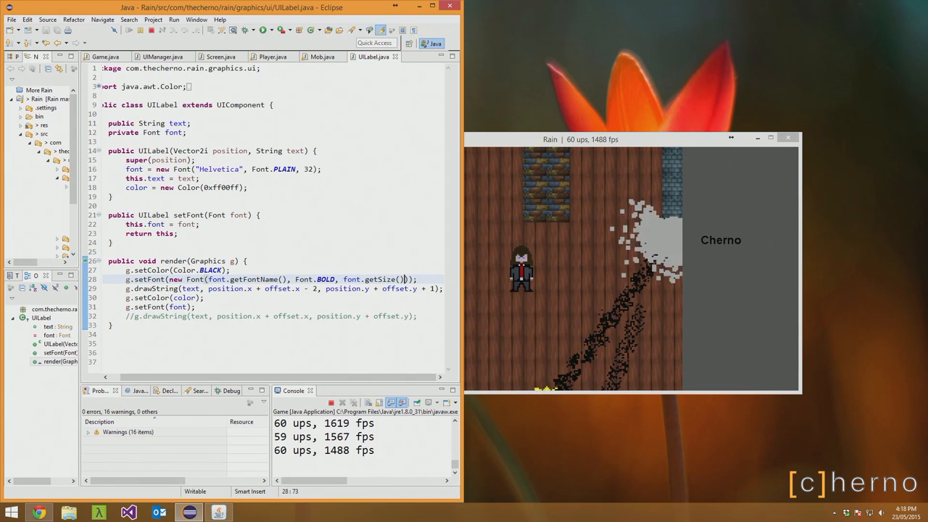
text(+ 1)
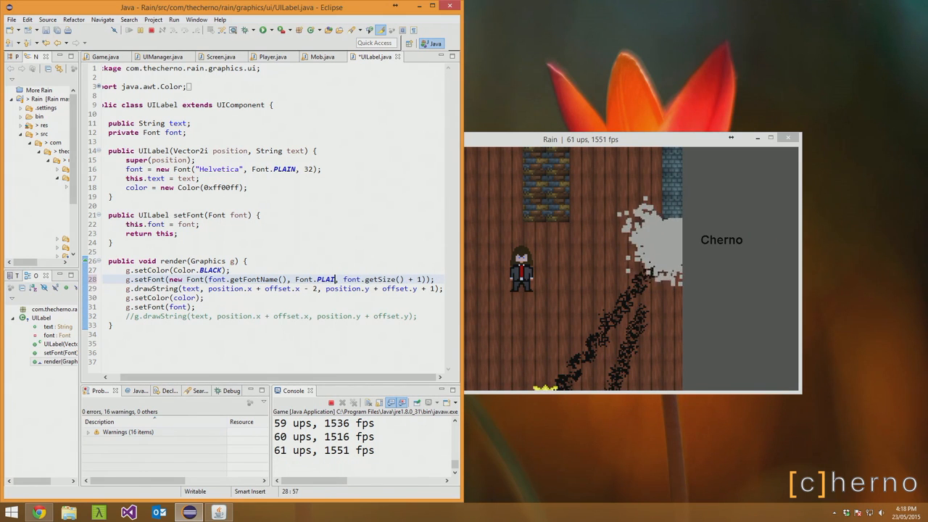
double_click(327, 279)
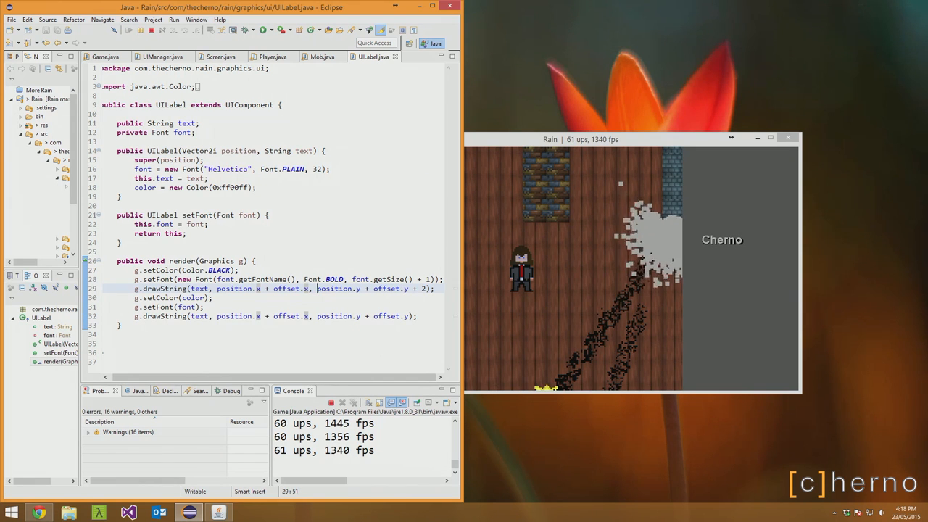
text(+ 1,)
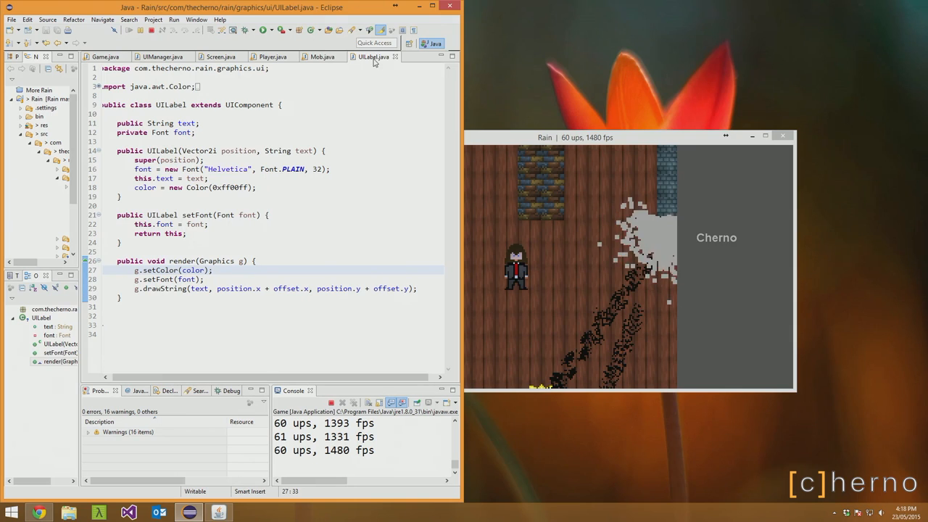
click(272, 57)
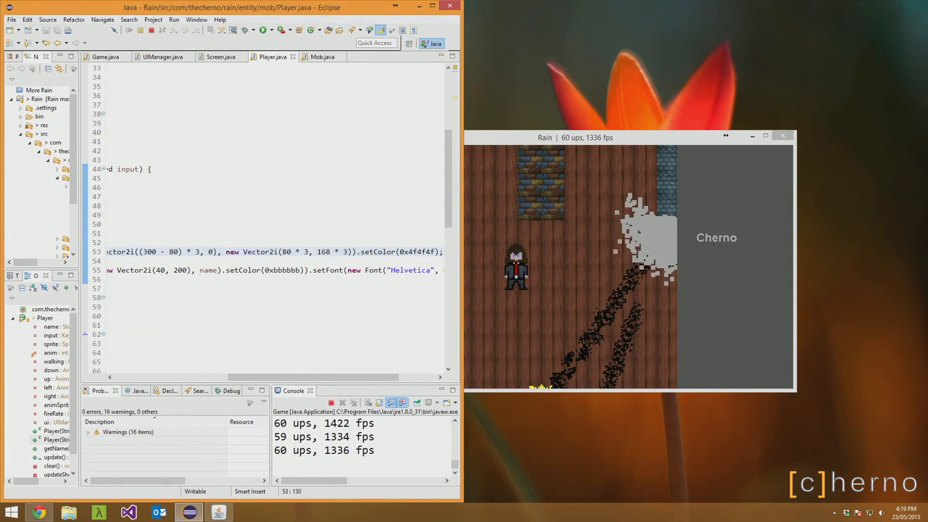
Replace the name label's font with Courier and preview it in the running game.
double_click(410, 269)
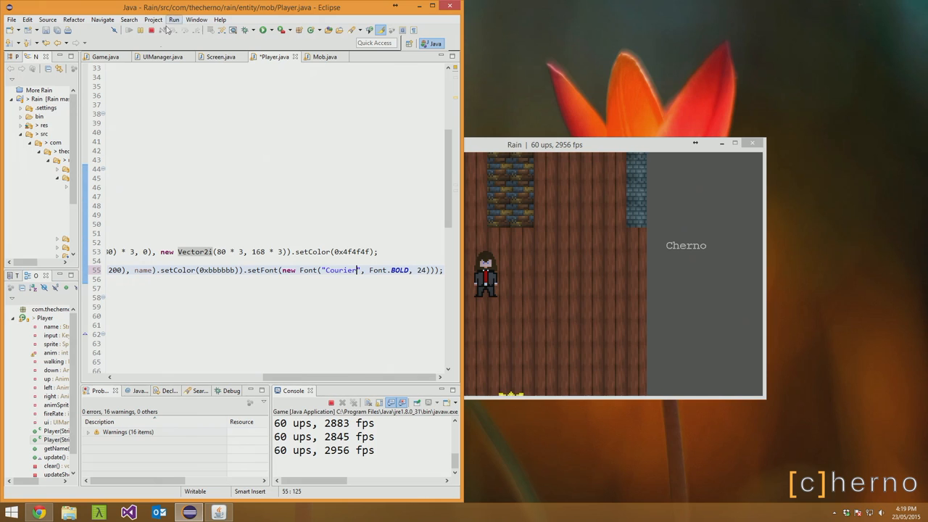
click(253, 30)
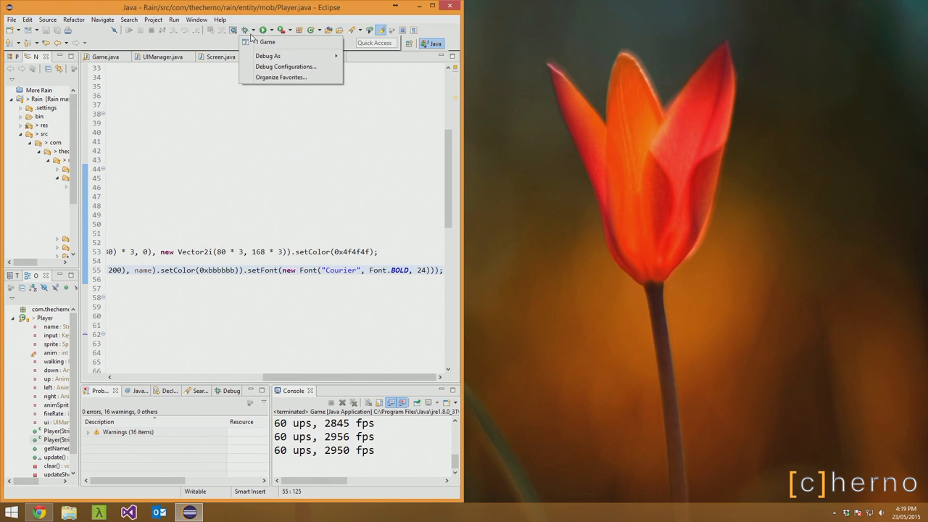
click(266, 41)
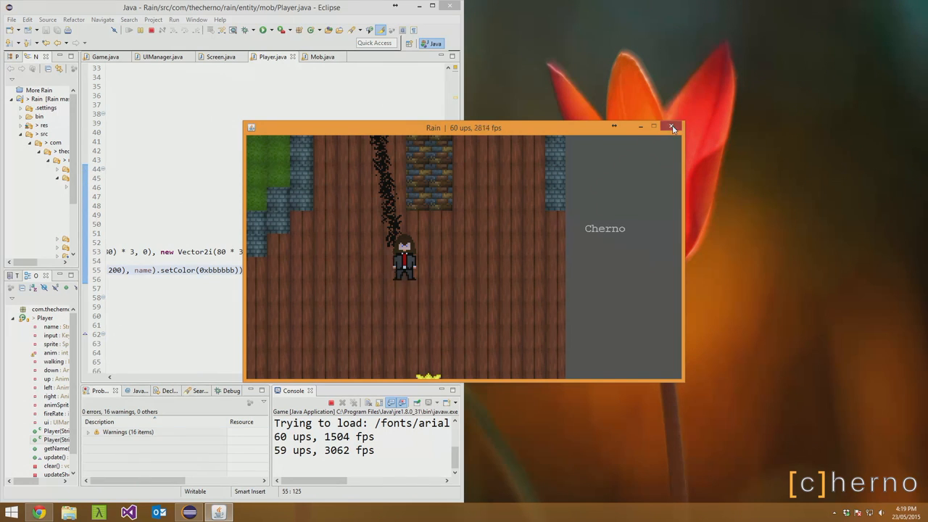
click(671, 127)
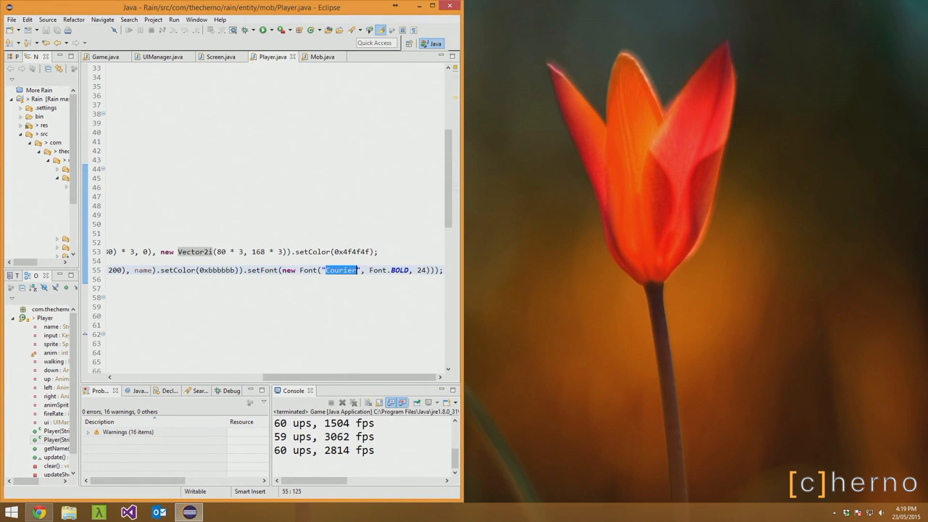
Change the name label's font from Courier to Verdana.
key(Delete)
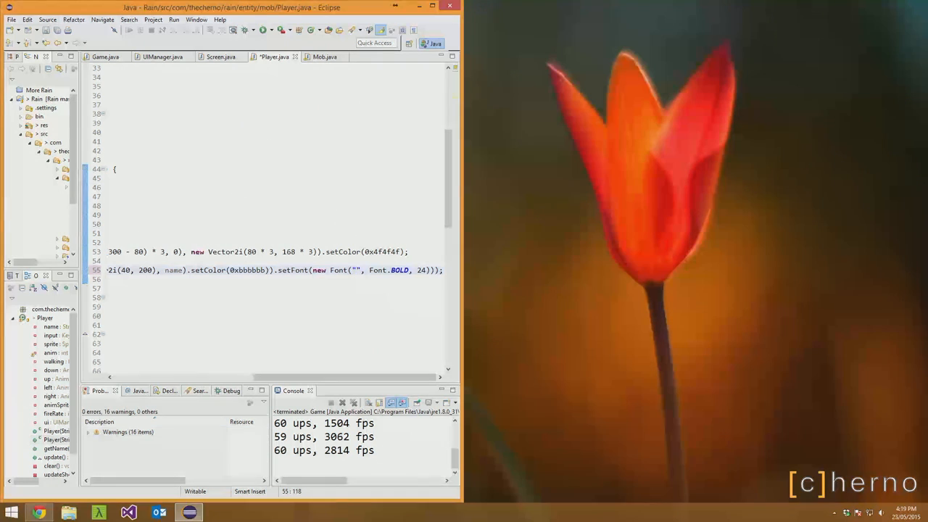
text(Verdana)
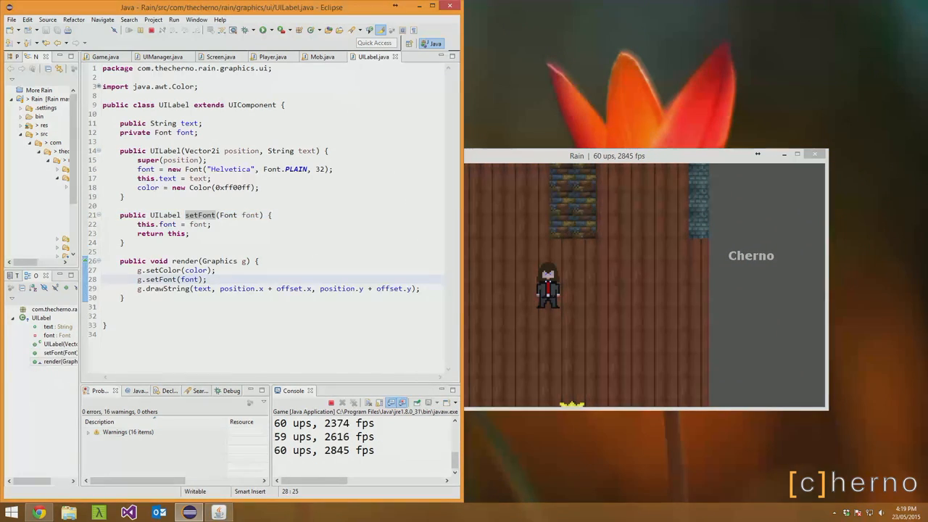
click(272, 56)
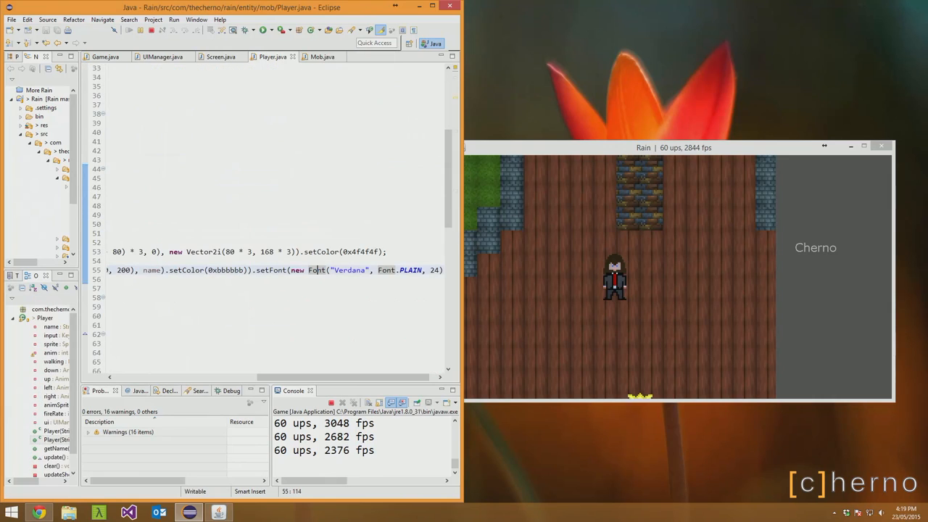
In UILabel, rebuild the shadow pass font with new Font and font.getStyle().
click(373, 57)
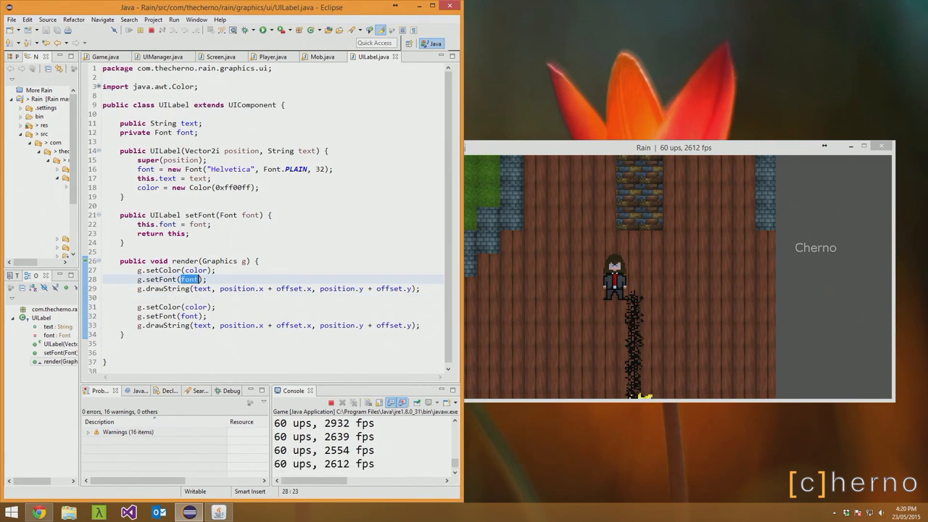
text(new Font9)
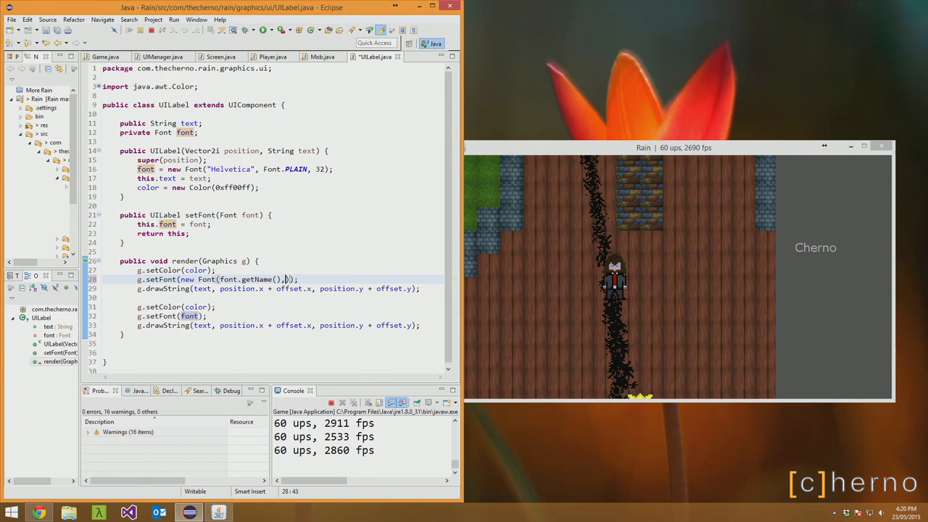
text(font.getSt)
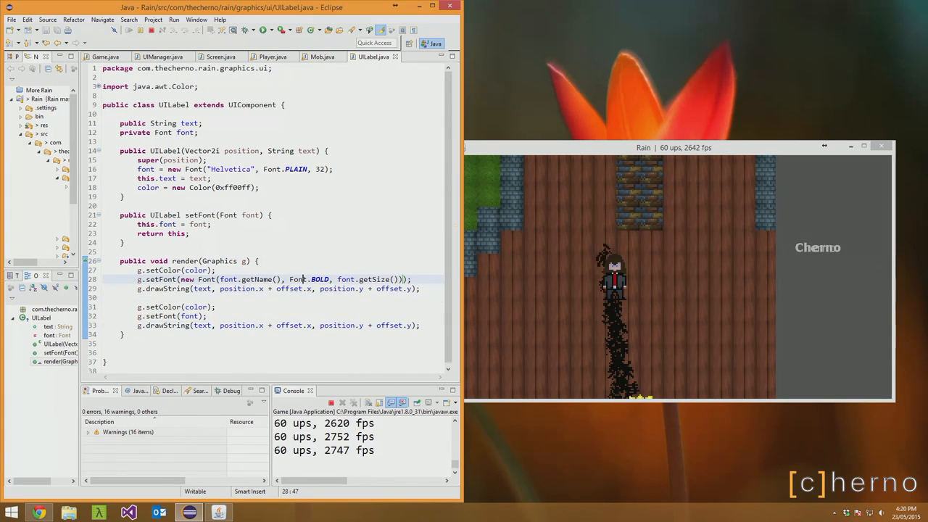
double_click(308, 279)
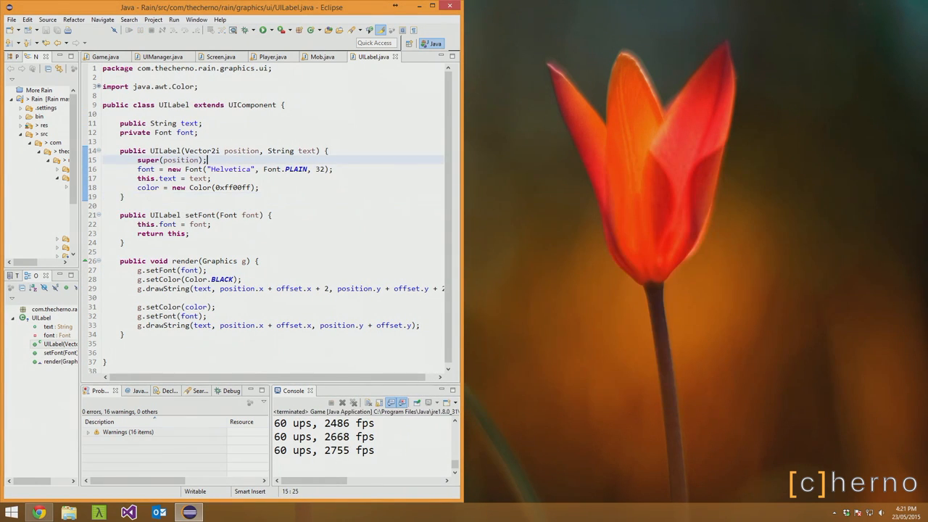
Add 'public boolean dropShadow = false;' and wrap the shadow drawing in if (dropShadow).
text(-8bp)
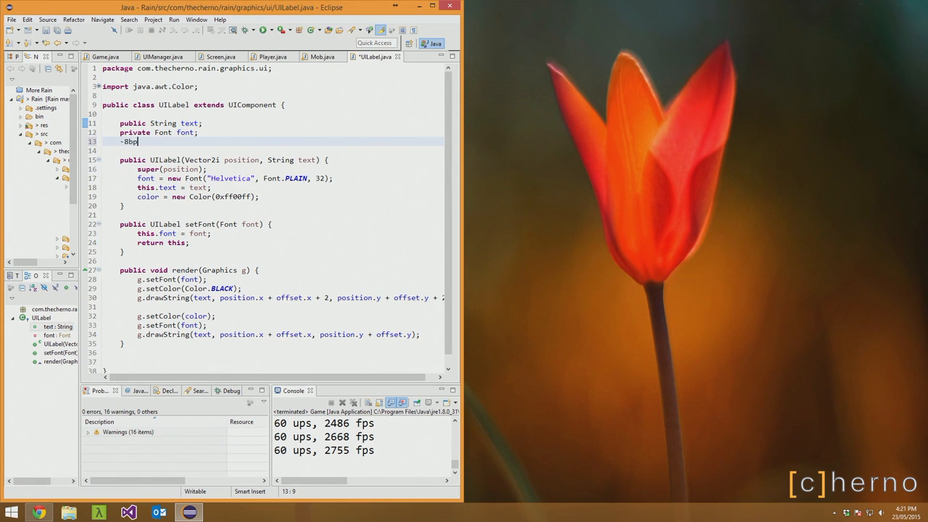
text(public b)
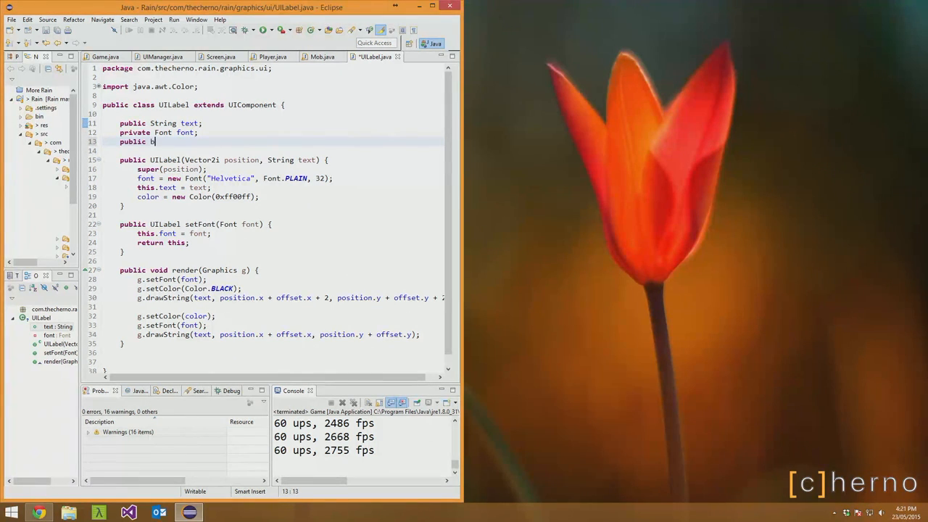
text(oolean shad)
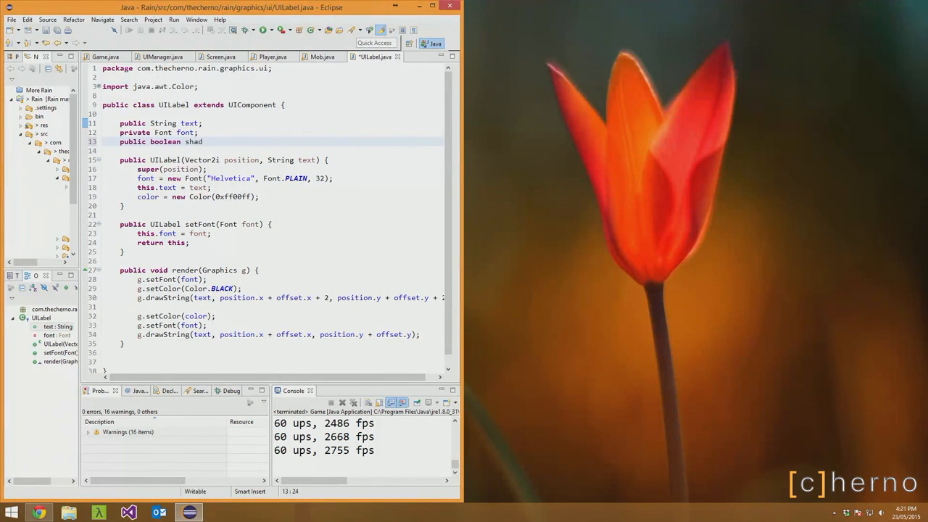
text(dropShadow)
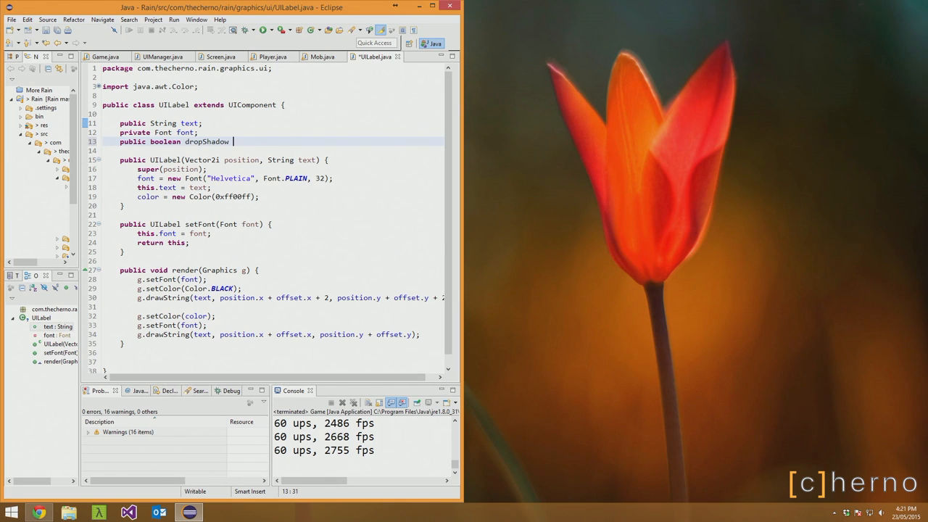
text(= false;)
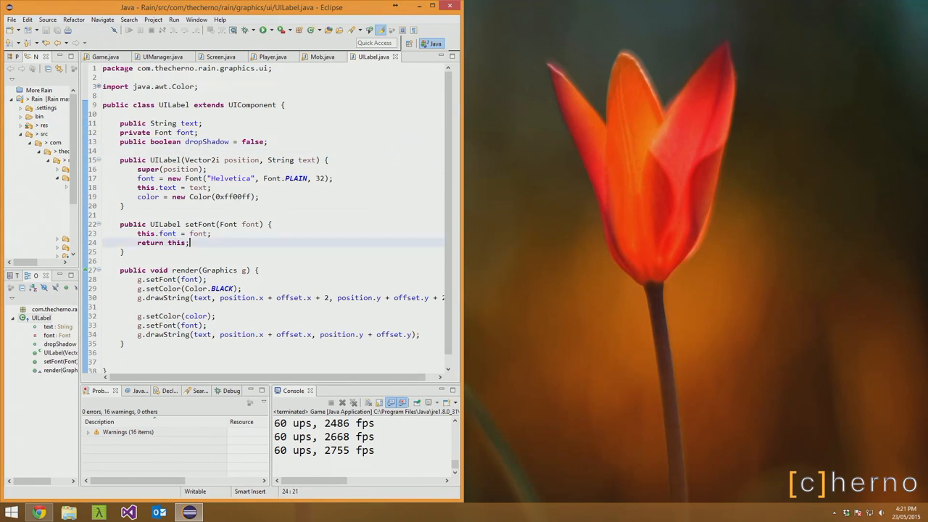
text(if (dropShadow))
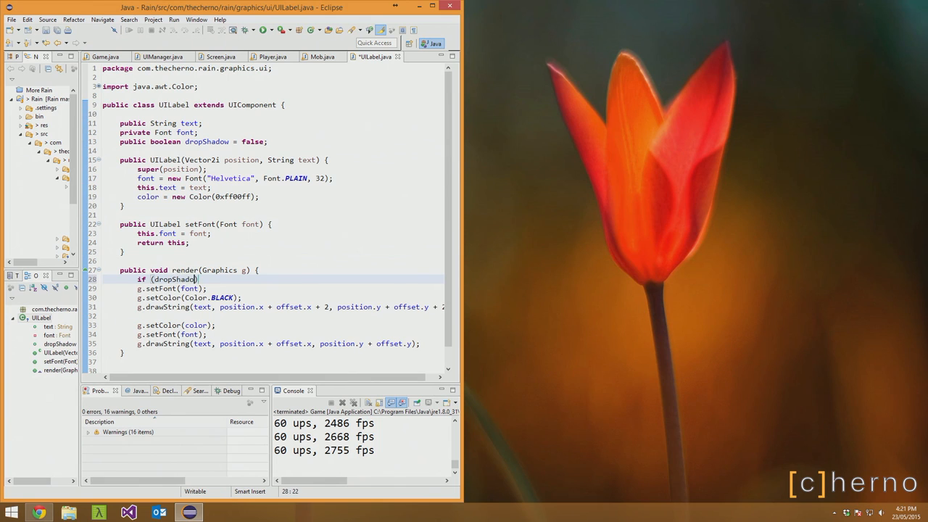
text({)
click(273, 317)
text(})
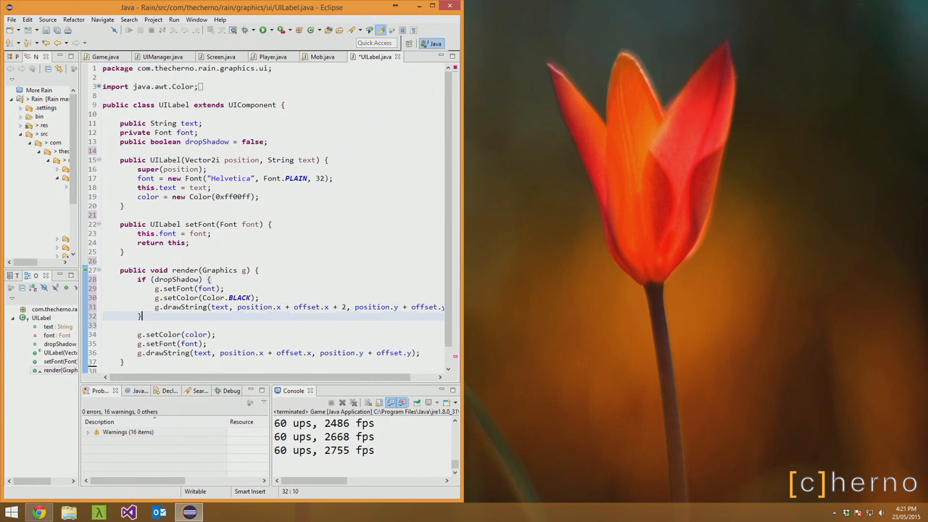
click(273, 57)
text(panel.addComponent();)
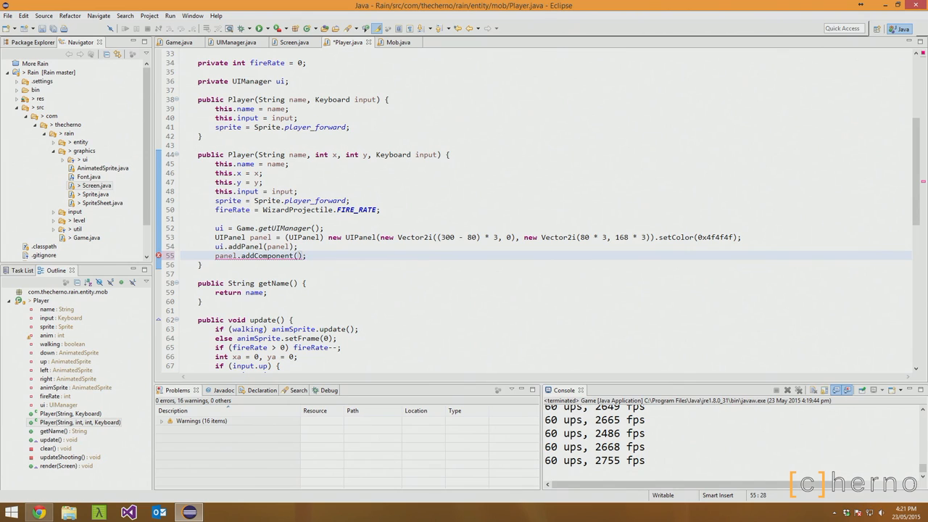
Create a nameLabel in Verdana PLAIN 24 with dropShadow = true and add it to the panel.
text(UILabel)
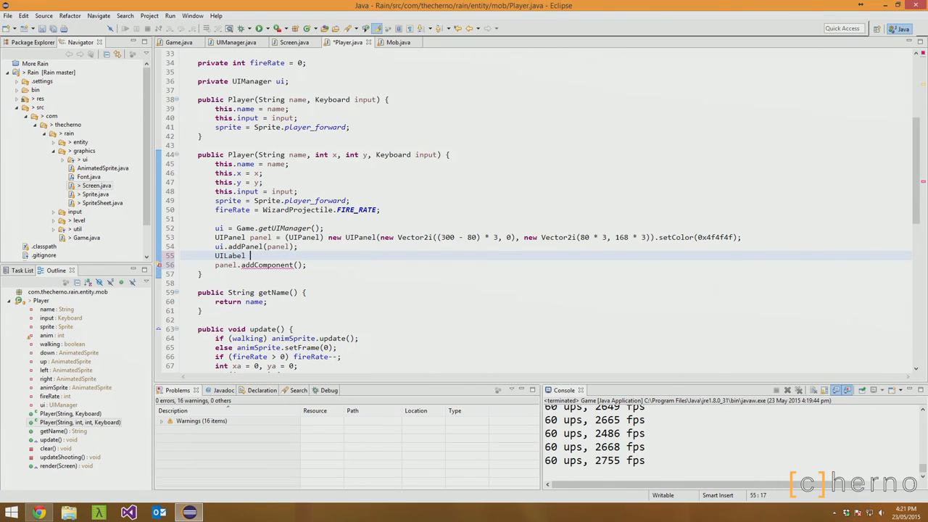
text(nameLabel = new UILabel(new Vector2i(40, 200), name);)
text(name.setColor(0xbbbbbb);)
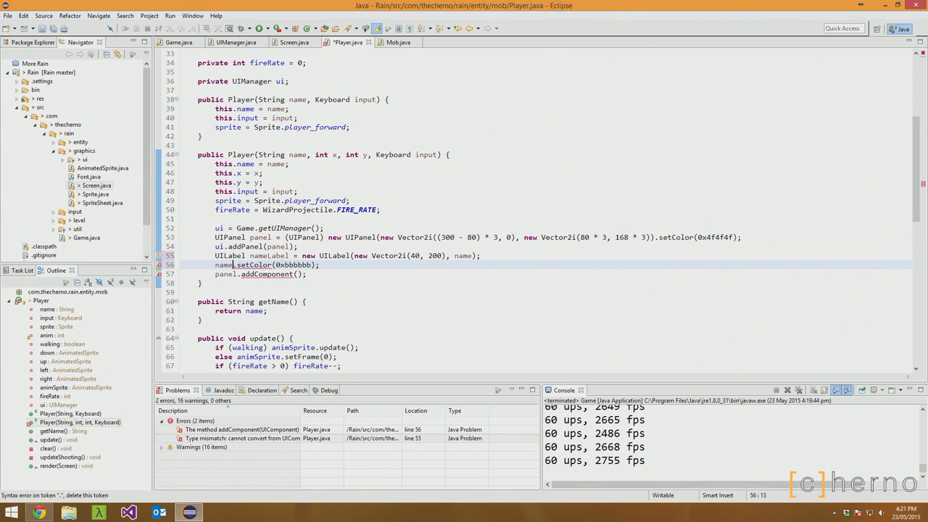
text(setFont(new Font("Verdana", Font.PLAIN, 24)))
text(nameLabel.dropShadow =)
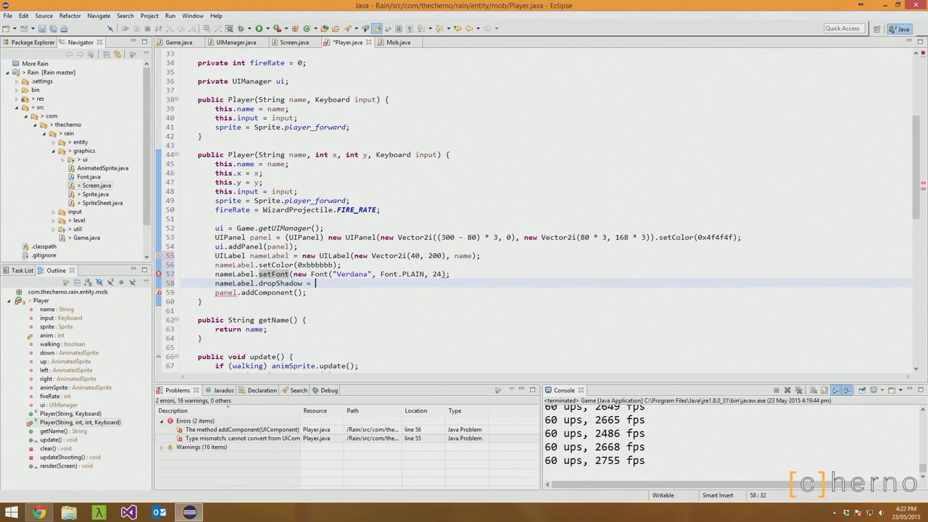
text(true;)
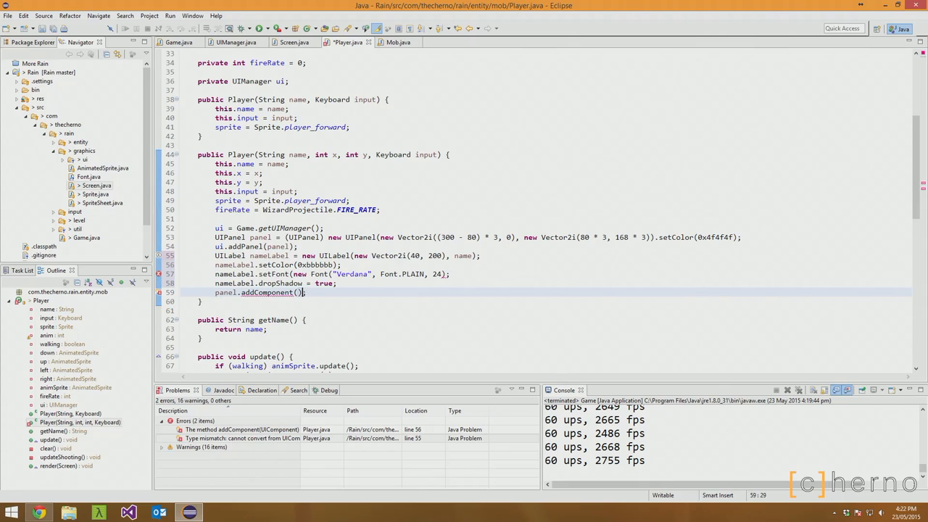
text(nameLabel)
click(333, 274)
text())
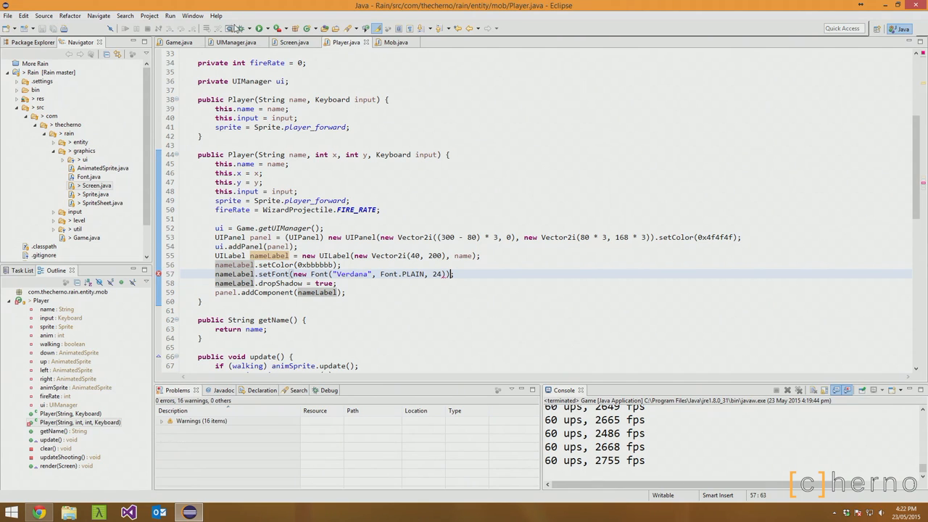
Preview the Cherno label in-game, switch its font style to BOLD and recheck it.
click(242, 29)
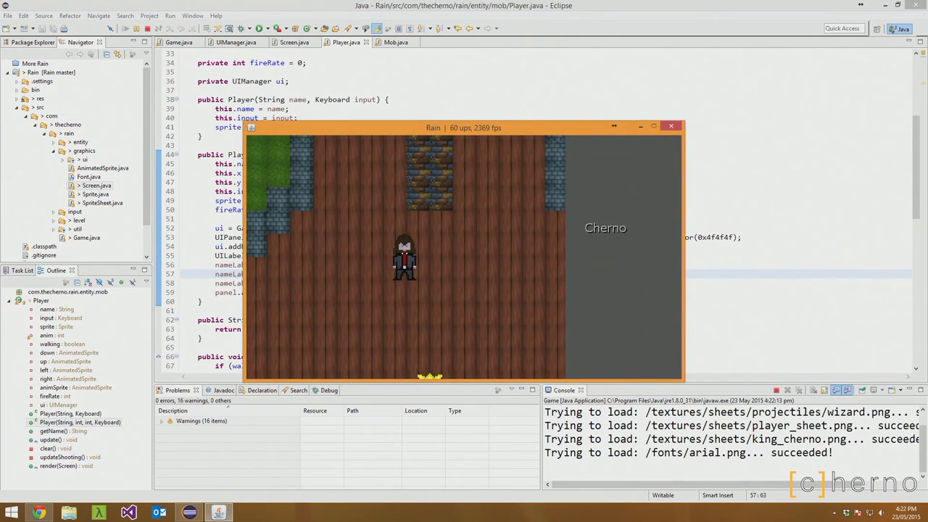
click(671, 127)
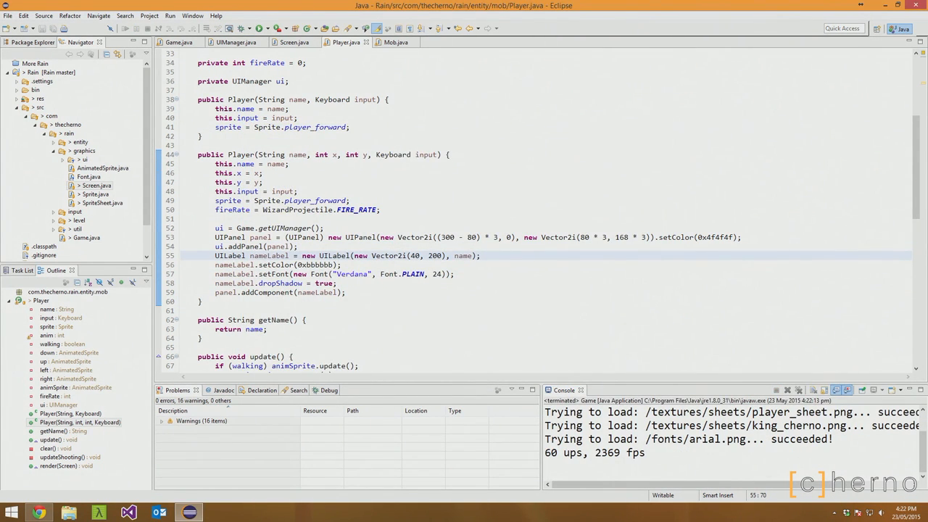
double_click(413, 274)
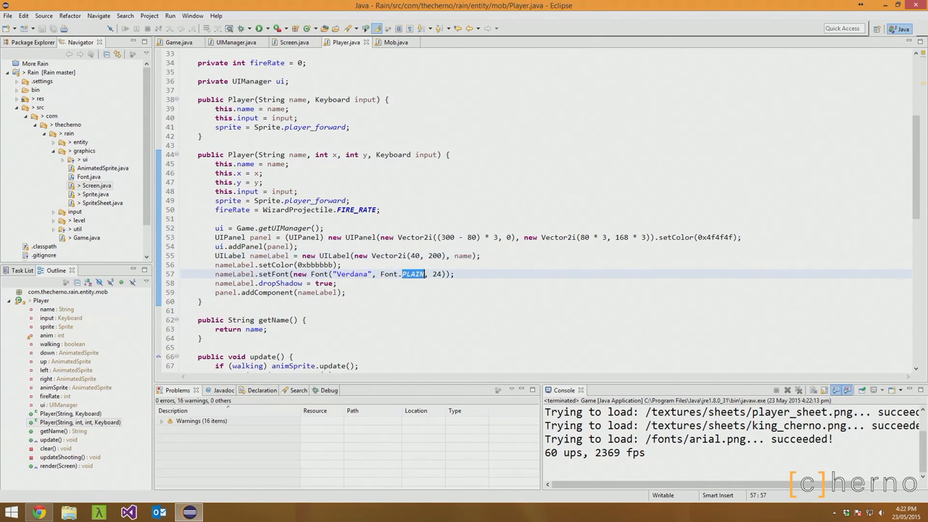
text(BOLD)
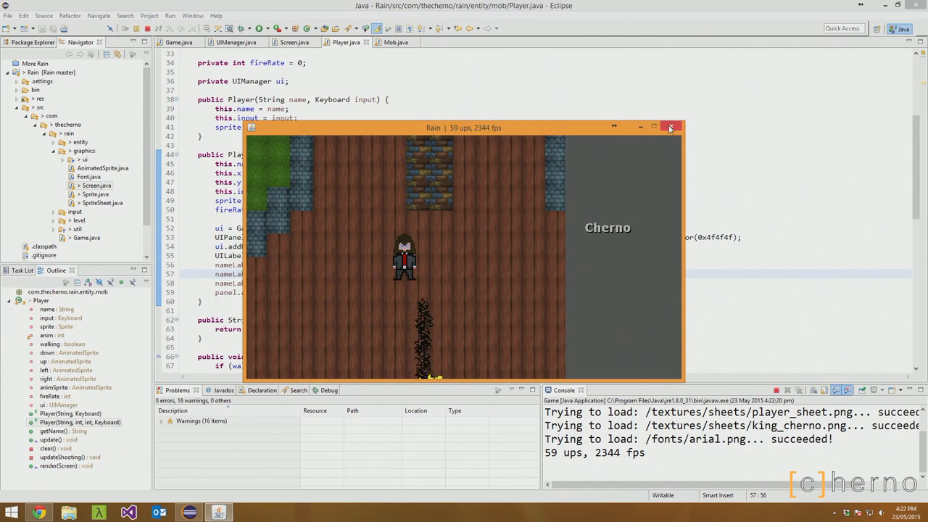
click(669, 128)
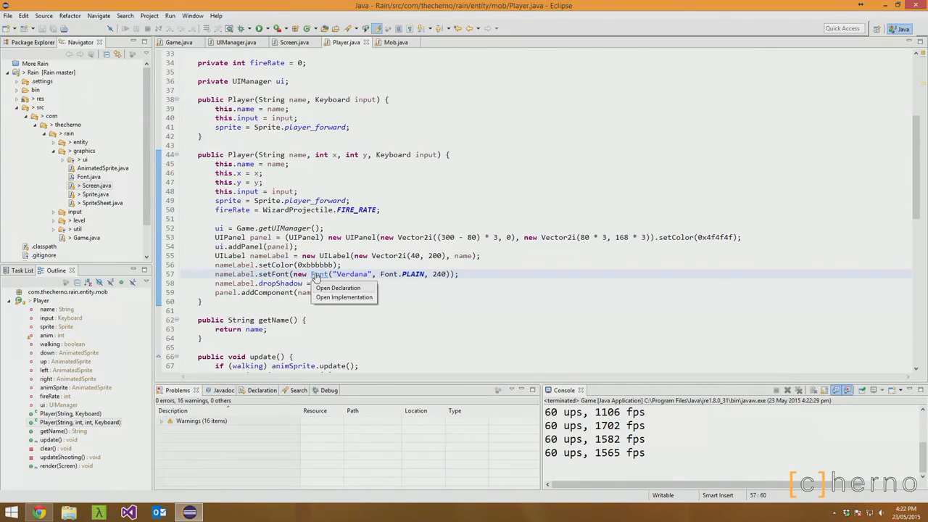
click(344, 297)
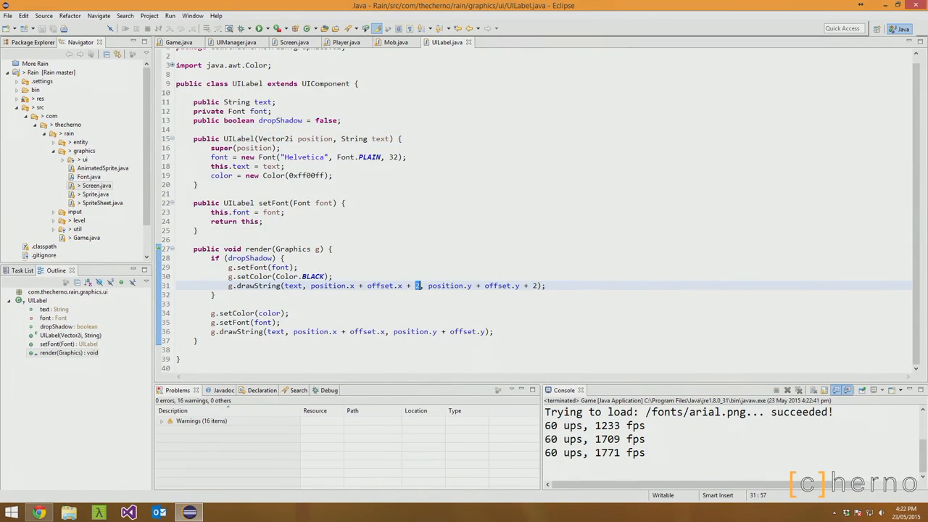
Add 'public int dropShadowOffset = 2;' to UILabel and use it as the shadow offset.
click(396, 42)
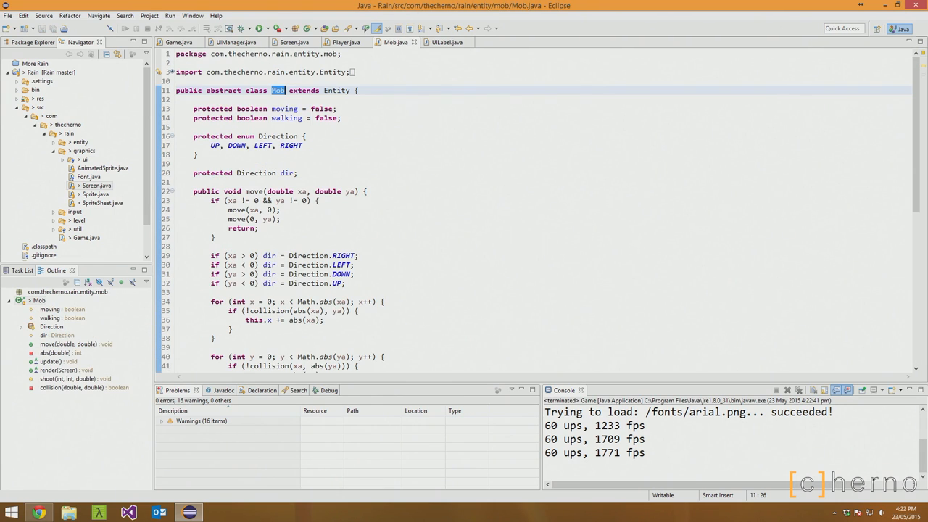
click(347, 42)
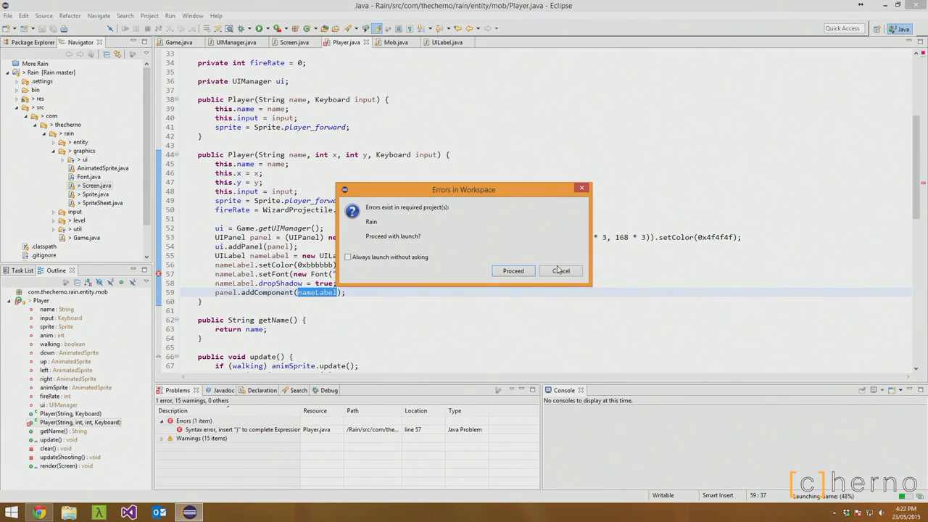
click(560, 270)
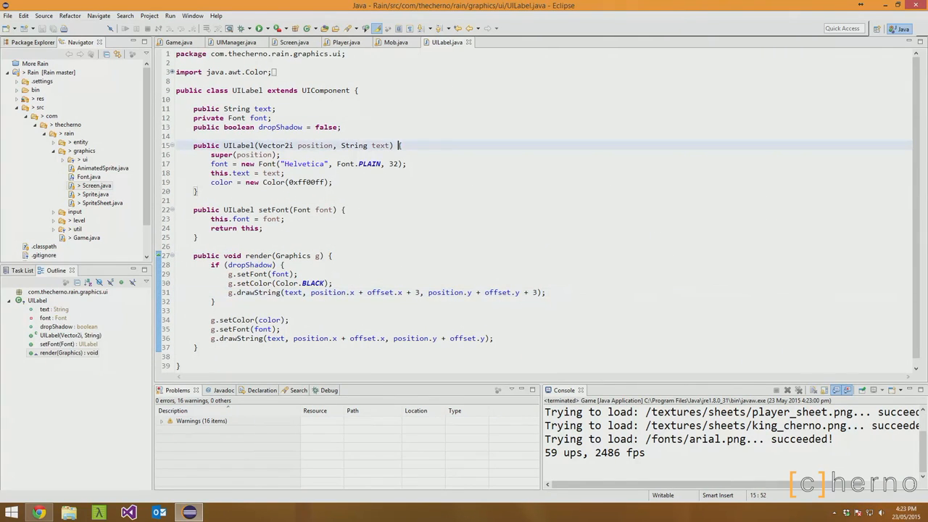
text(public tint drop)
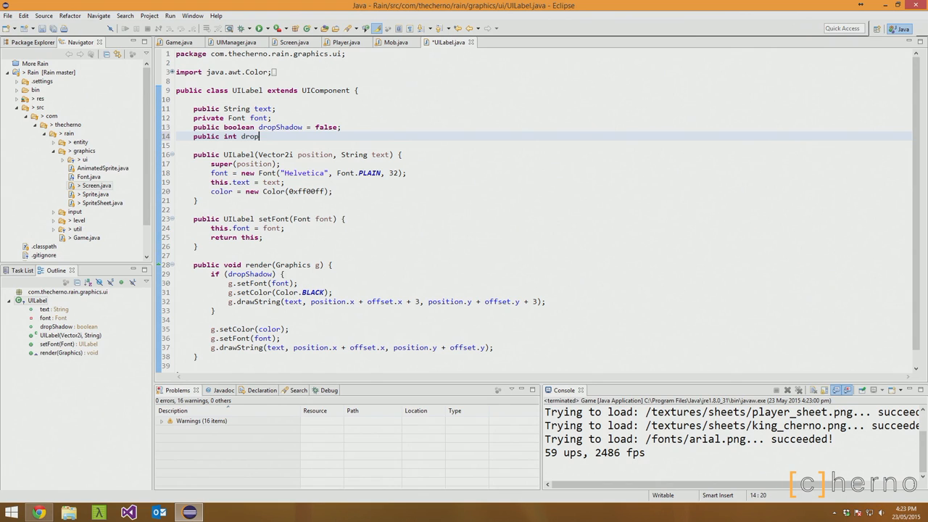
text(ShadowOffset =)
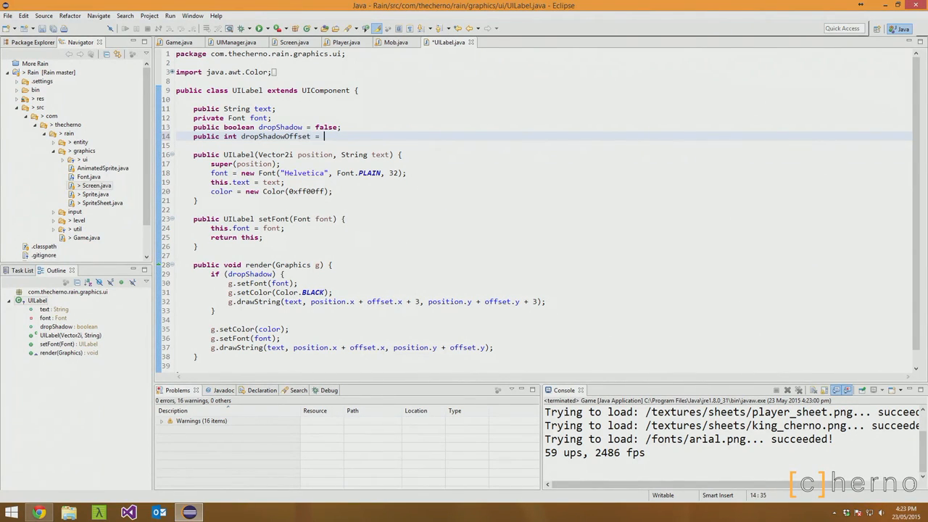
text(2;)
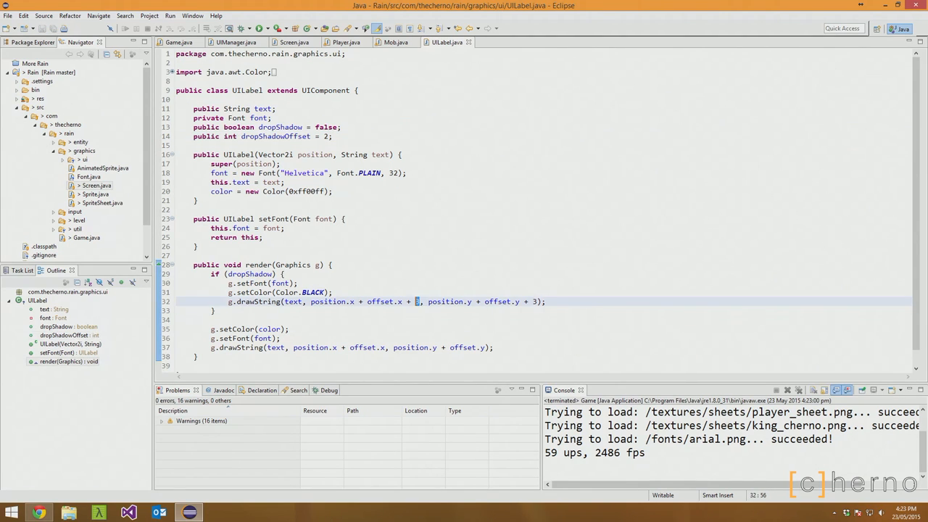
text(dropShadowOffset)
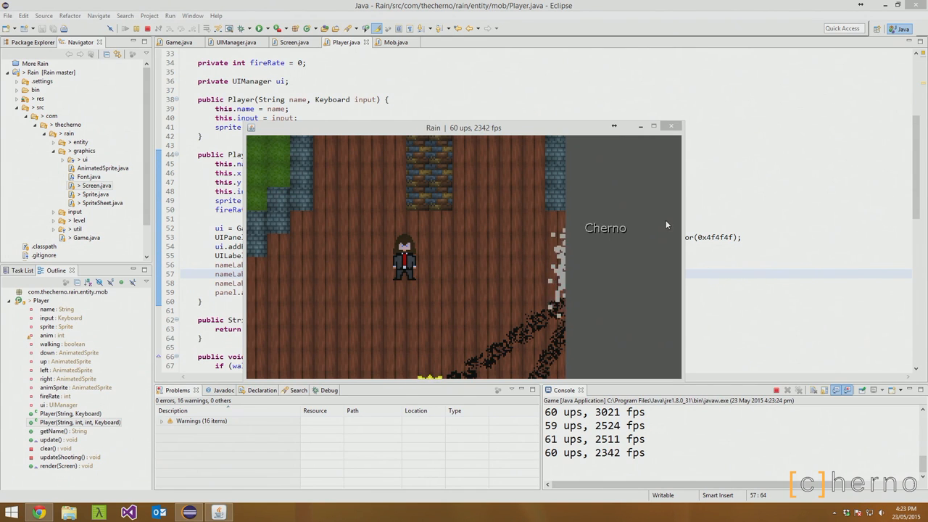
Close the Rain game after checking Cherno's drop shadow.
click(670, 126)
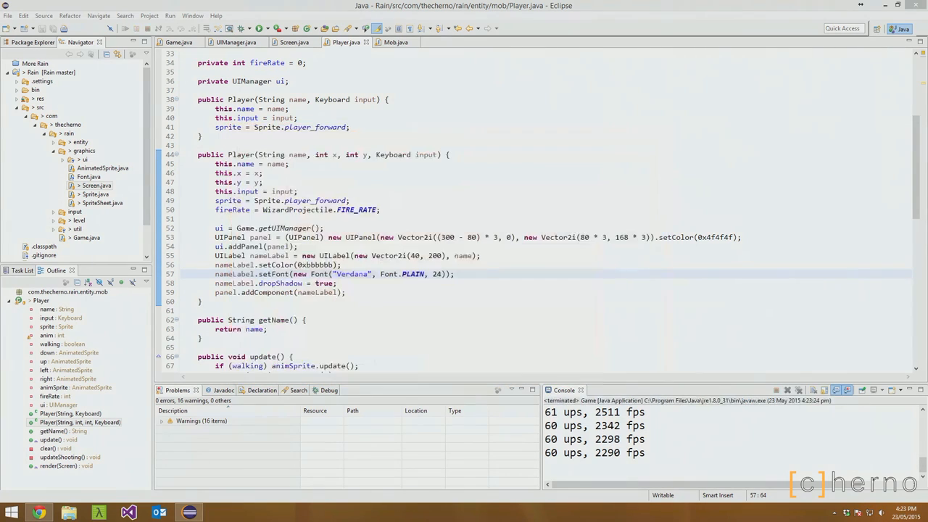